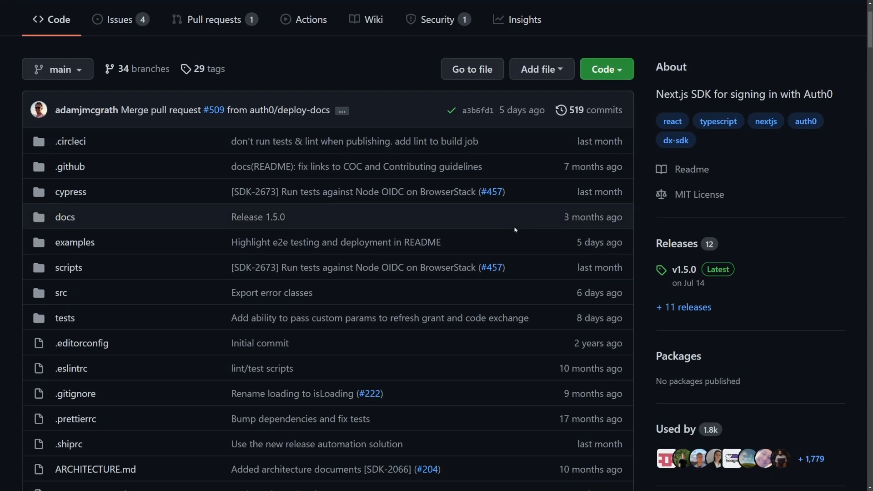
Scroll through the nextjs-auth0 GitHub repository before heading to the Auth0 Applications list
{"action": "scroll", "scroll_direction": "down", "scroll_amount": 3}
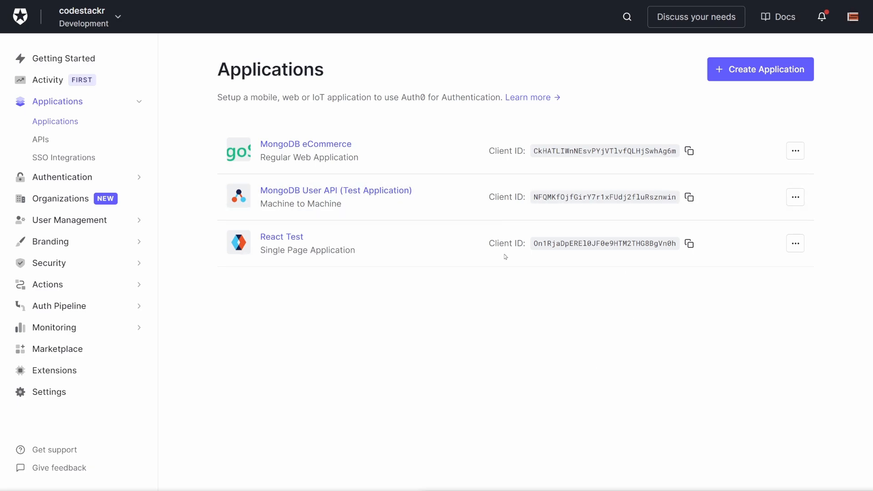
{"action": "mouse_move", "coordinate": [758, 72]}
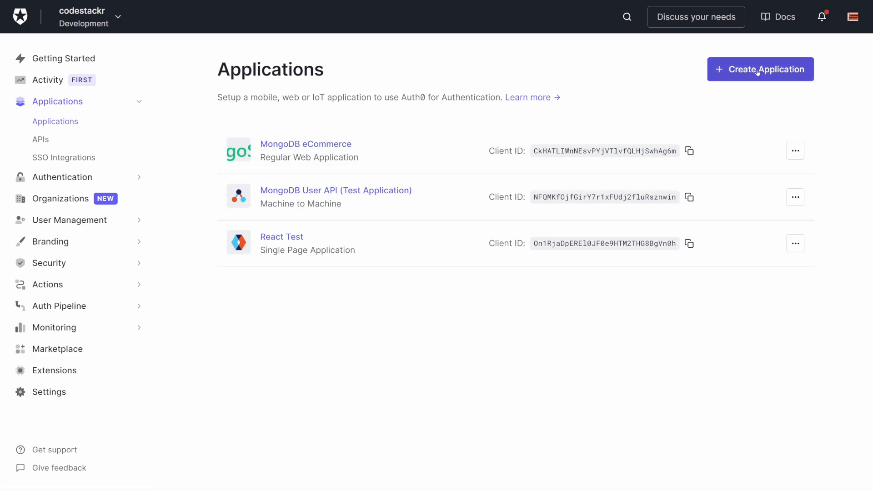
Create a Regular Web Application named 'Nextjs Demo' and land on its Quick Start picker
{"action": "left_click", "coordinate": [760, 69]}
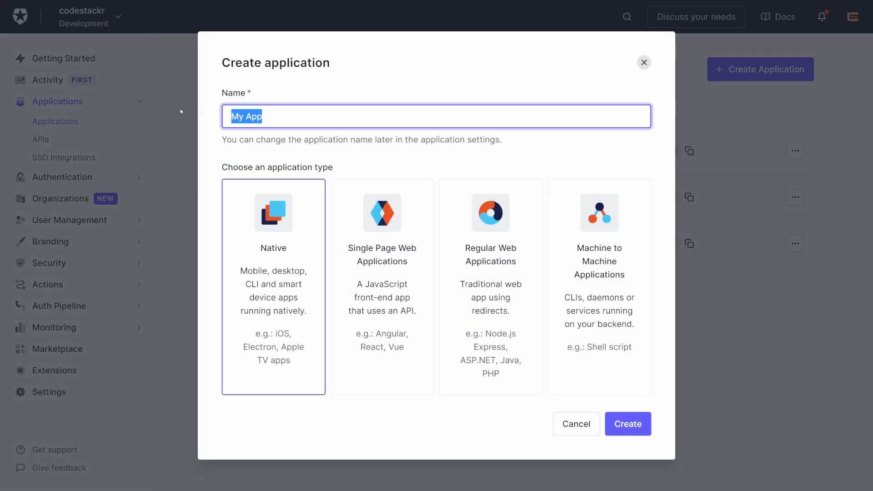
{"action": "type", "text": "Nextjs"}
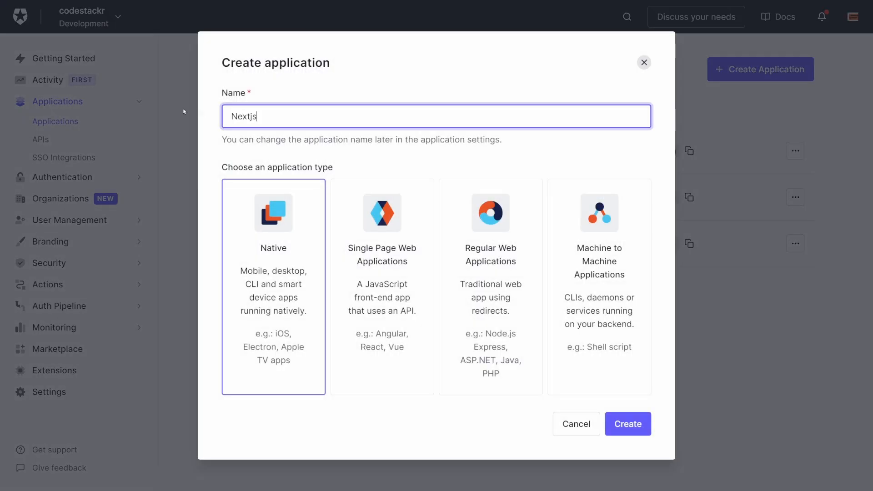
{"action": "type", "text": "Demo"}
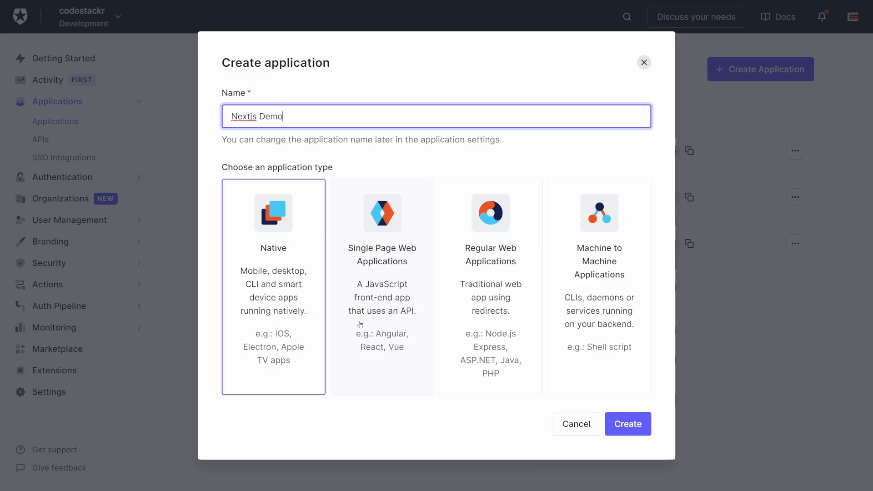
{"action": "left_click", "coordinate": [490, 256]}
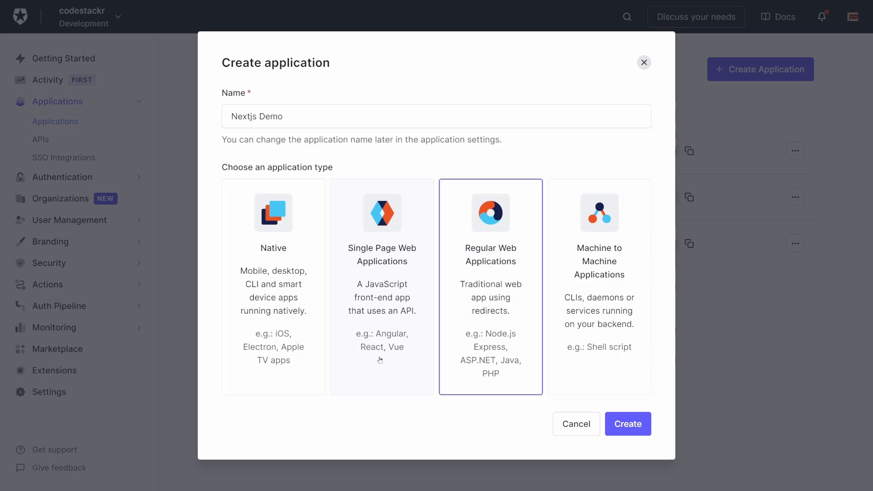
{"action": "mouse_move", "coordinate": [358, 257]}
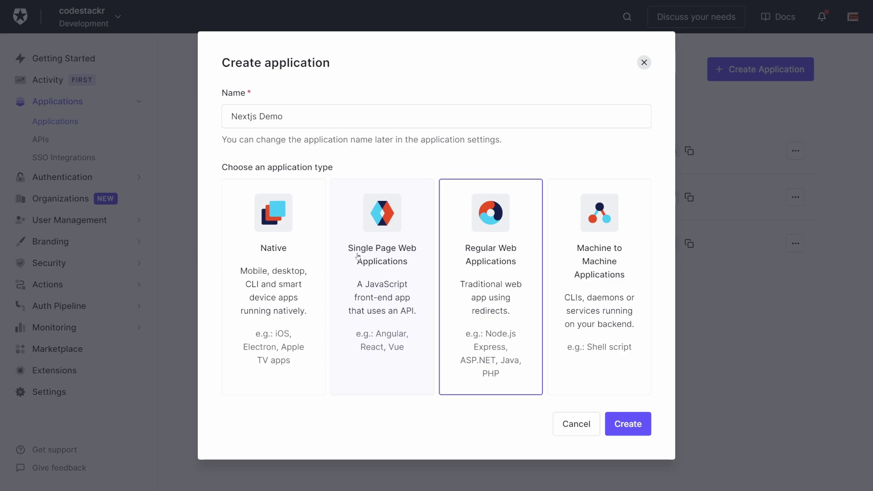
{"action": "mouse_move", "coordinate": [385, 269]}
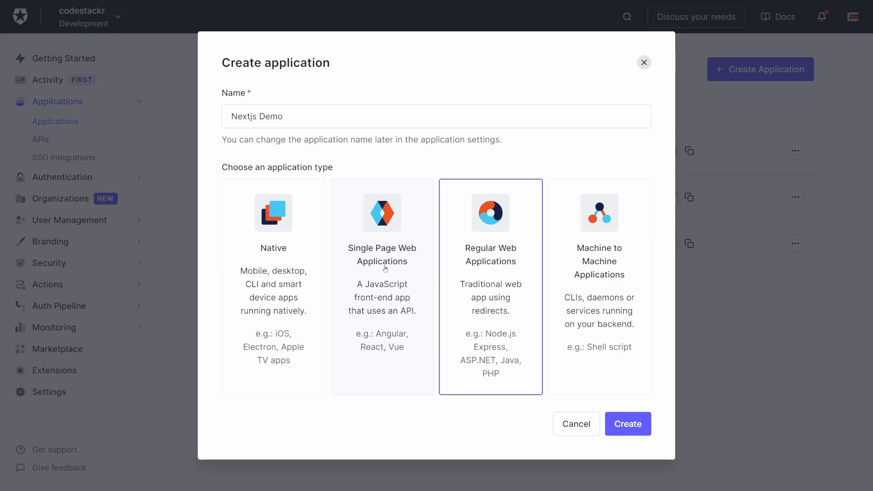
{"action": "mouse_move", "coordinate": [488, 420]}
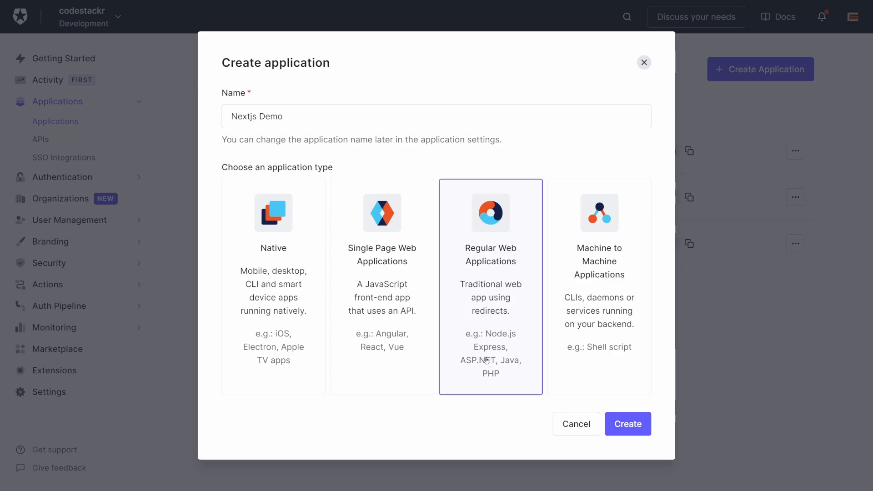
{"action": "left_click", "coordinate": [627, 424]}
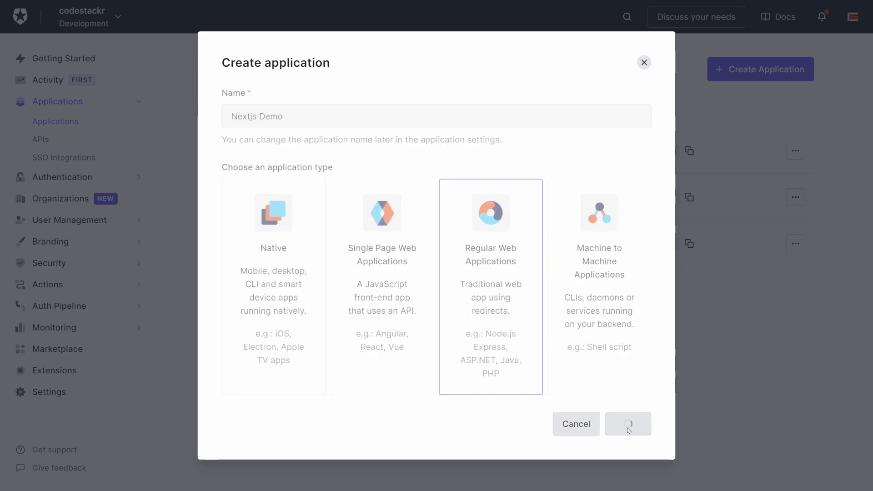
{"action": "left_click", "coordinate": [627, 424]}
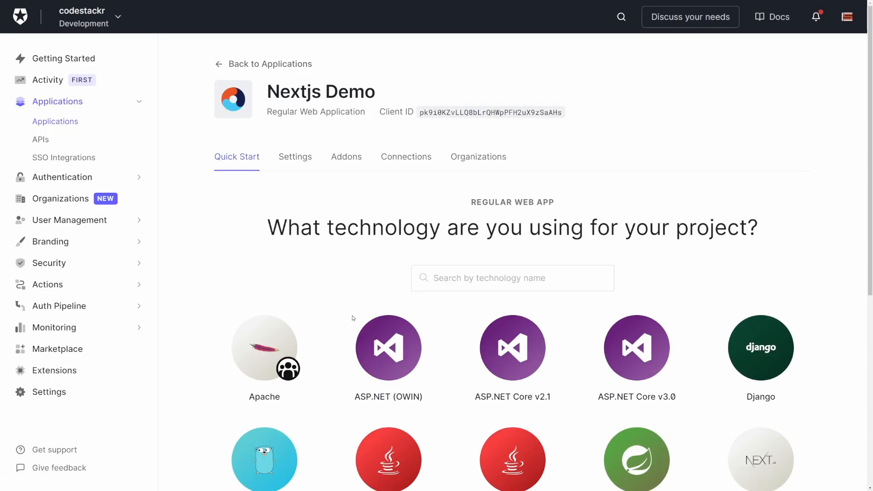
{"action": "mouse_move", "coordinate": [293, 166]}
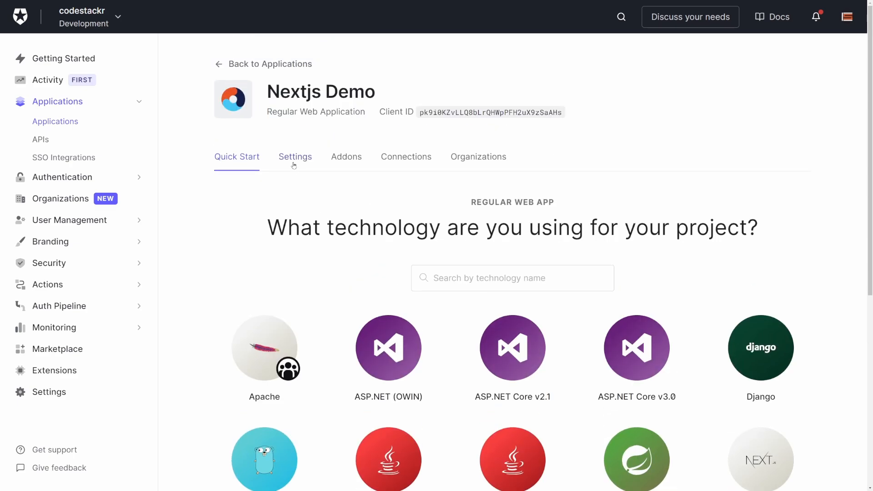
{"action": "left_click", "coordinate": [295, 156]}
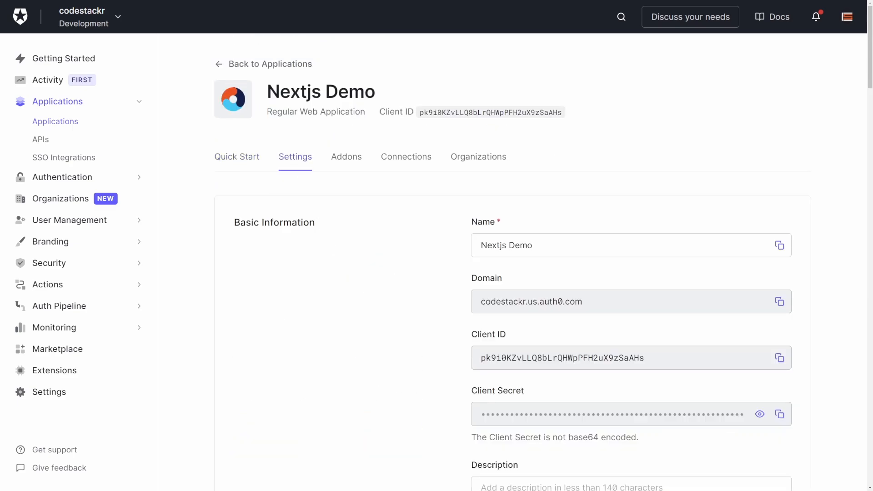
{"action": "scroll", "scroll_direction": "down", "scroll_amount": 3}
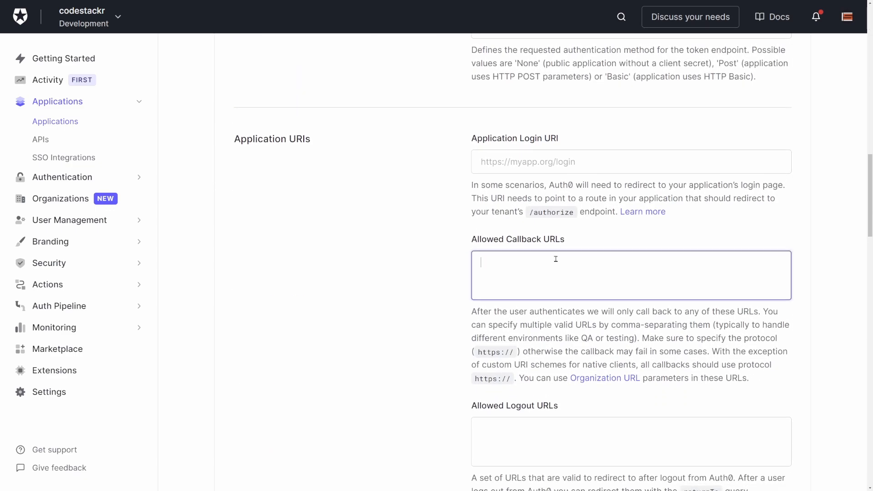
{"action": "type", "text": "http://localhost:3000/api/auth/callback"}
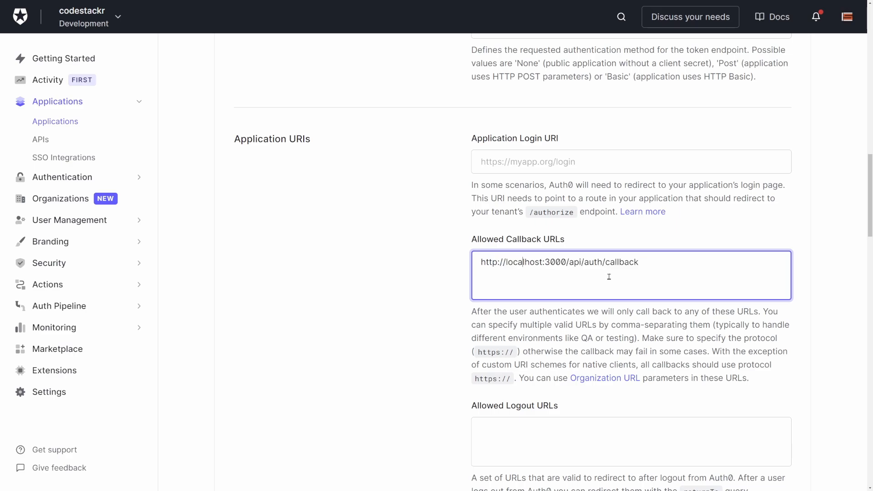
{"action": "mouse_move", "coordinate": [612, 276]}
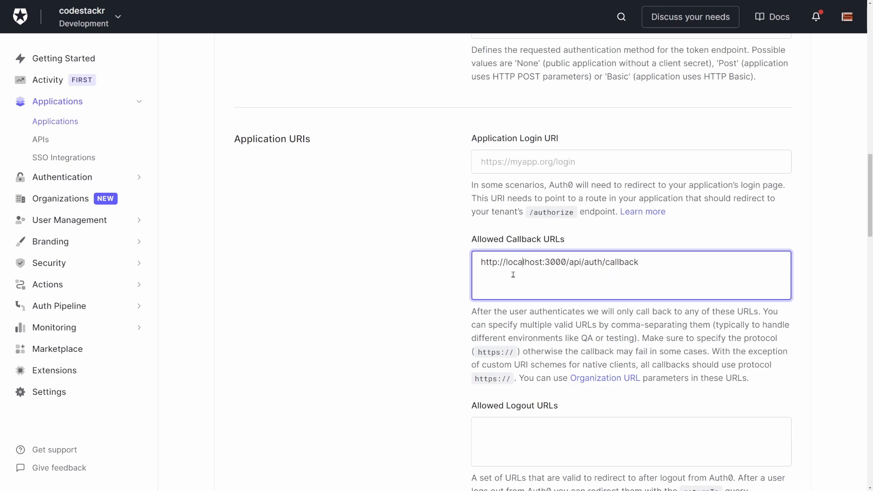
{"action": "double_click", "coordinate": [520, 262]}
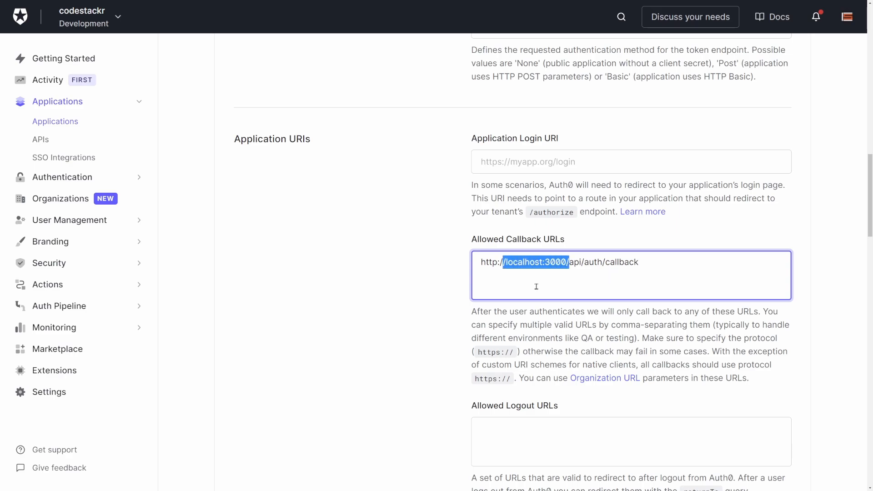
{"action": "scroll", "scroll_direction": "down", "scroll_amount": 3}
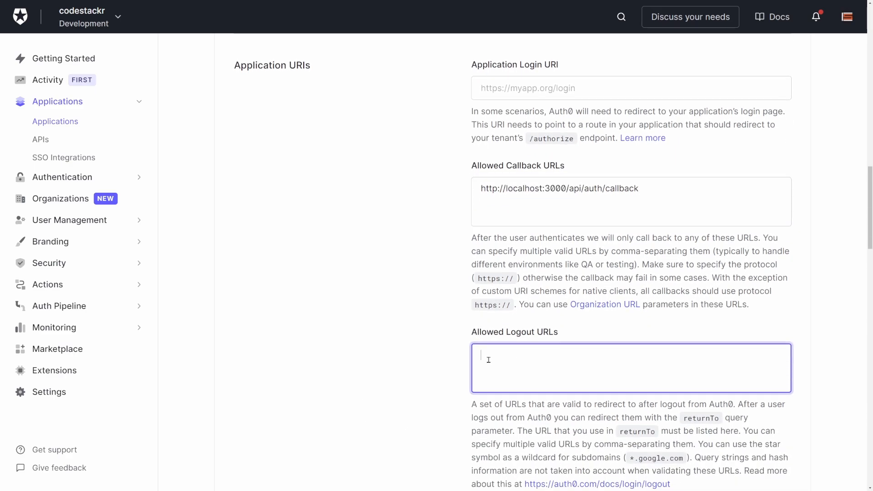
{"action": "type", "text": "http://localhost:3000/api/auth/callback"}
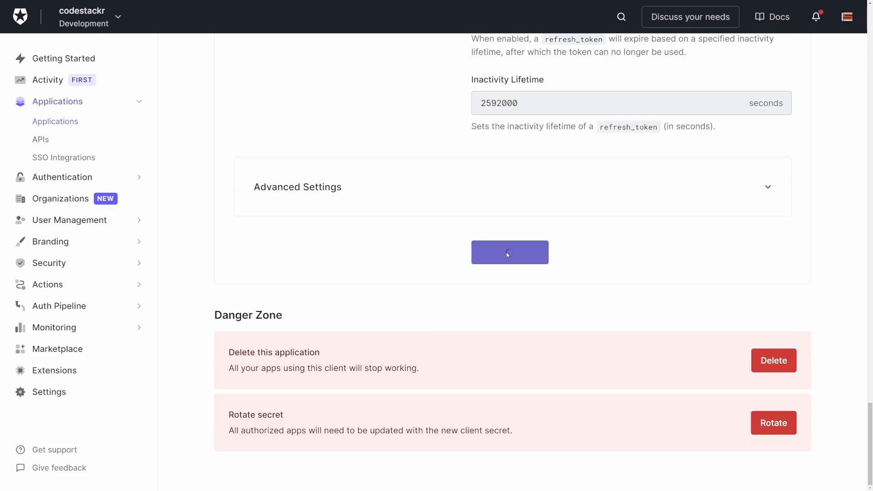
{"action": "left_click", "coordinate": [509, 253]}
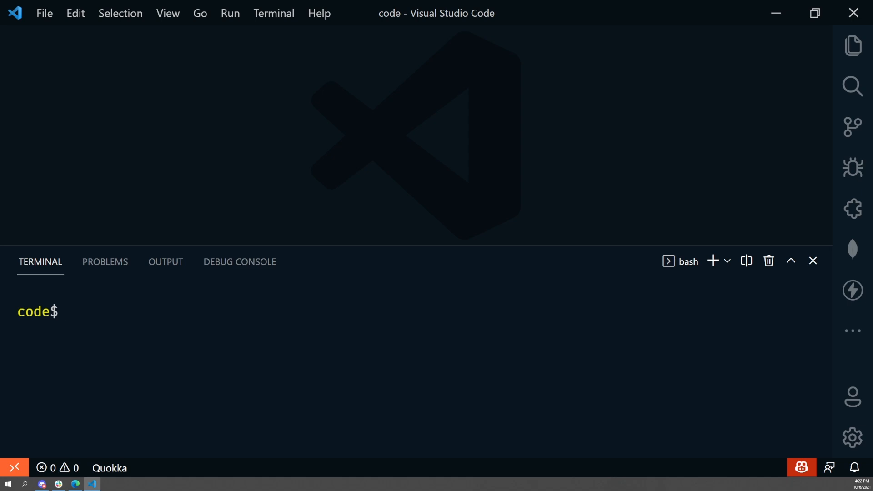
{"action": "type", "text": "npx create"}
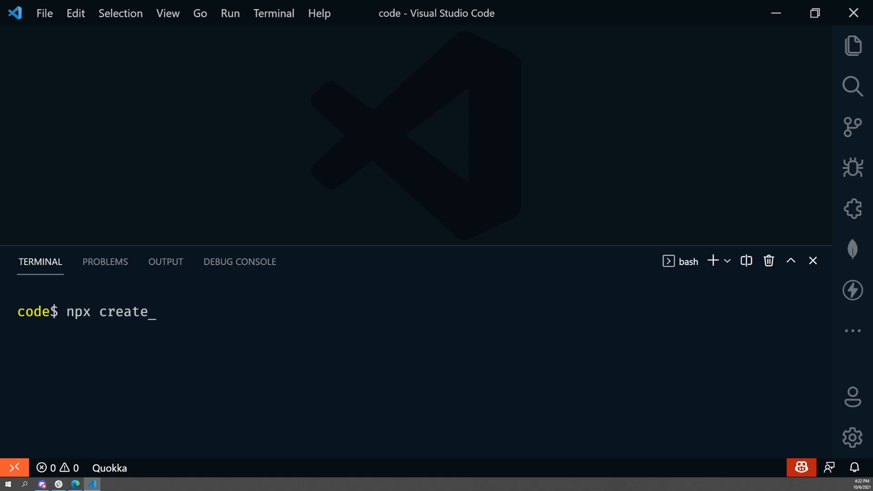
{"action": "type", "text": "-next-app"}
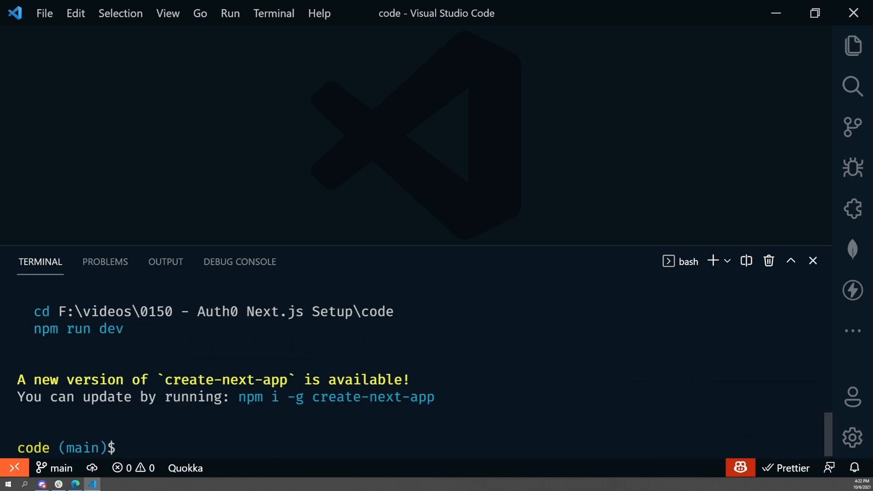
{"action": "type", "text": "npm i @"}
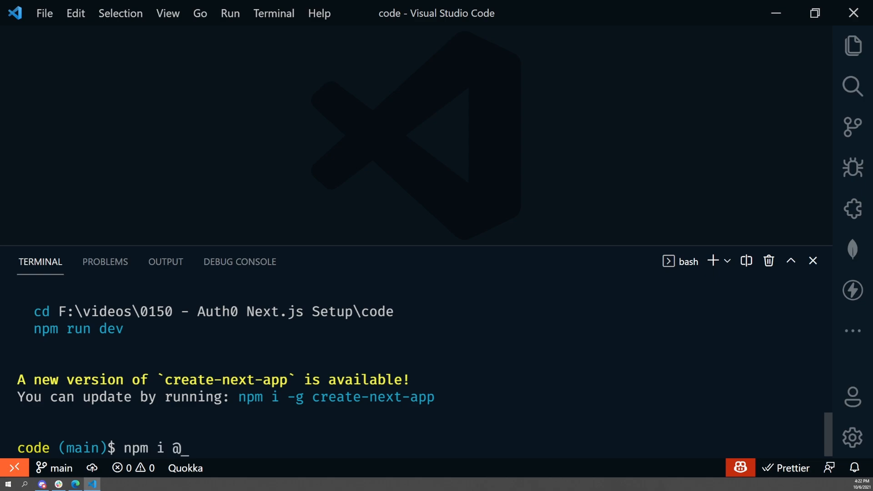
{"action": "type", "text": "auth0/"}
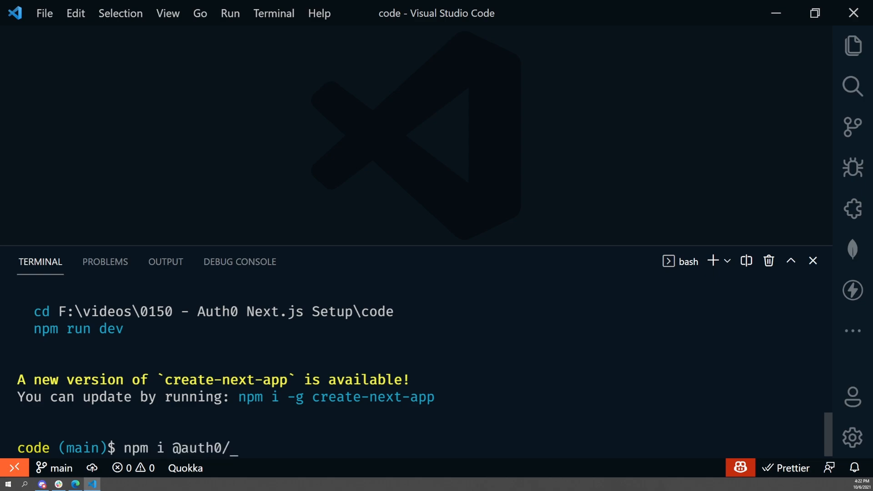
{"action": "type", "text": "nextjs"}
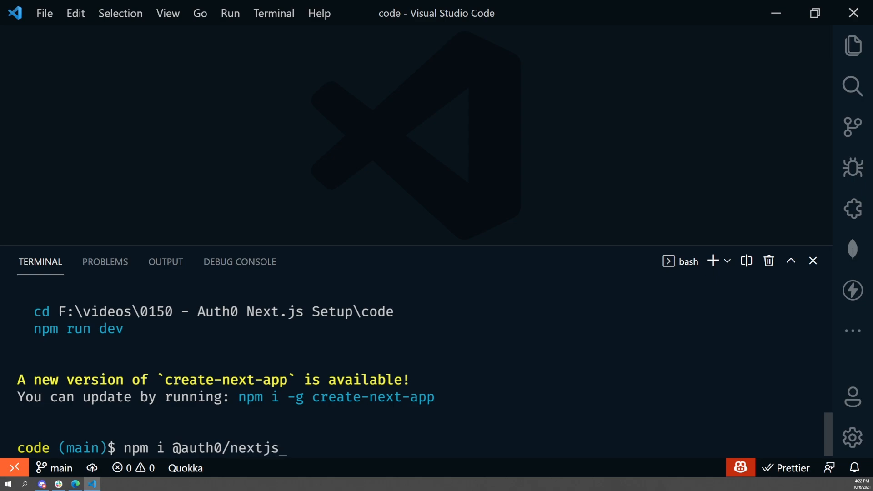
{"action": "type", "text": "-auth0"}
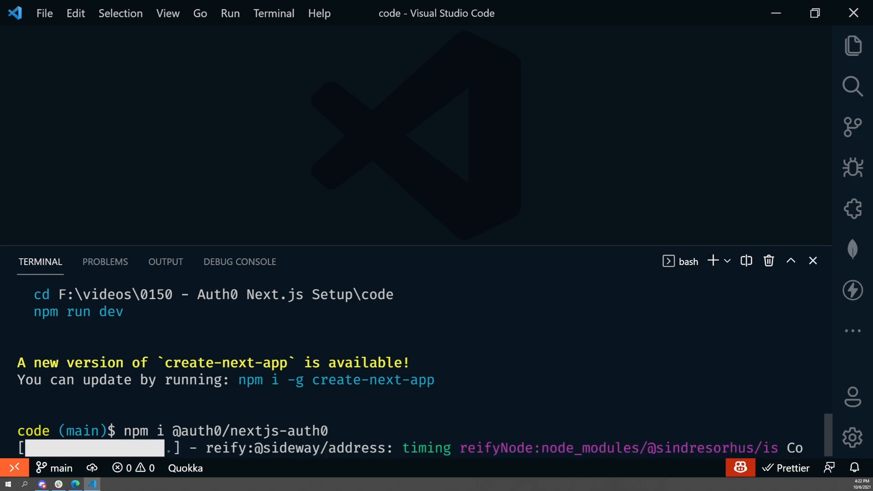
{"action": "left_click", "coordinate": [852, 45]}
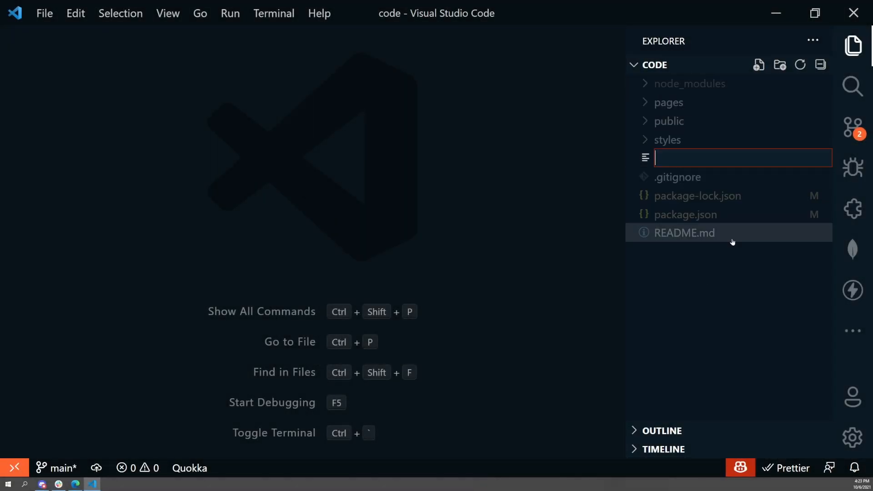
Create .env.local holding the AUTH0_SECRET, BASE_URL, ISSUER_BASE_URL, CLIENT_ID and CLIENT_SECRET placeholders
{"action": "type", "text": ".ev"}
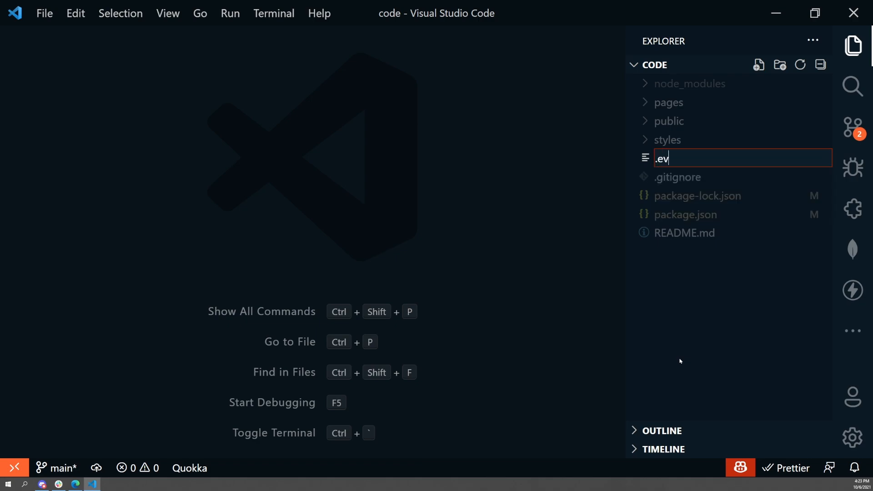
{"action": "key", "text": "Enter"}
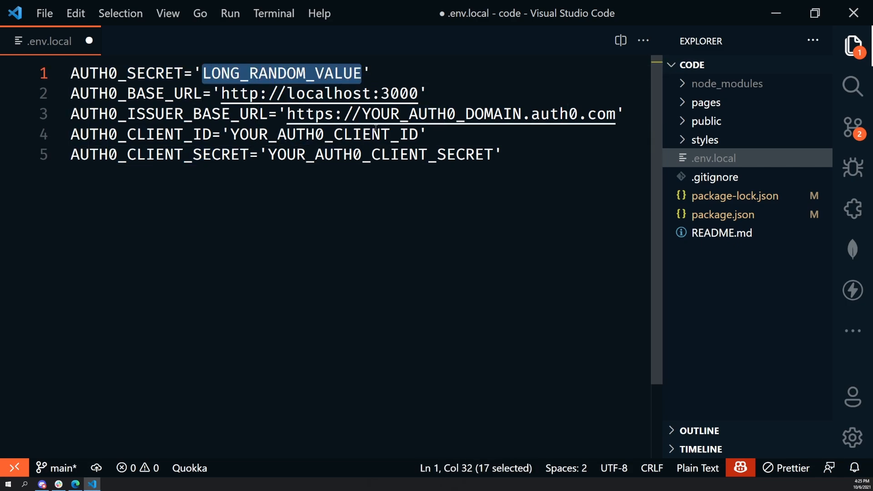
{"action": "left_click", "coordinate": [506, 154]}
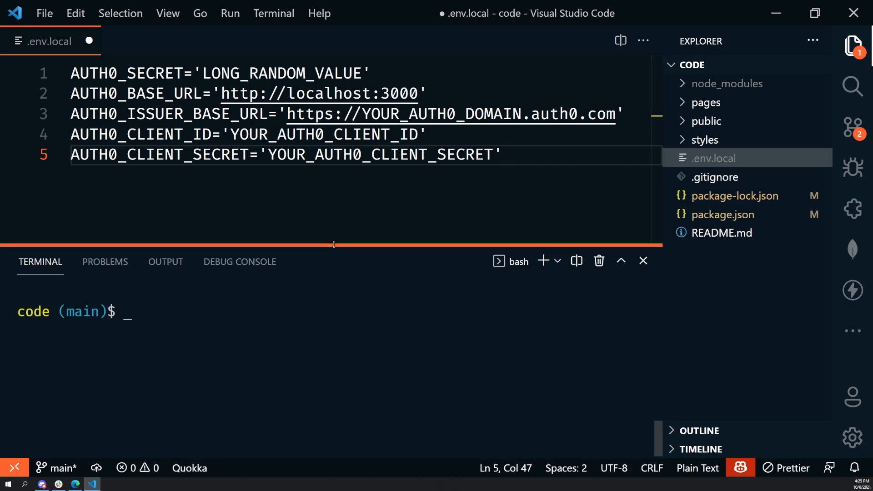
Generate a random hex secret with node crypto.randomBytes(32) and paste it over LONG_RANDOM_VALUE
{"action": "type", "text": "node -e \"console.log(crypto.randomBytes(32).toString('hex'))\""}
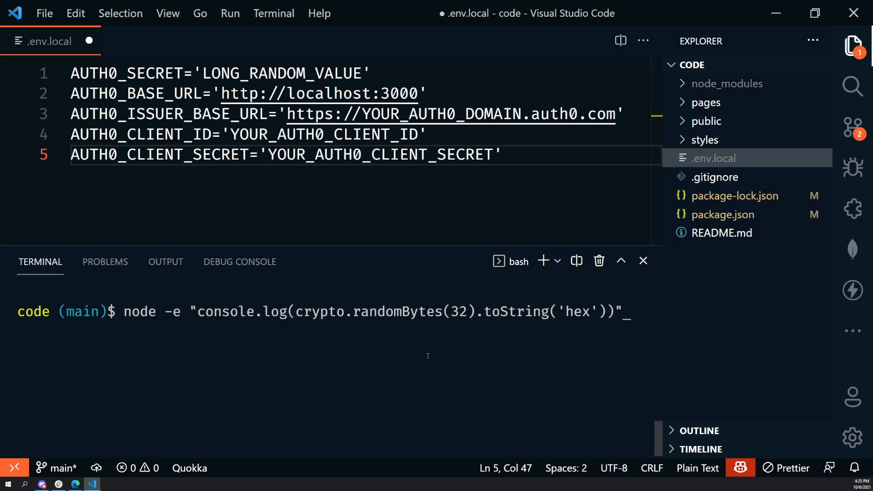
{"action": "key", "text": "Enter"}
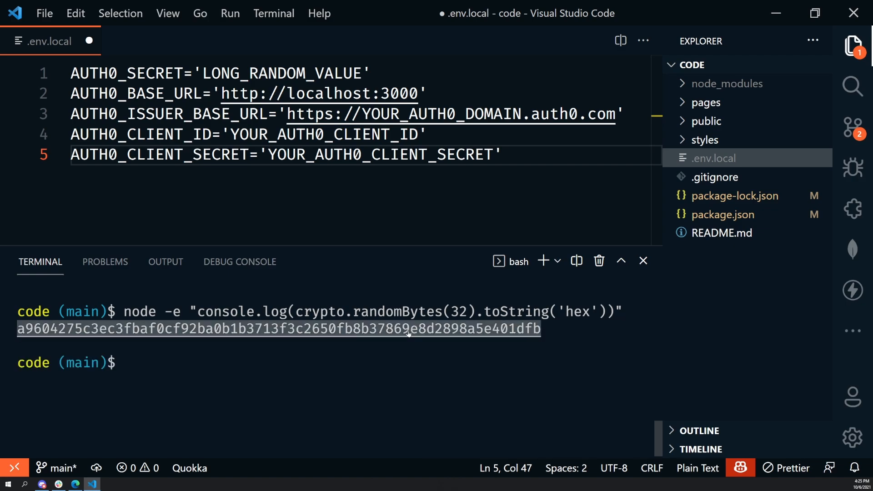
{"action": "double_click", "coordinate": [281, 73]}
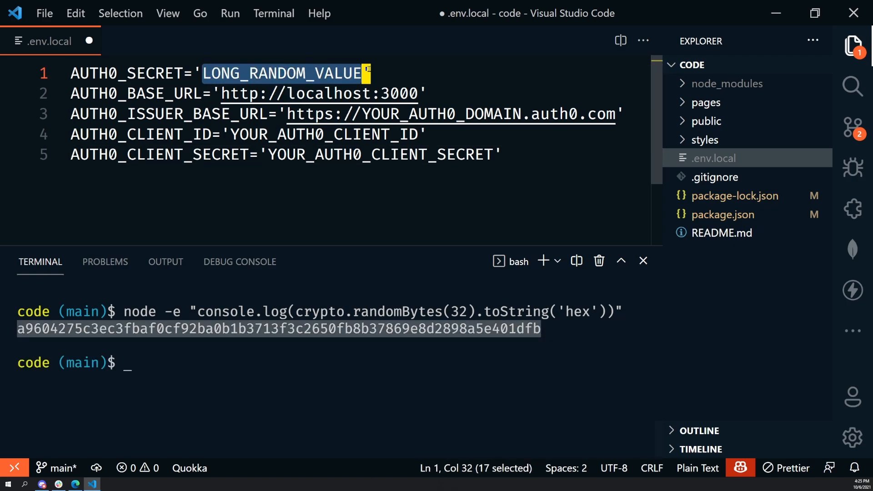
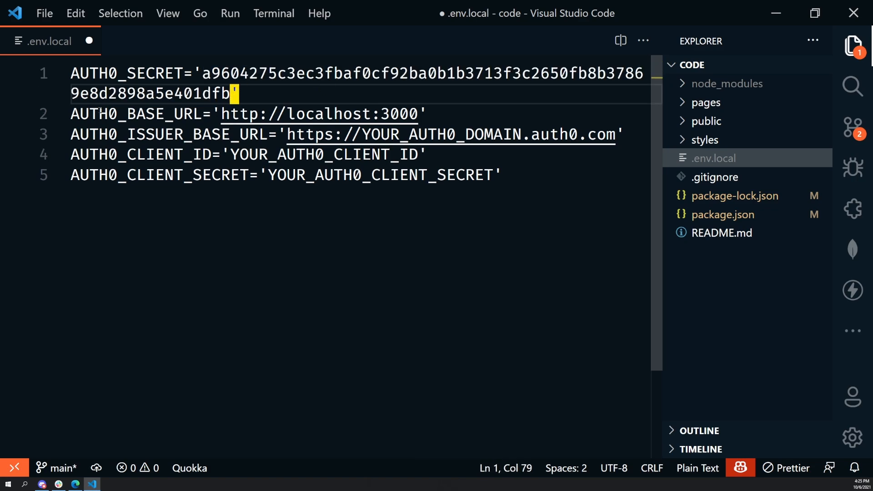
{"action": "left_click_drag", "start_coordinate": [222, 114], "coordinate": [418, 114]}
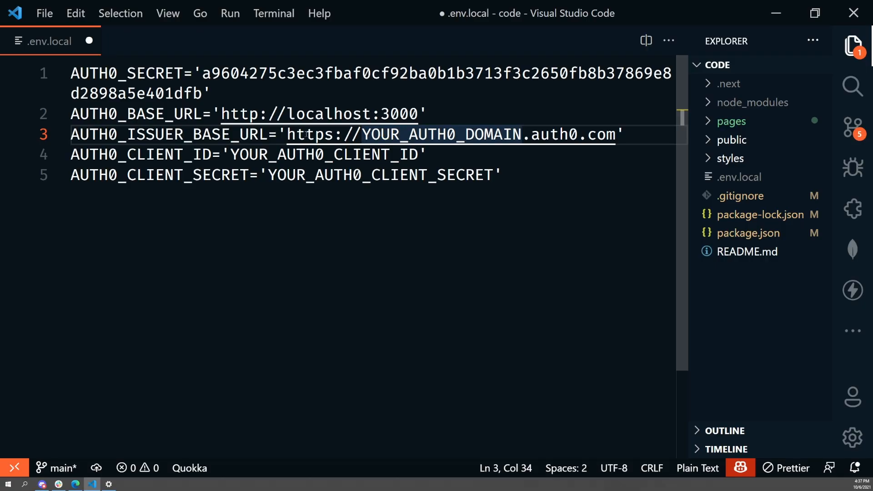
Fill the codestackr.us issuer domain, client ID and client secret from Nextjs Demo into .env.local and save
{"action": "left_click_drag", "start_coordinate": [362, 135], "coordinate": [612, 135]}
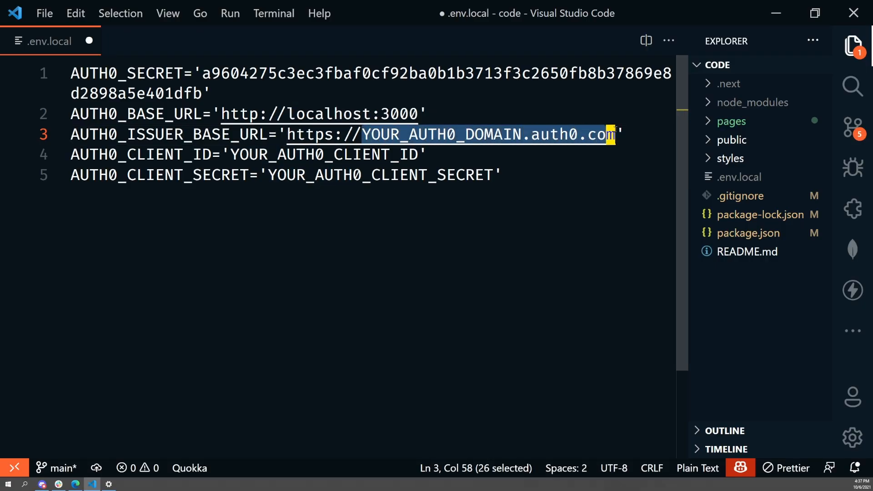
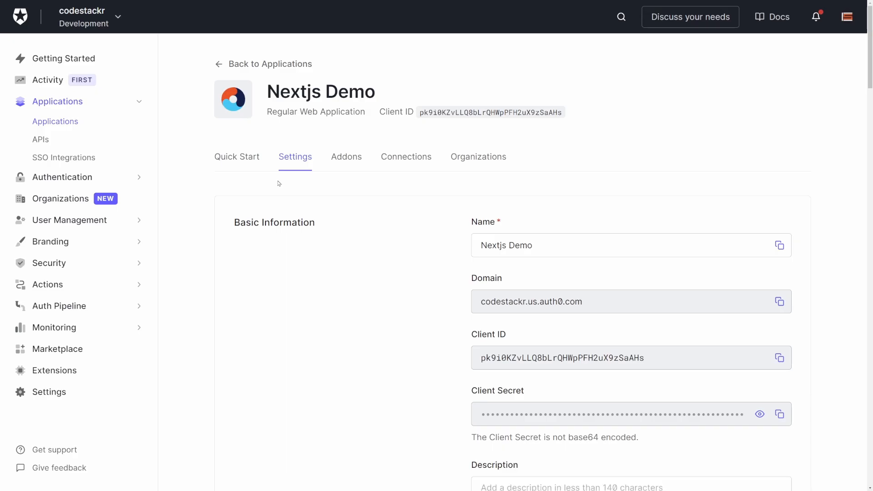
{"action": "mouse_move", "coordinate": [779, 415]}
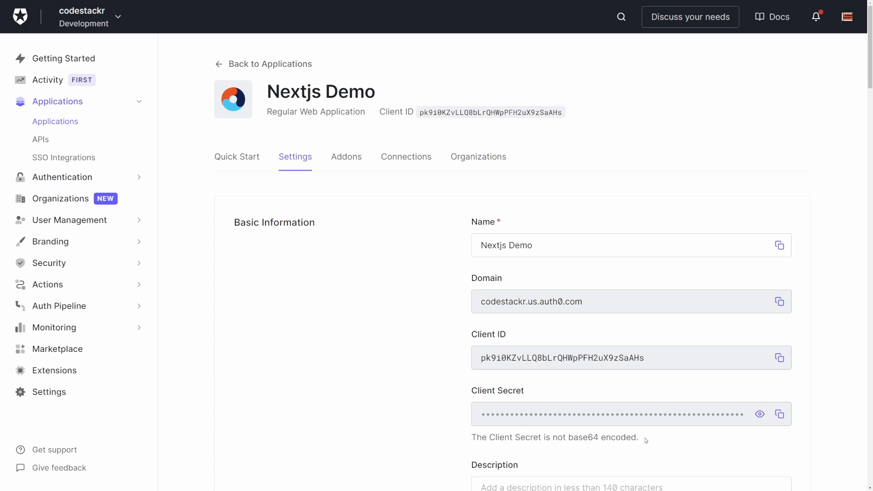
{"action": "mouse_move", "coordinate": [462, 421]}
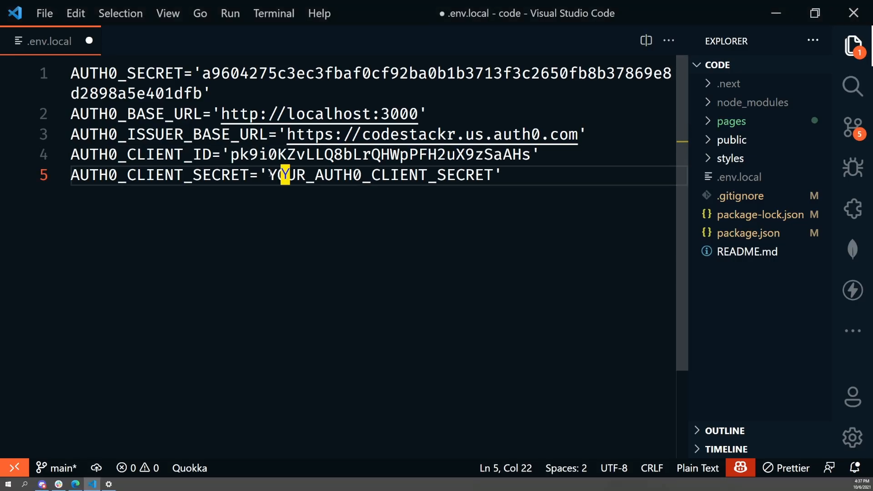
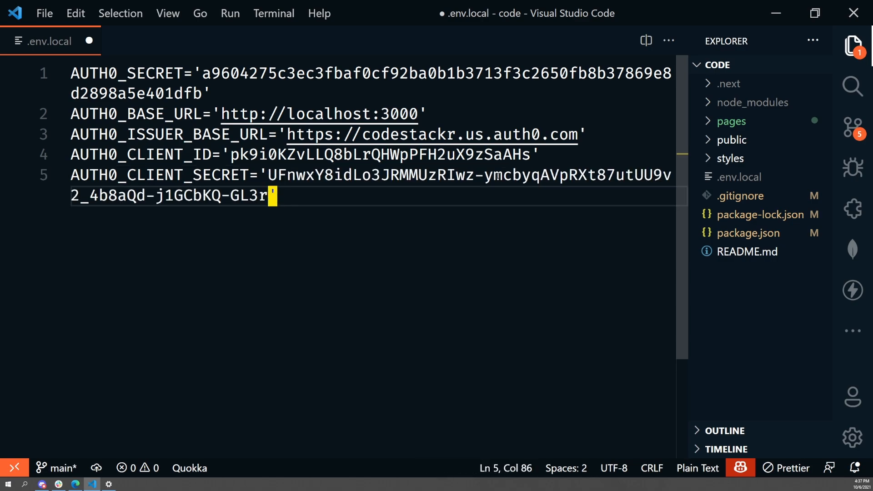
{"action": "key", "text": "ctrl+s"}
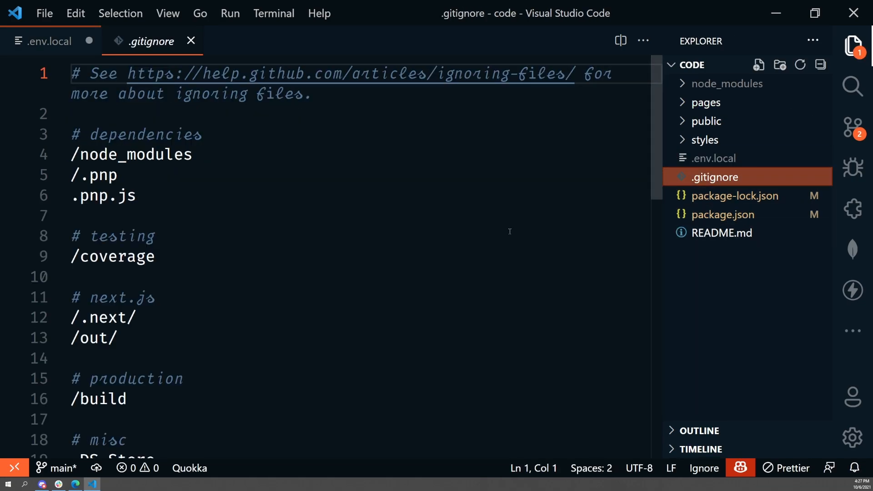
Add a .env line under '# local env files' in .gitignore, save, and close the finished env file
{"action": "scroll", "scroll_direction": "down", "scroll_amount": 3}
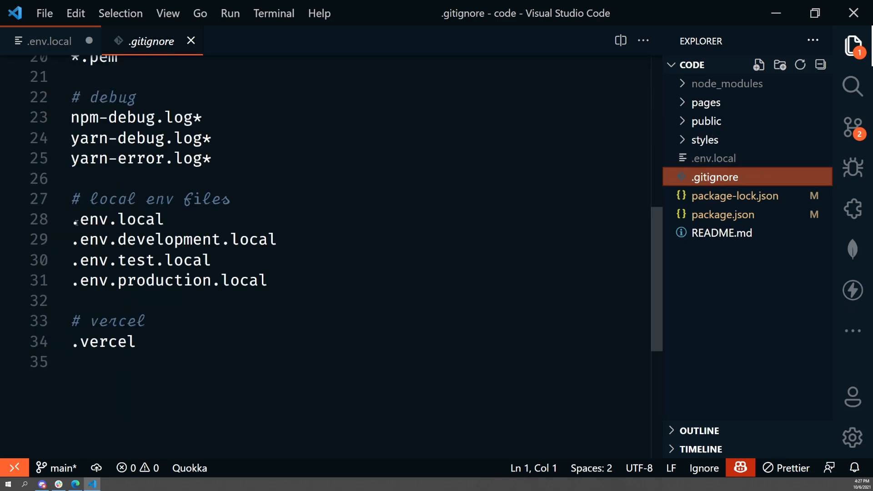
{"action": "left_click_drag", "start_coordinate": [71, 218], "coordinate": [273, 280]}
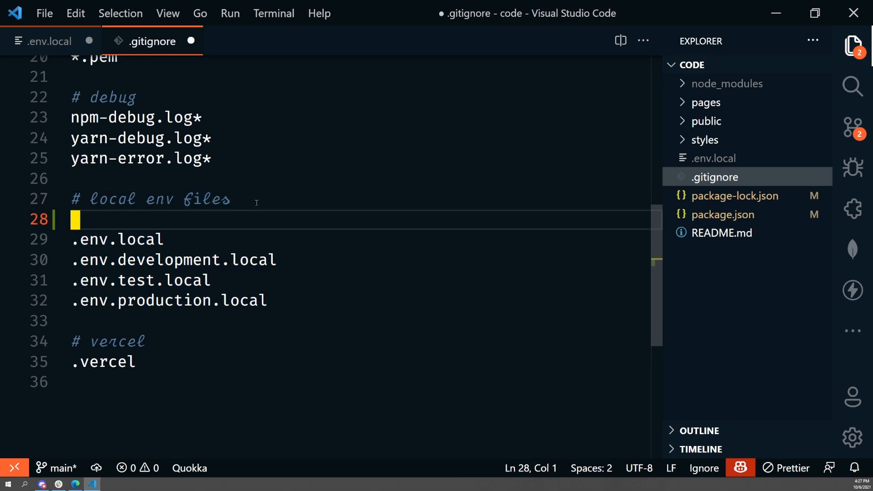
{"action": "type", "text": "."}
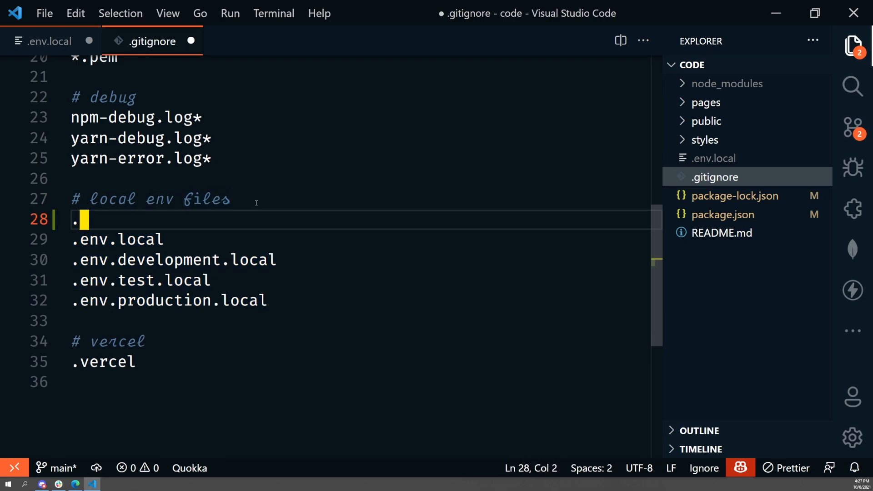
{"action": "type", "text": "env"}
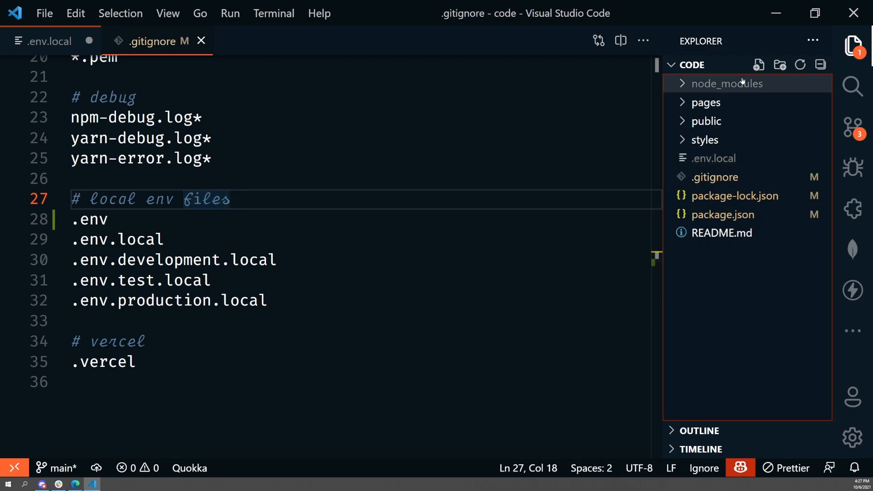
{"action": "mouse_move", "coordinate": [743, 280]}
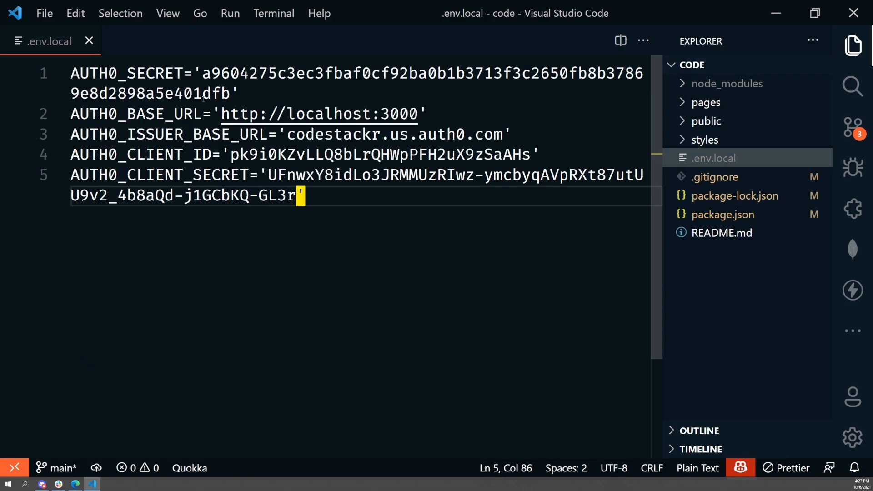
{"action": "left_click", "coordinate": [89, 41]}
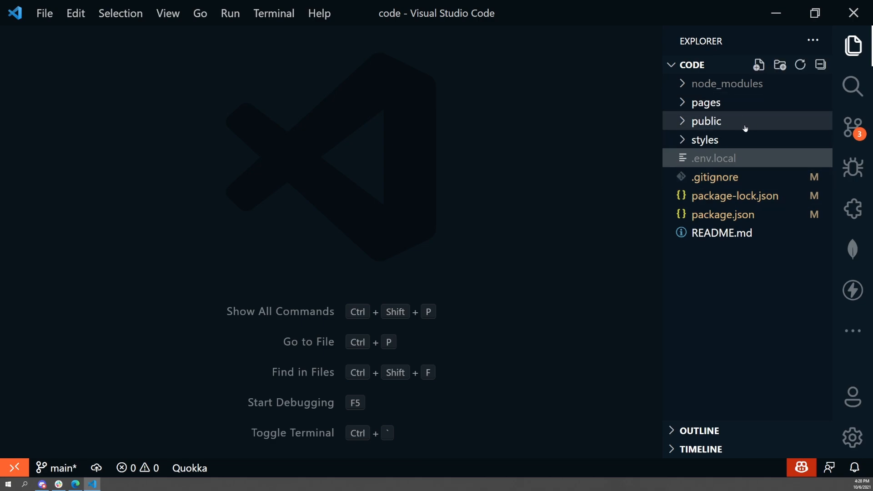
Create pages/api/auth/[...auth0].js inside the api folder
{"action": "left_click", "coordinate": [705, 121]}
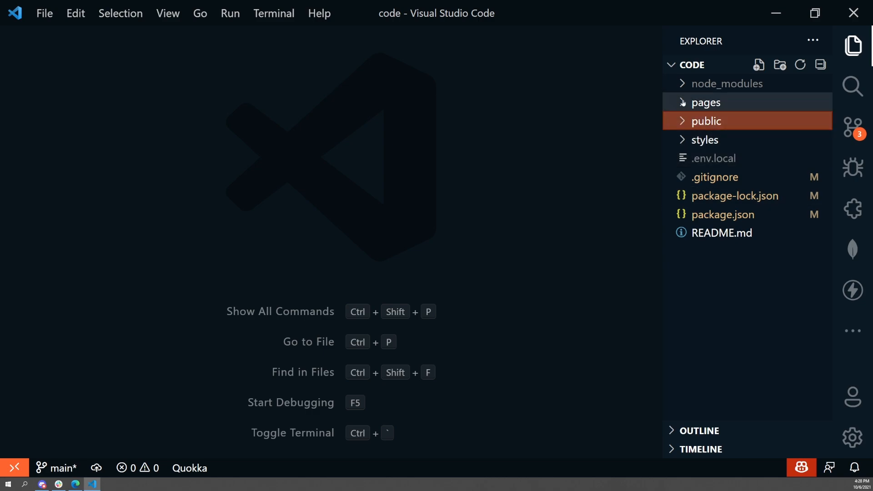
{"action": "left_click", "coordinate": [706, 101]}
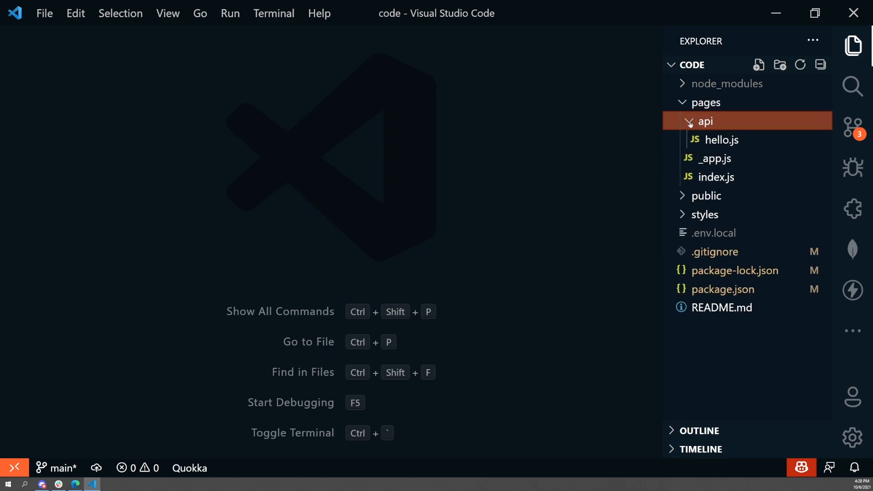
{"action": "left_click", "coordinate": [759, 65]}
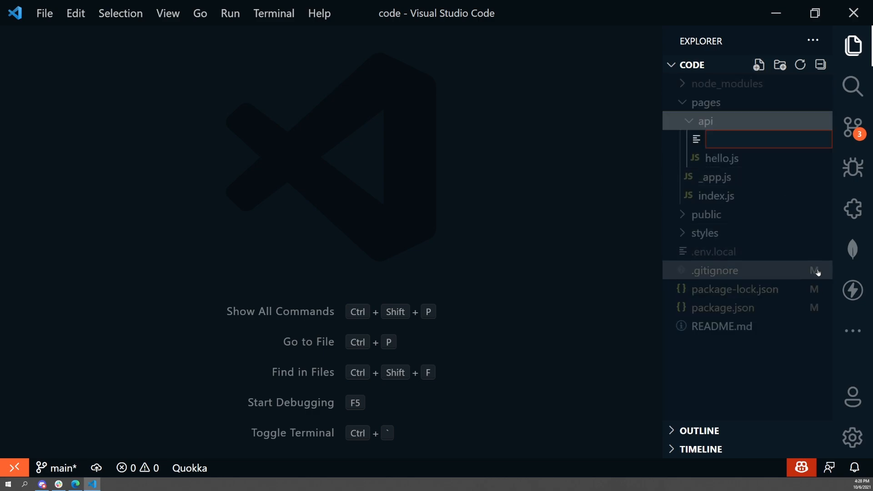
{"action": "type", "text": "auth/["}
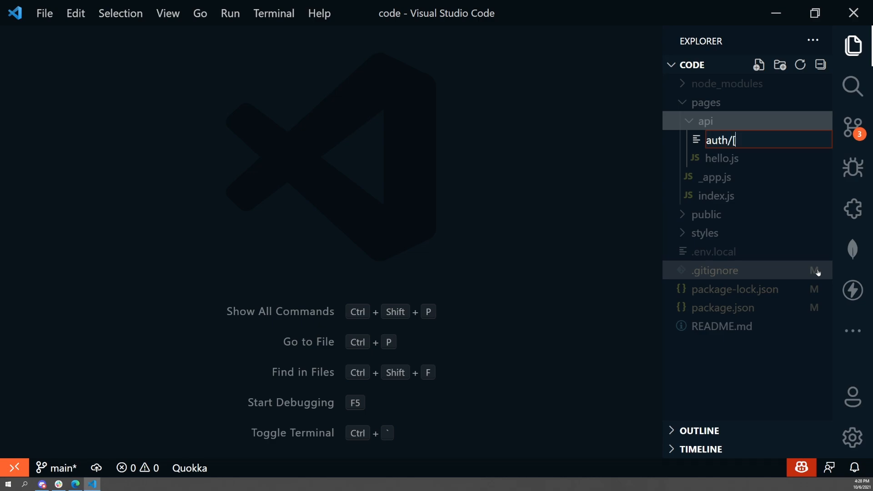
{"action": "type", "text": "...auth0]"}
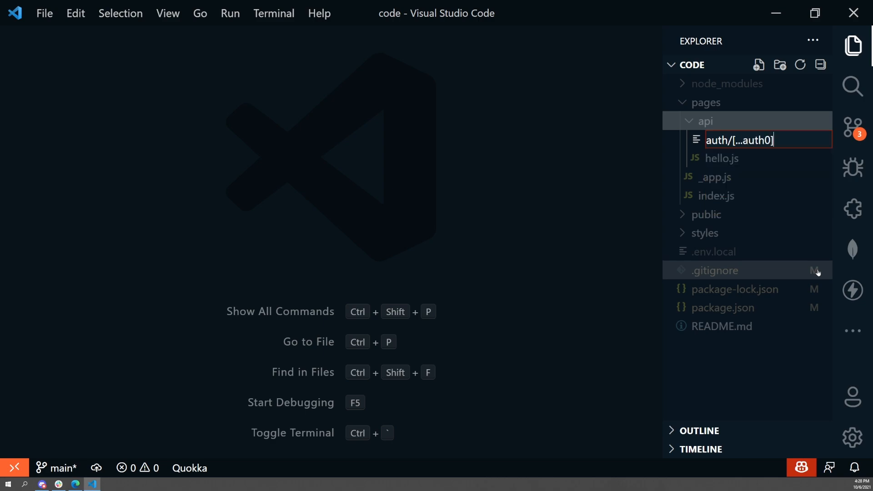
{"action": "key", "text": "Enter"}
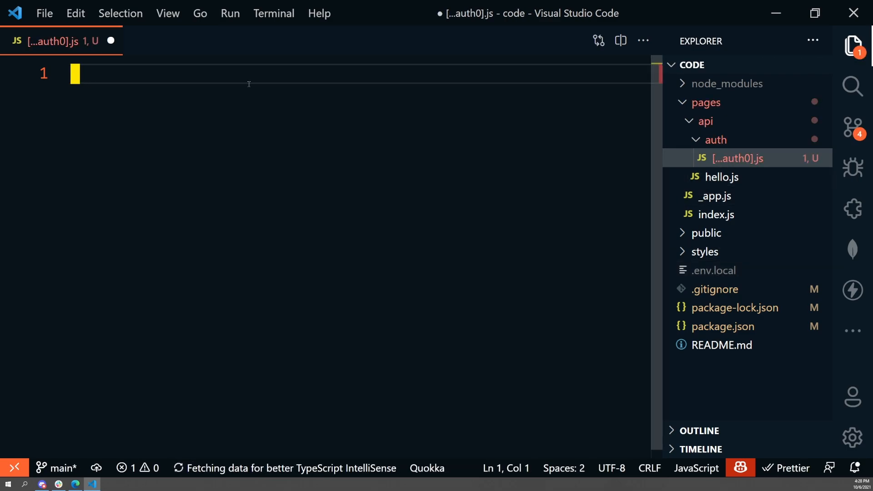
Replace the /api/auth route notes with the handleAuth import and export default handleAuth()
{"action": "type", "text": "/api/-"}
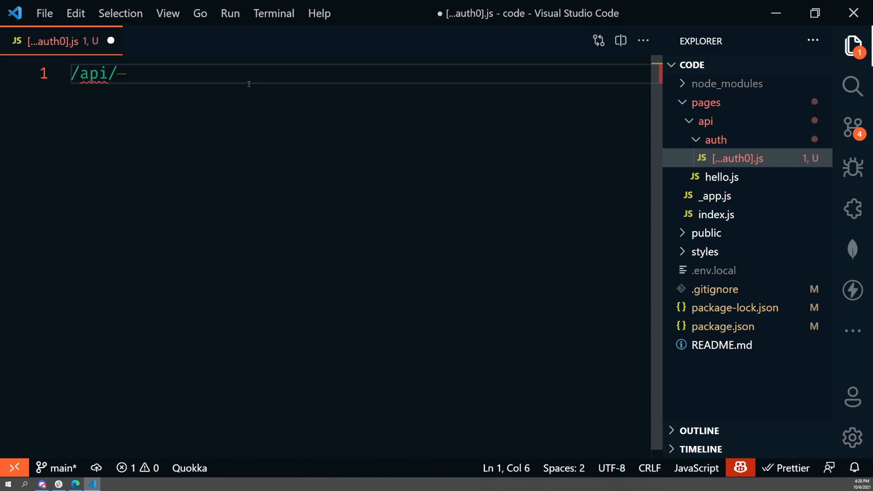
{"action": "type", "text": "auth/login"}
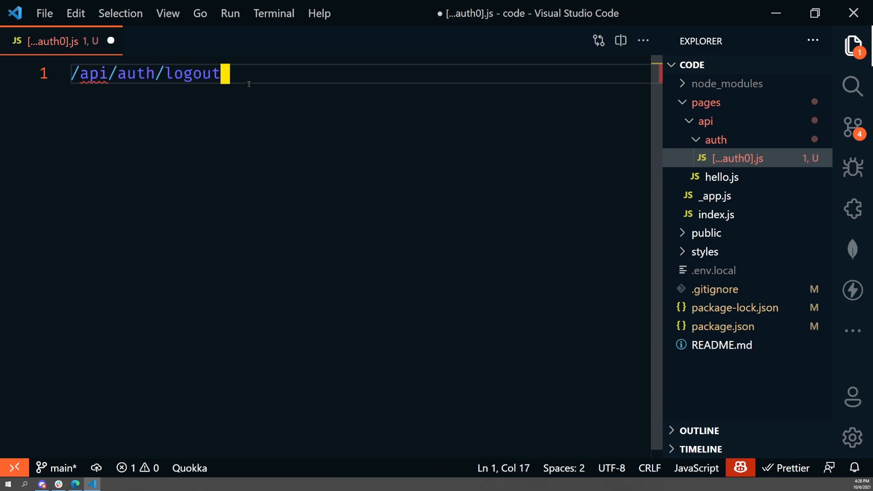
{"action": "type", "text": "callback"}
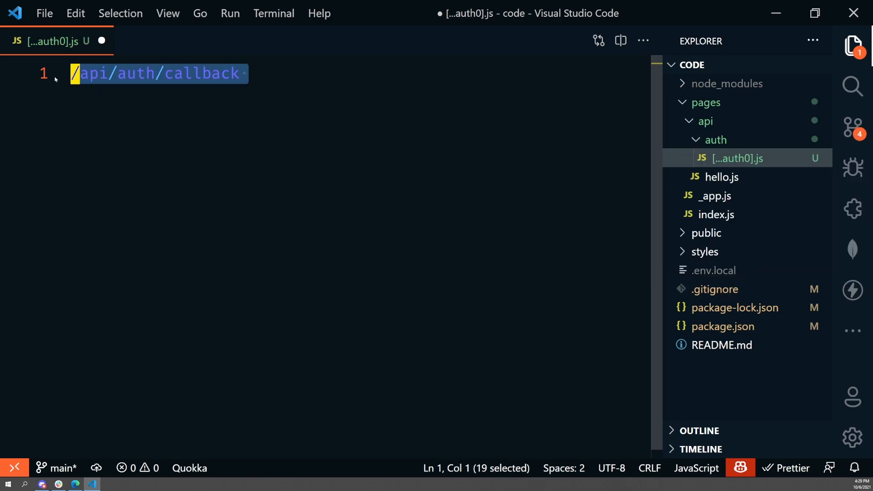
{"action": "key", "text": "Delete"}
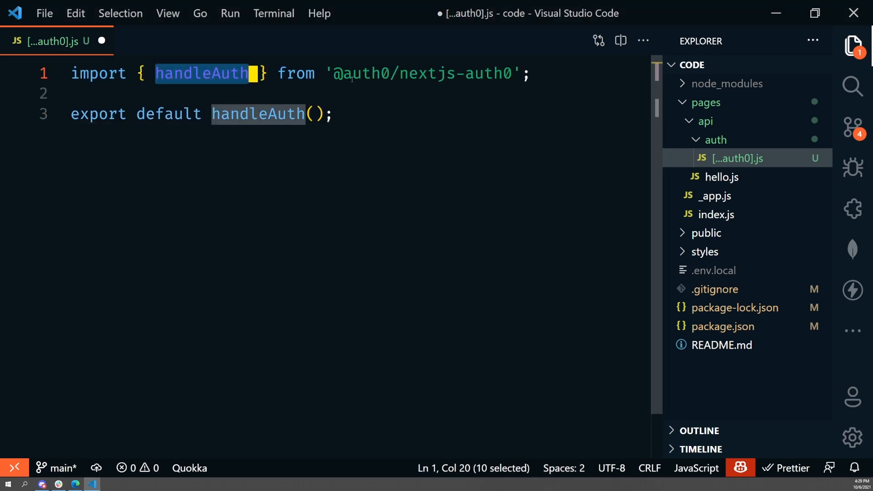
{"action": "double_click", "coordinate": [98, 114]}
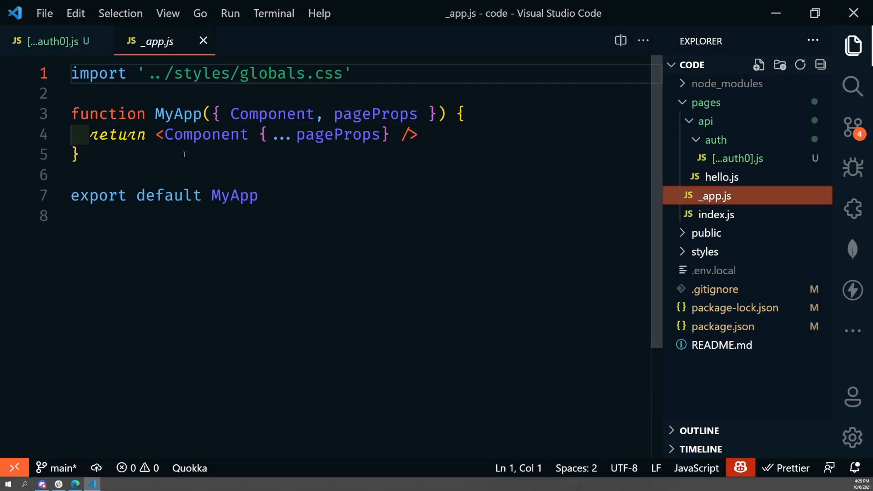
{"action": "left_click", "coordinate": [356, 74]}
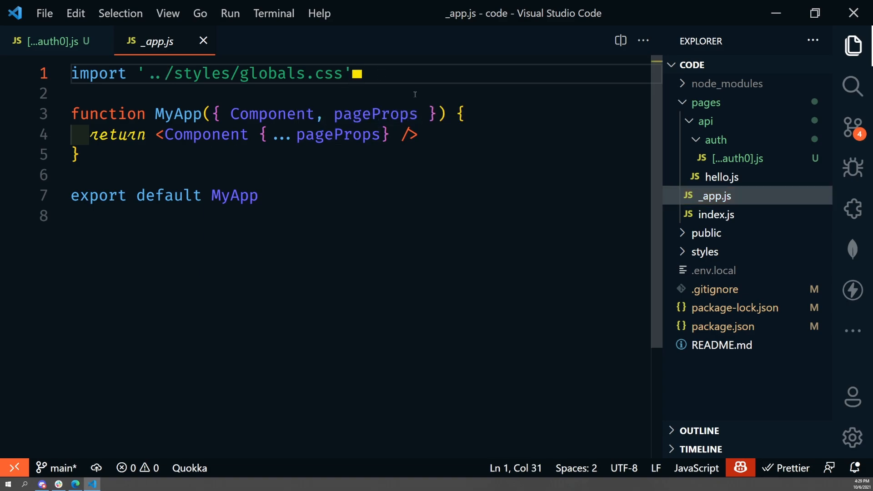
{"action": "key", "text": "Enter"}
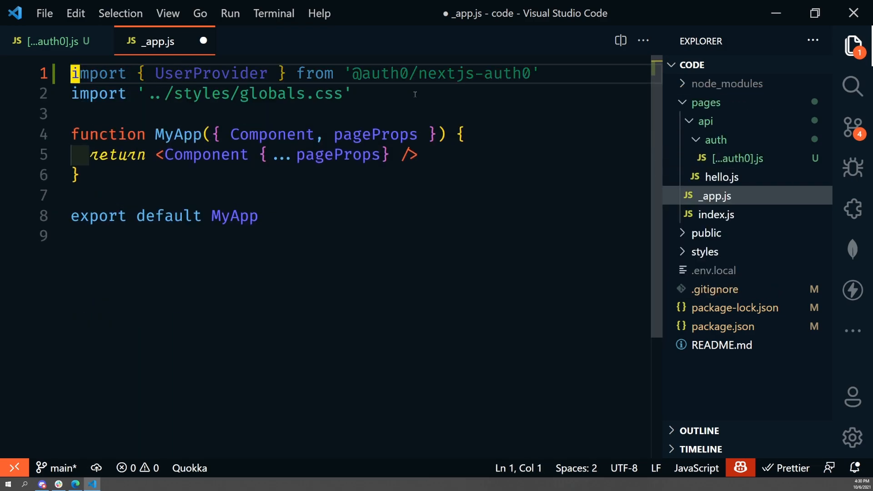
{"action": "double_click", "coordinate": [208, 73]}
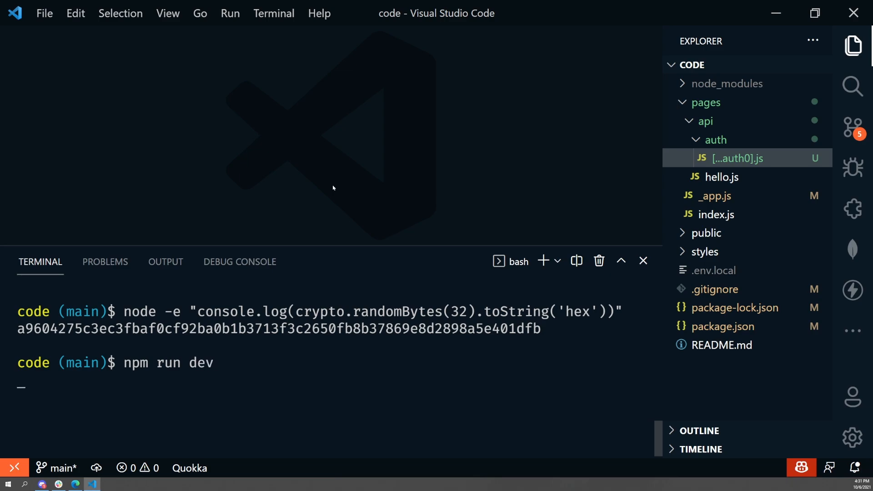
Run npm run dev in the terminal to start the Next.js dev server
{"action": "key", "text": "Enter"}
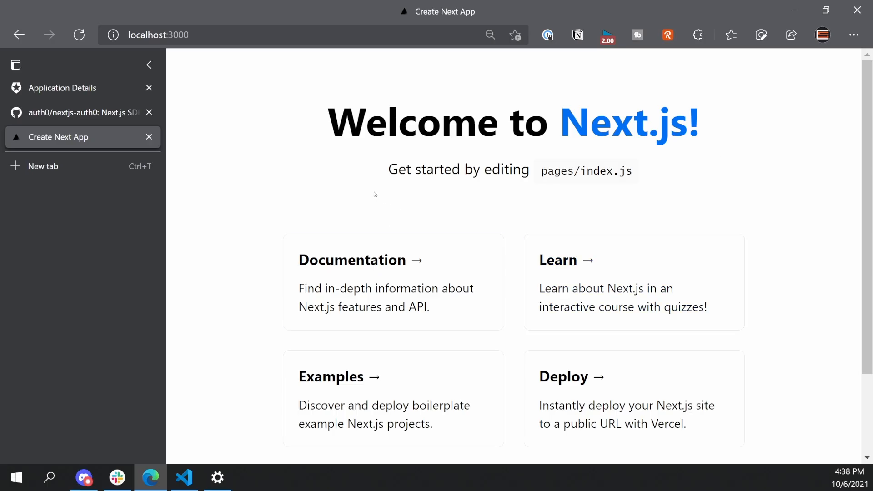
{"action": "mouse_move", "coordinate": [298, 94]}
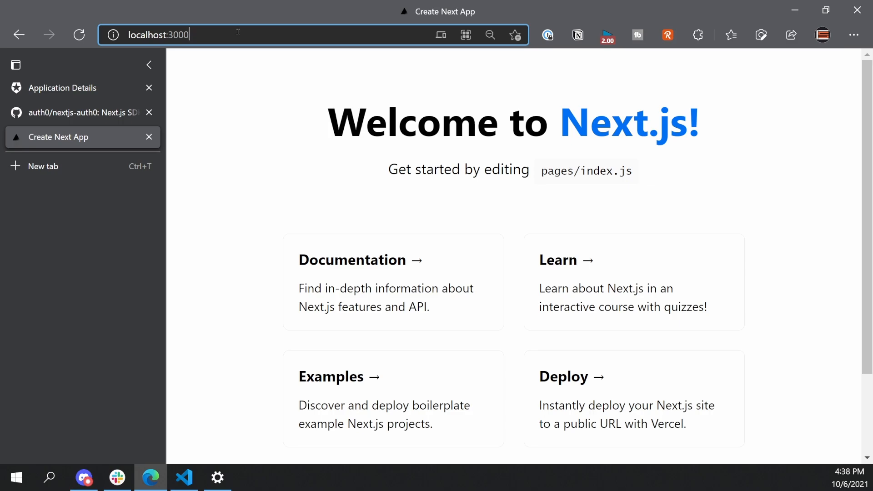
Visit /api/auth/login, sign in with Google via Auth0 and authorize Nextjs Demo
{"action": "type", "text": "/api/auth/login"}
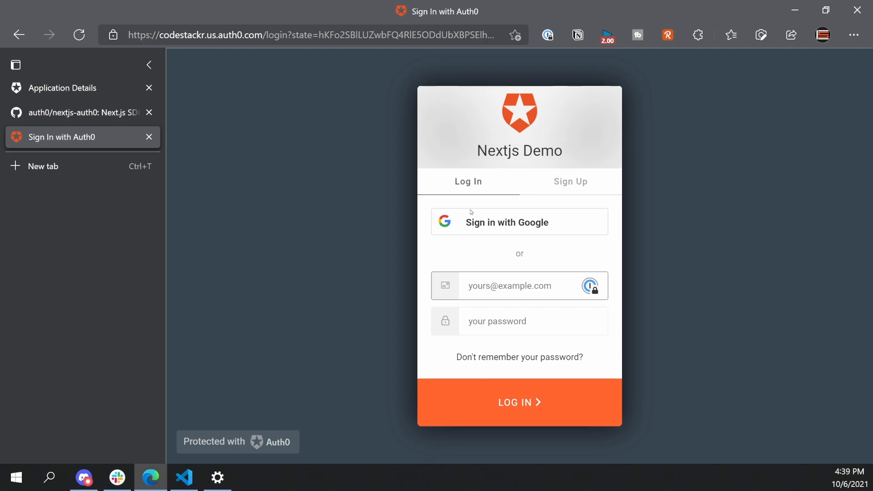
{"action": "mouse_move", "coordinate": [673, 290]}
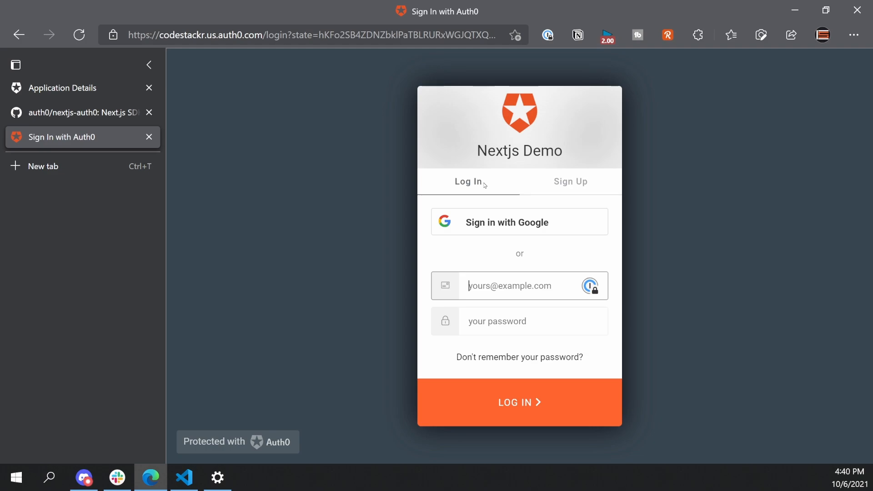
{"action": "left_click", "coordinate": [571, 181]}
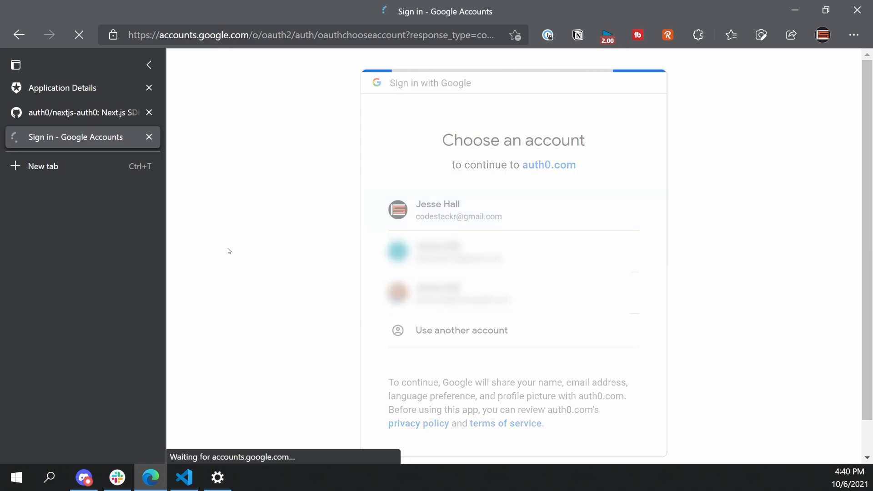
{"action": "left_click", "coordinate": [437, 210]}
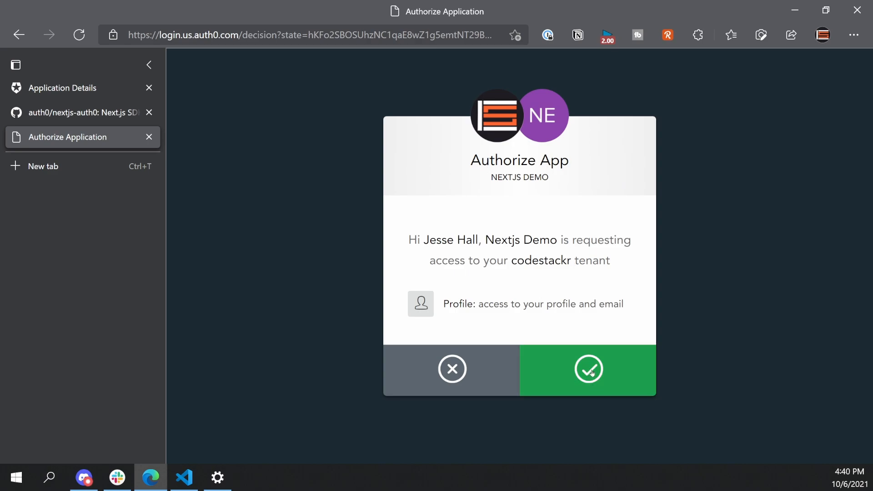
{"action": "left_click", "coordinate": [588, 369]}
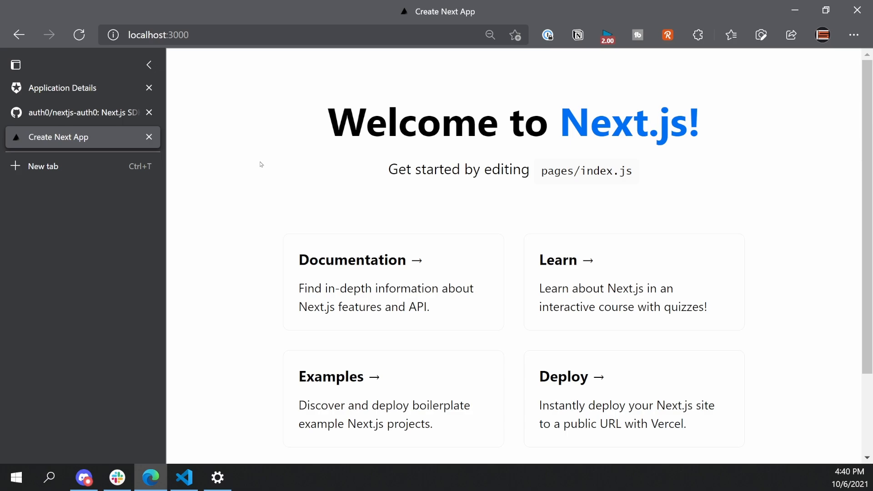
{"action": "left_click", "coordinate": [184, 477]}
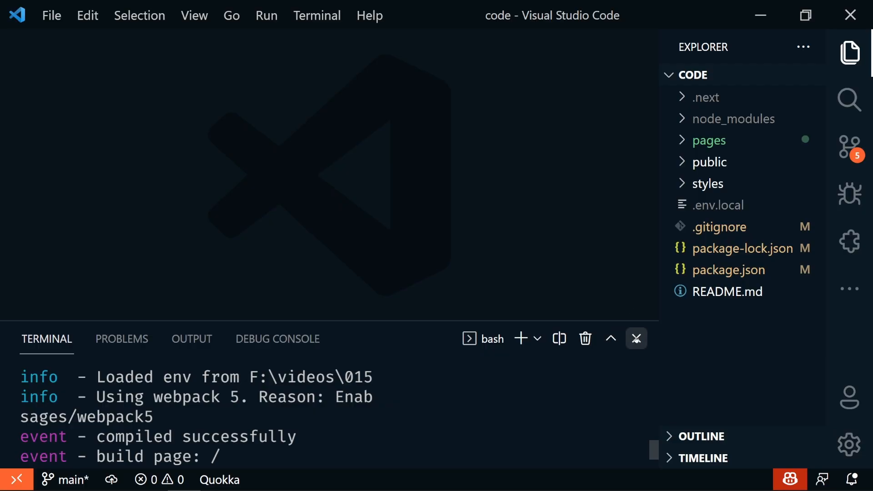
{"action": "left_click", "coordinate": [709, 140]}
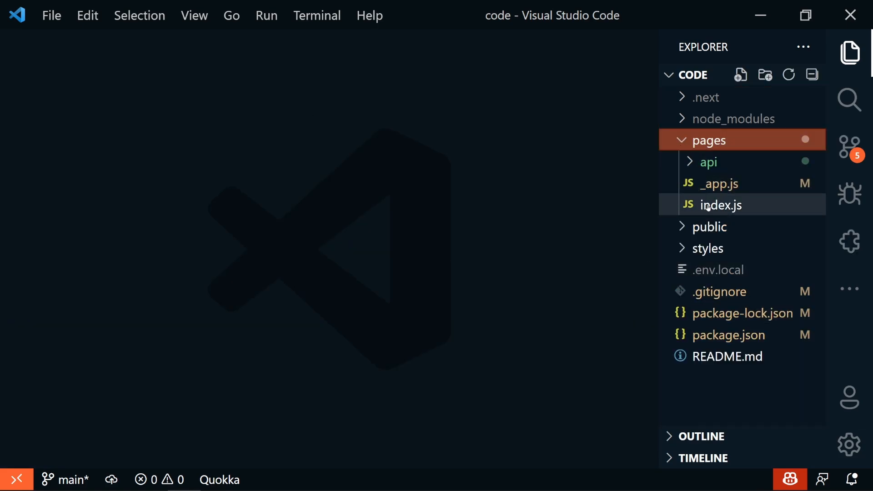
{"action": "double_click", "coordinate": [721, 205]}
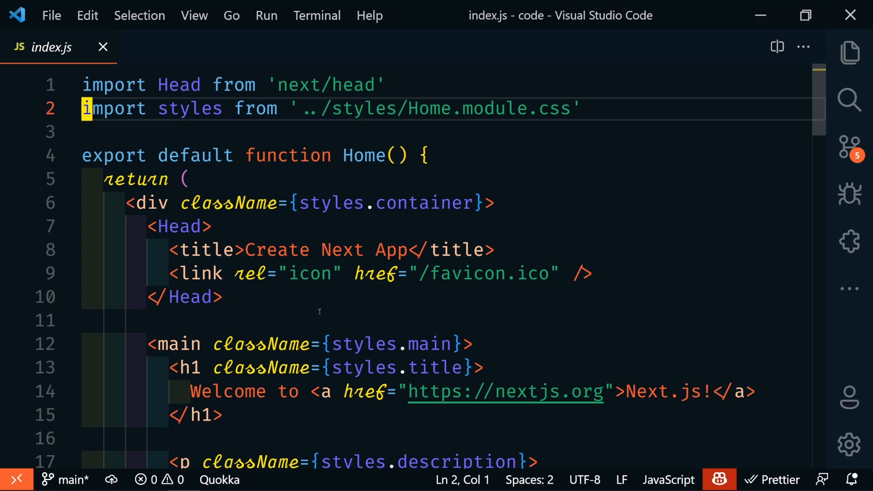
{"action": "type", "text": "user"}
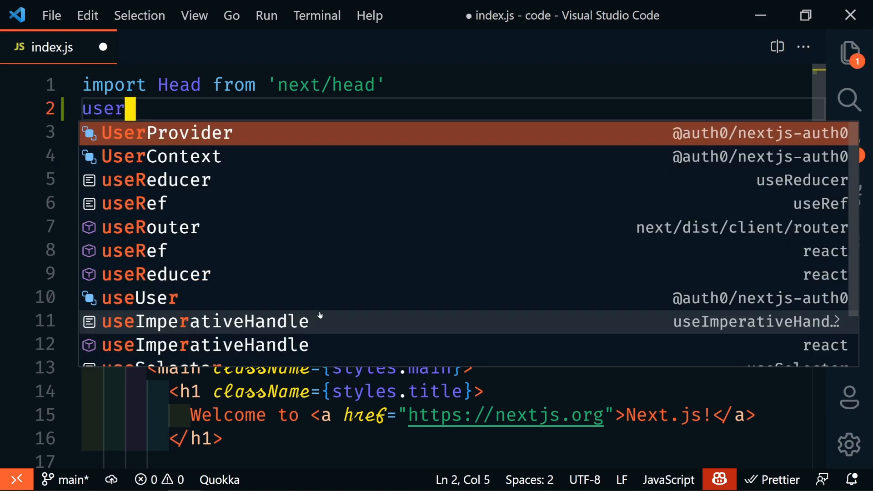
{"action": "left_click", "coordinate": [136, 297]}
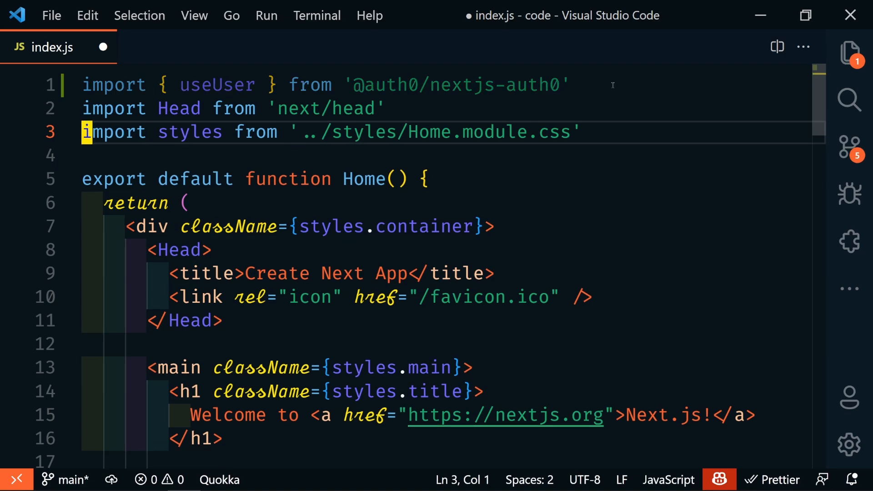
{"action": "mouse_move", "coordinate": [499, 178]}
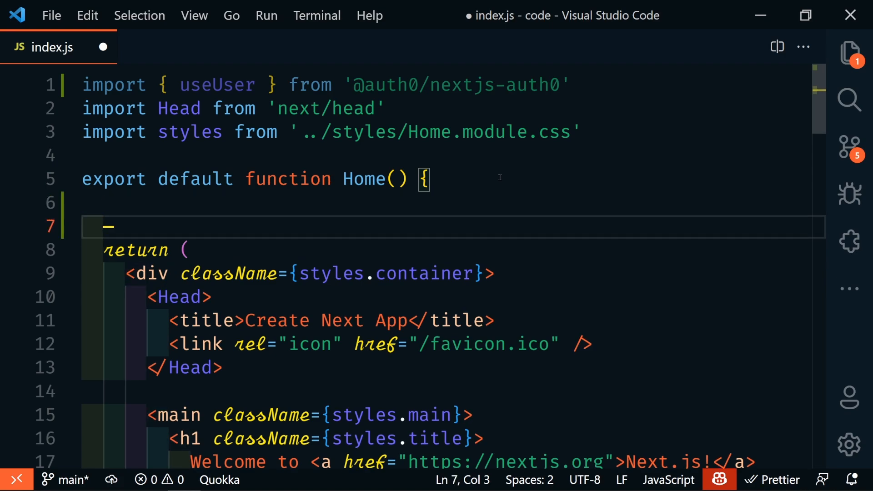
Add const { user, error, isLoading } = useUser(); and console.log(user);
{"action": "type", "text": "const"}
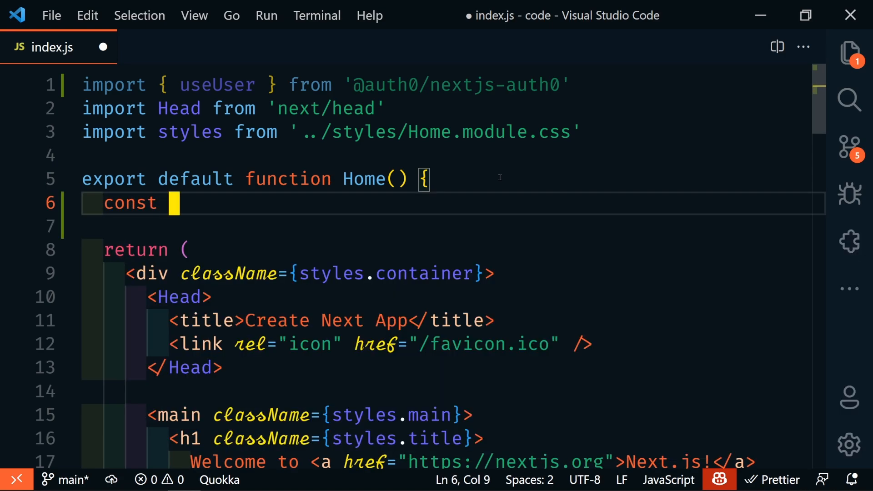
{"action": "type", "text": "{"}
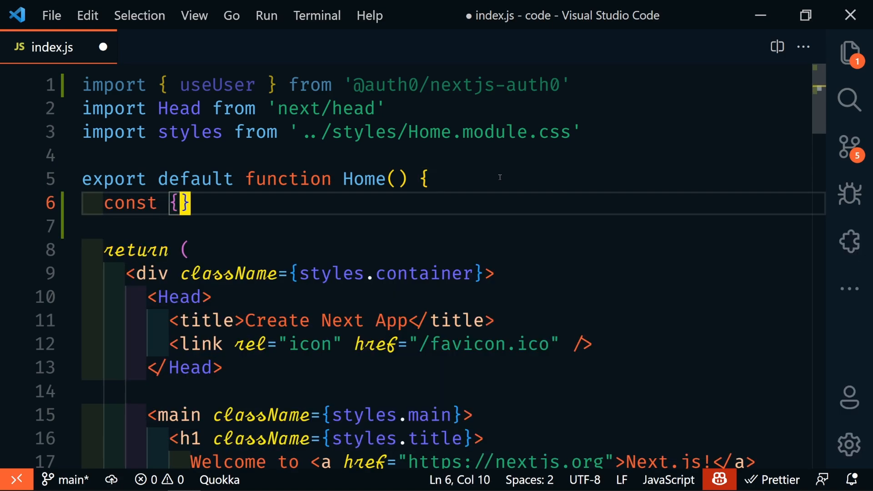
{"action": "type", "text": "user"}
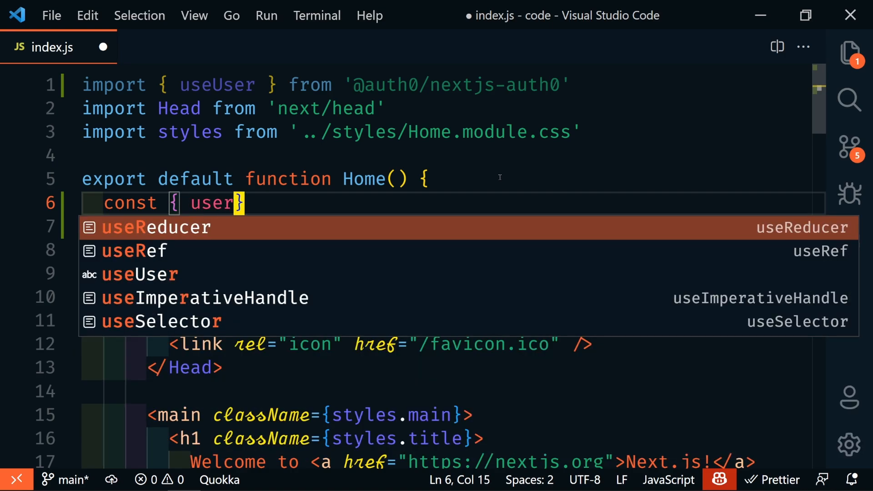
{"action": "type", "text": ", error, isLo"}
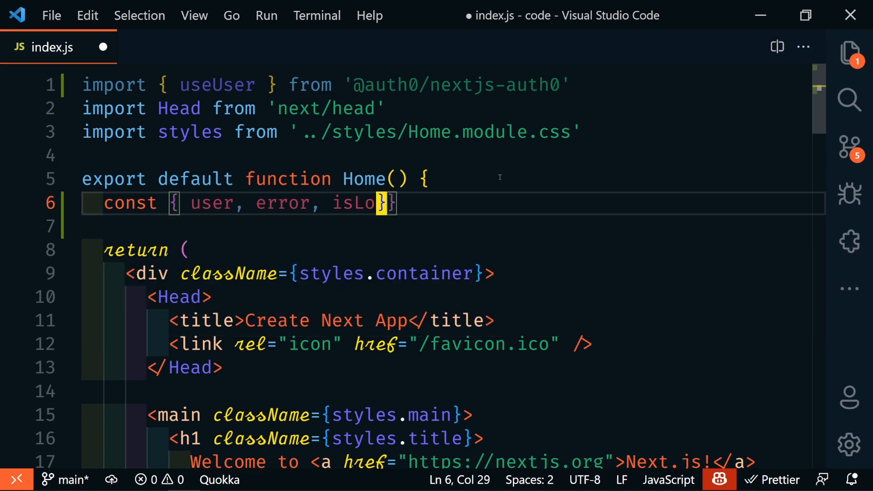
{"action": "type", "text": "ading"}
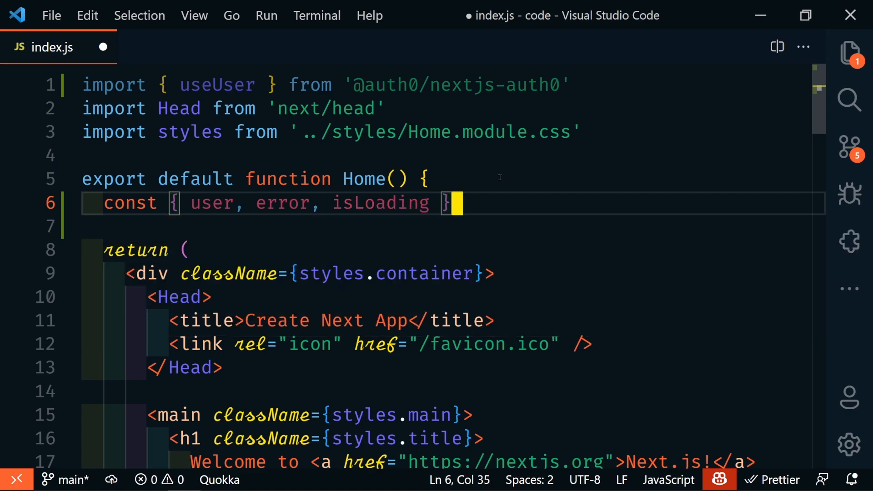
{"action": "type", "text": "= useUser();"}
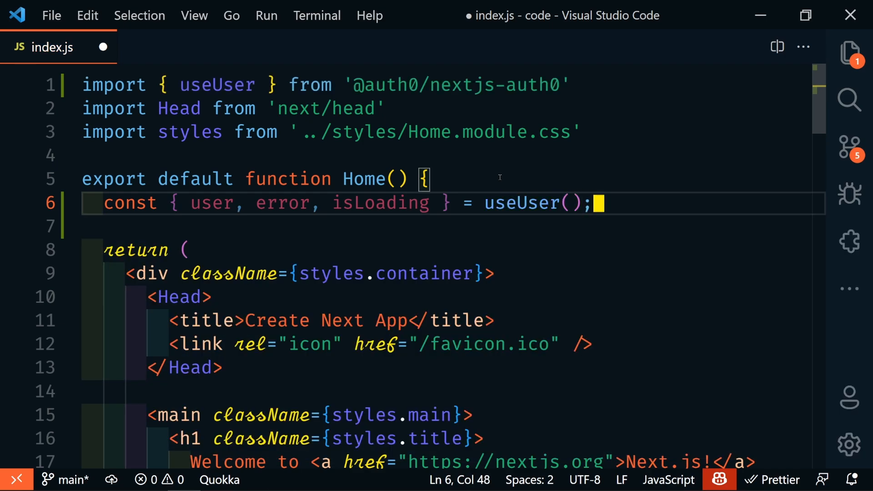
{"action": "type", "text": "console.log("}
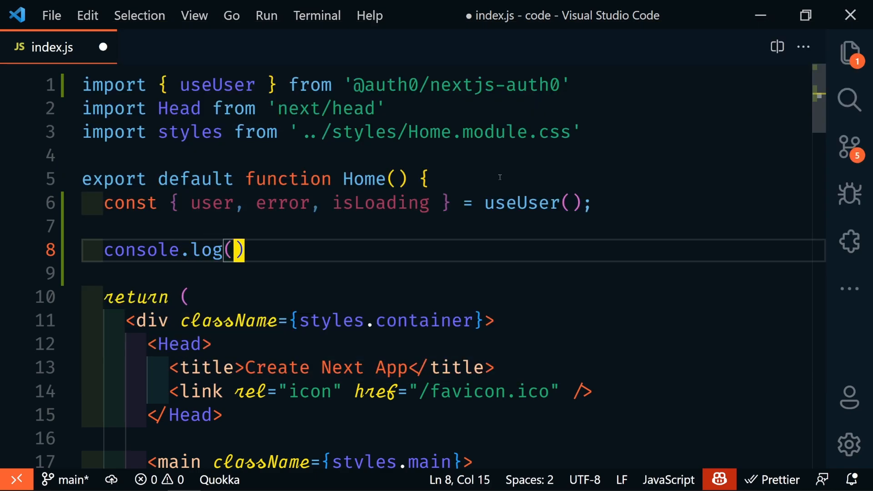
{"action": "type", "text": "user);"}
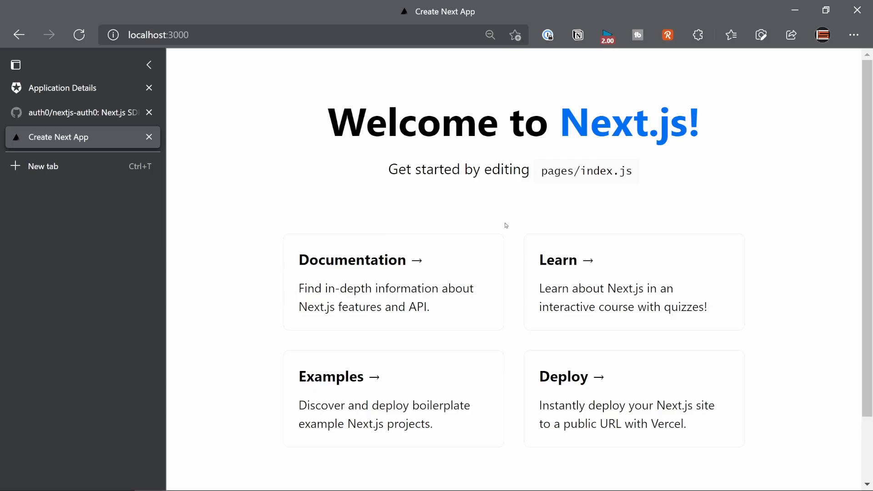
{"action": "key", "text": "F12"}
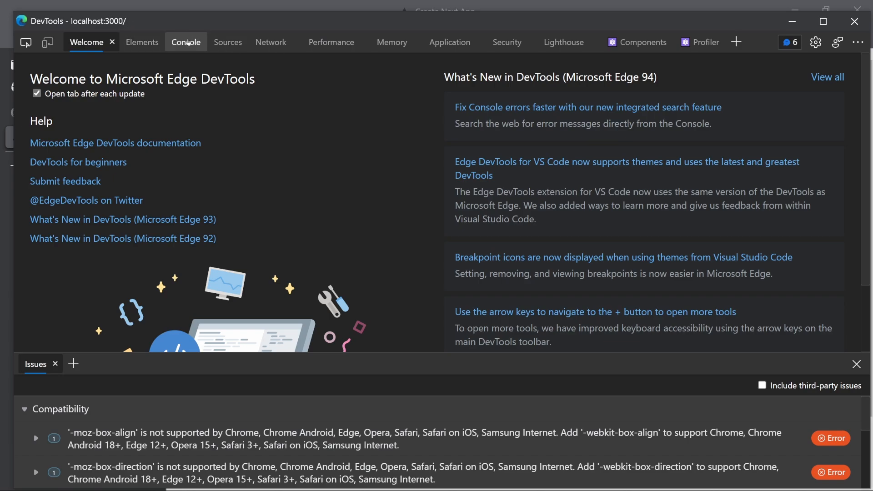
Expand the logged user object in the Console and highlight the picture URL and sub id
{"action": "left_click", "coordinate": [185, 42]}
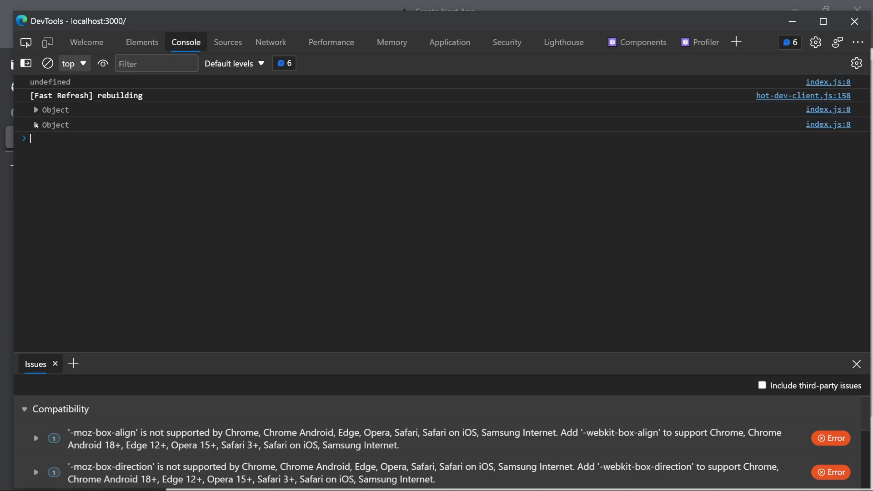
{"action": "left_click", "coordinate": [37, 124]}
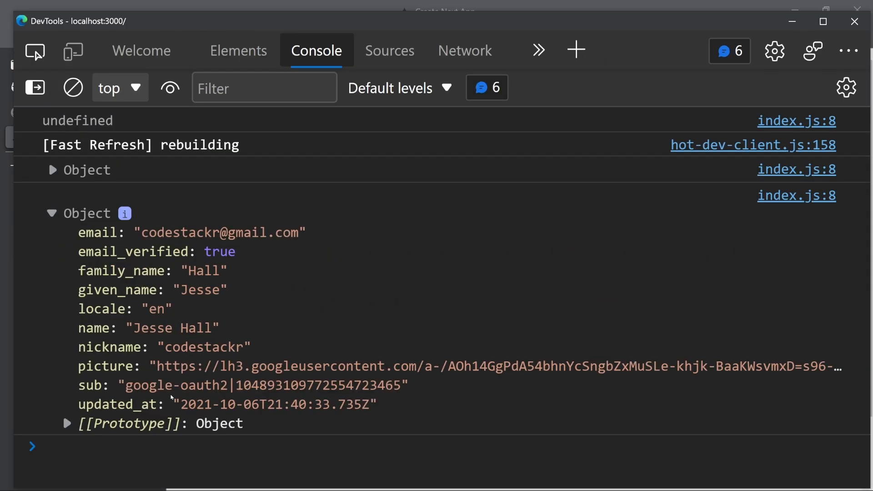
{"action": "mouse_move", "coordinate": [224, 366]}
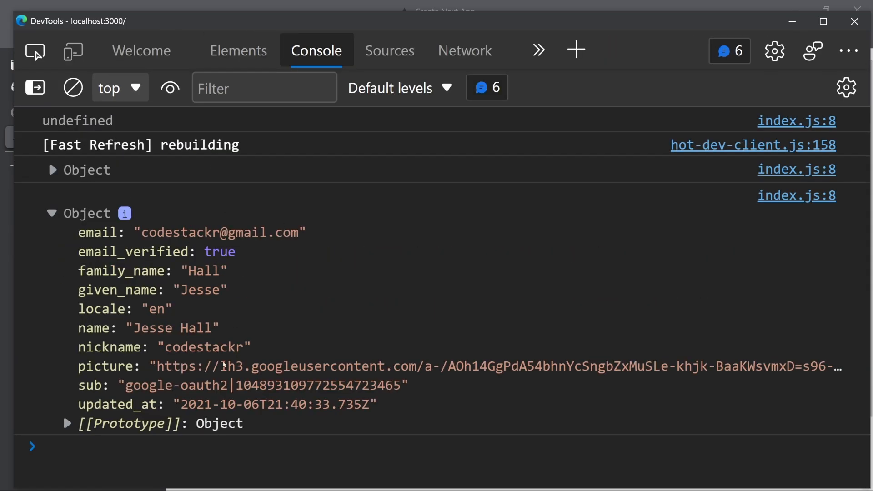
{"action": "double_click", "coordinate": [226, 365]}
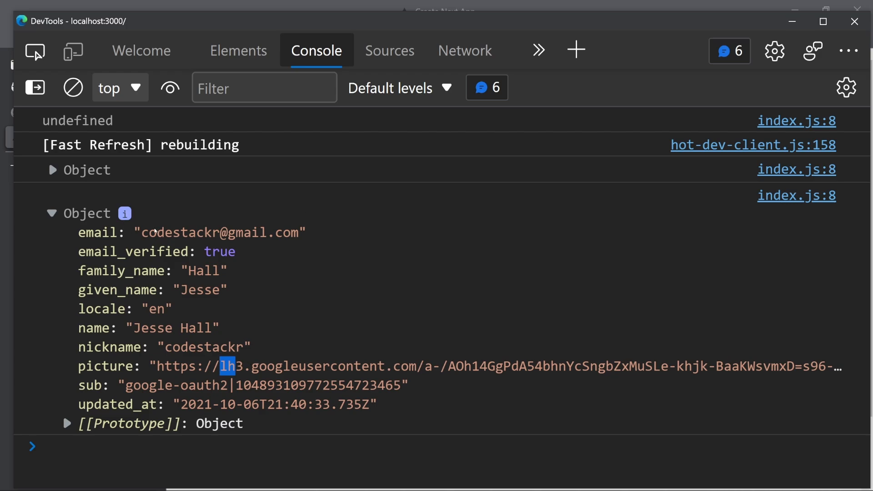
{"action": "double_click", "coordinate": [204, 271]}
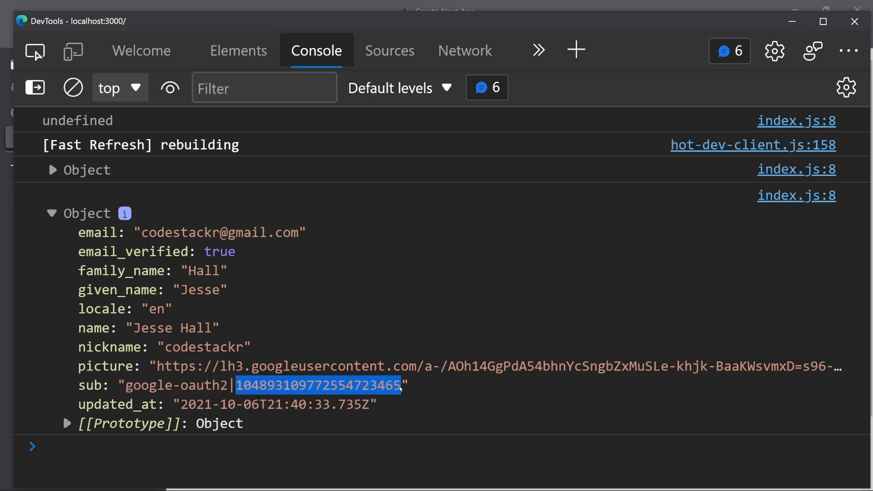
{"action": "mouse_move", "coordinate": [480, 382]}
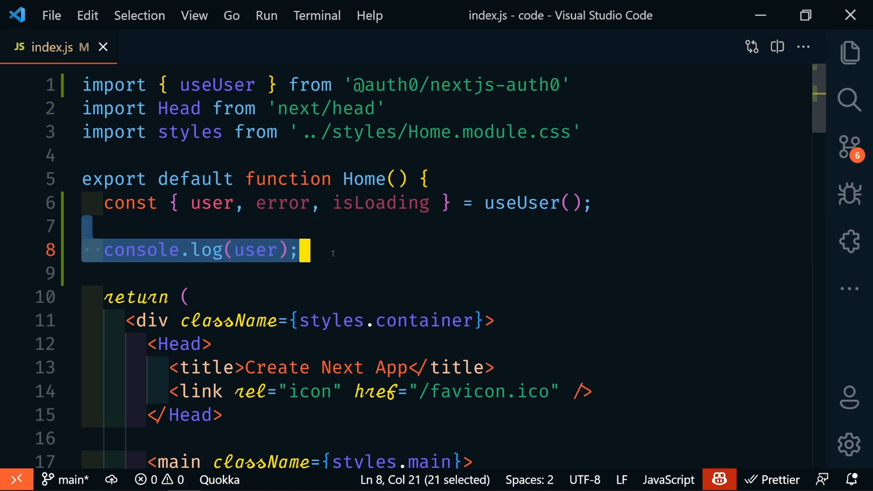
If user exists, return an h1 'Welcome {user.name}!' with a Logout anchor to /api/auth/logout
{"action": "type", "text": "if (useUser)"}
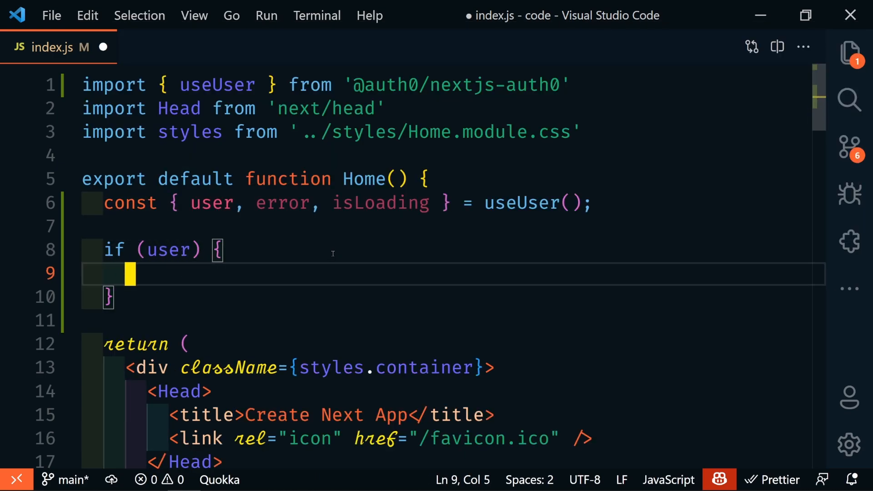
{"action": "type", "text": "ru"}
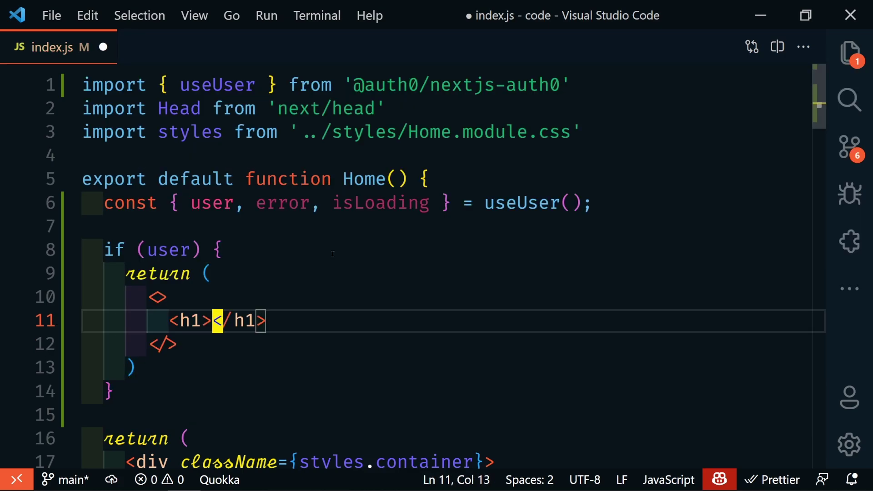
{"action": "type", "text": "Wec"}
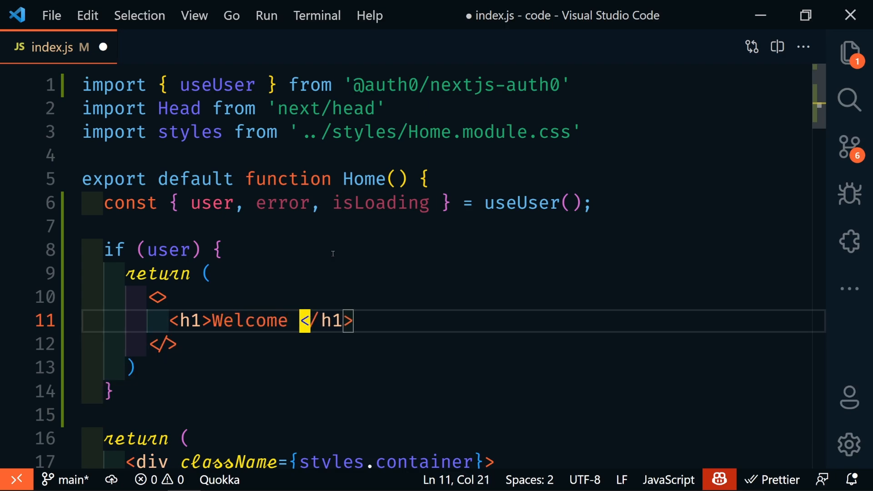
{"action": "type", "text": "{"}
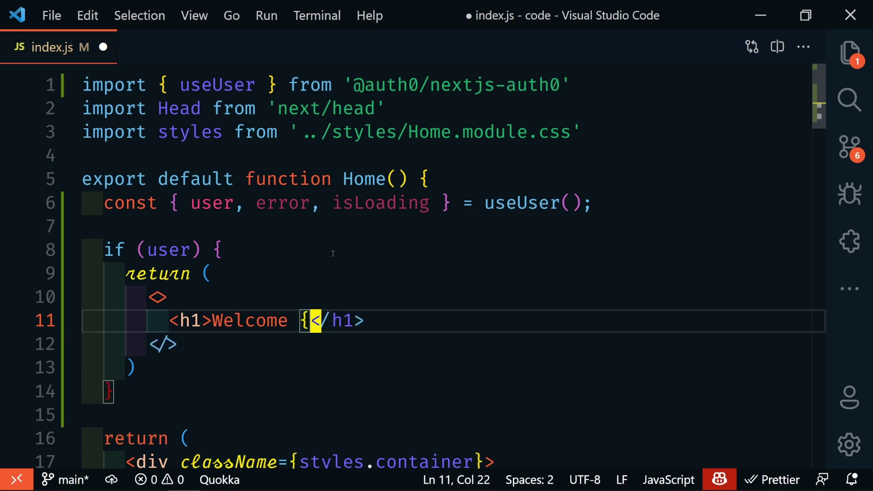
{"action": "type", "text": "user.name}!"}
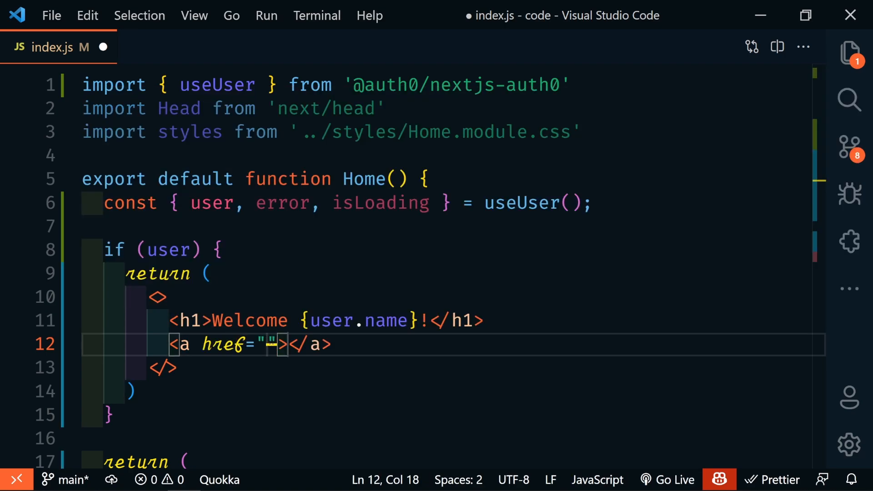
{"action": "type", "text": "/"}
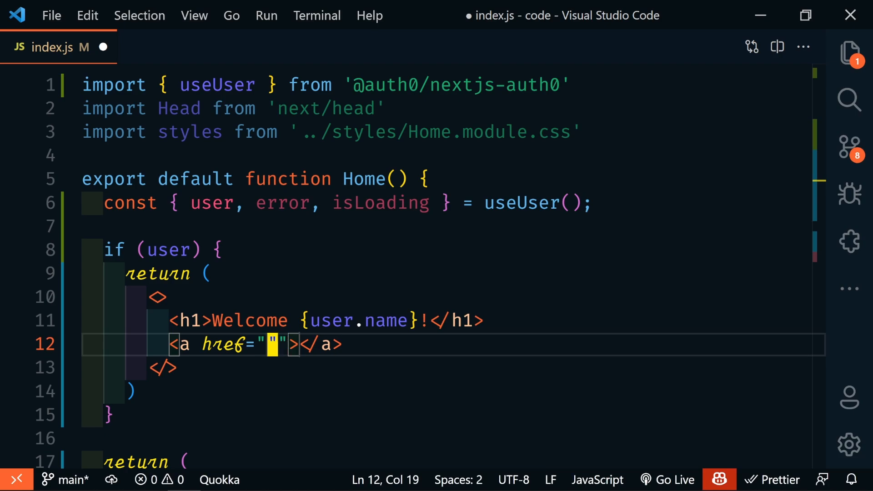
{"action": "type", "text": "/api/aut"}
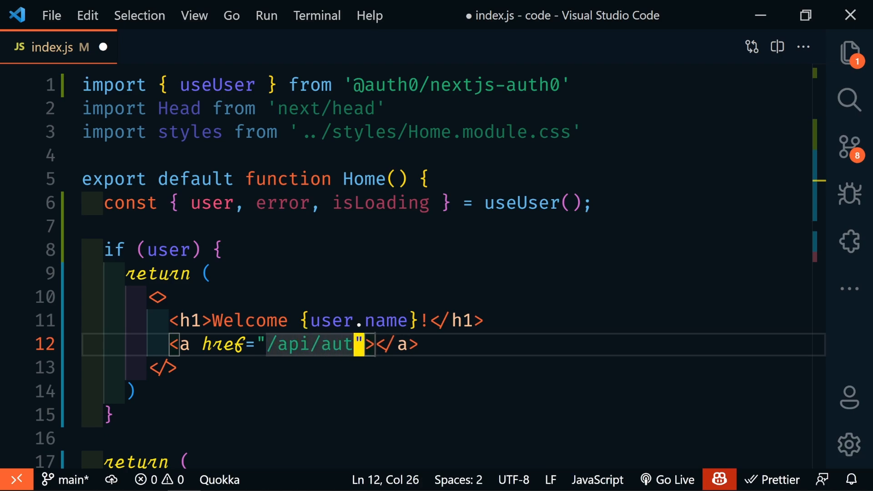
{"action": "type", "text": "h/logout"}
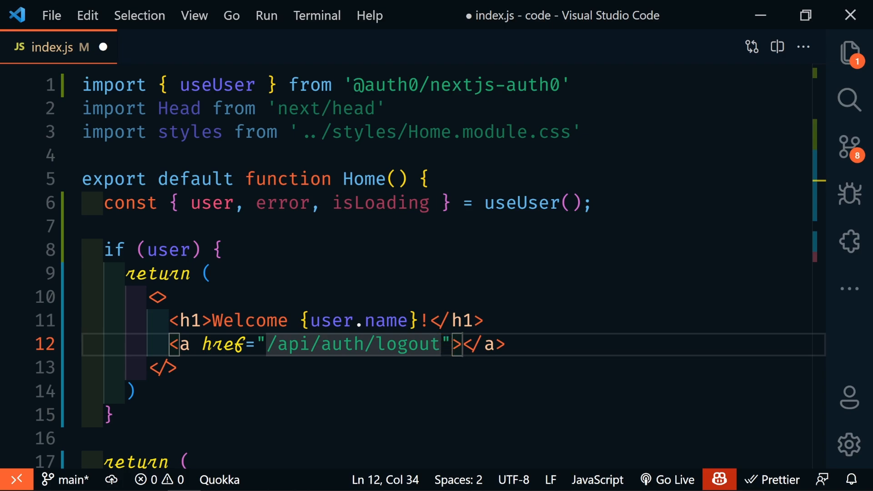
{"action": "type", "text": "Log"}
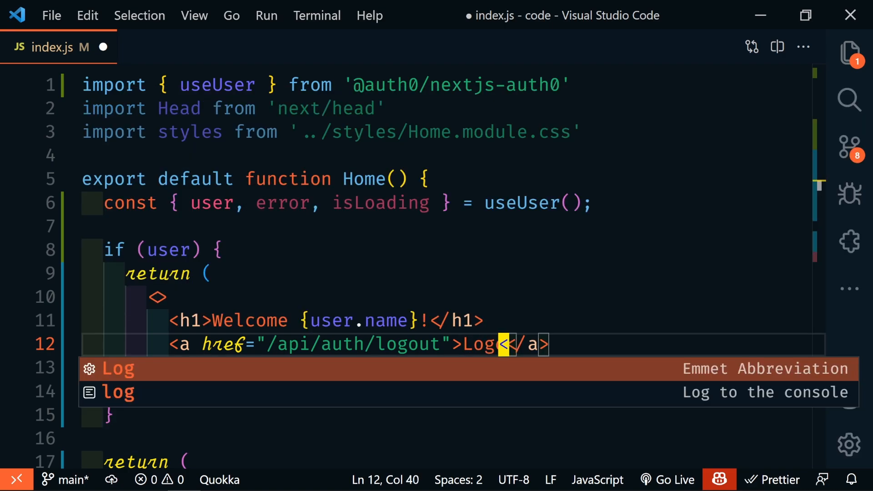
{"action": "type", "text": "out"}
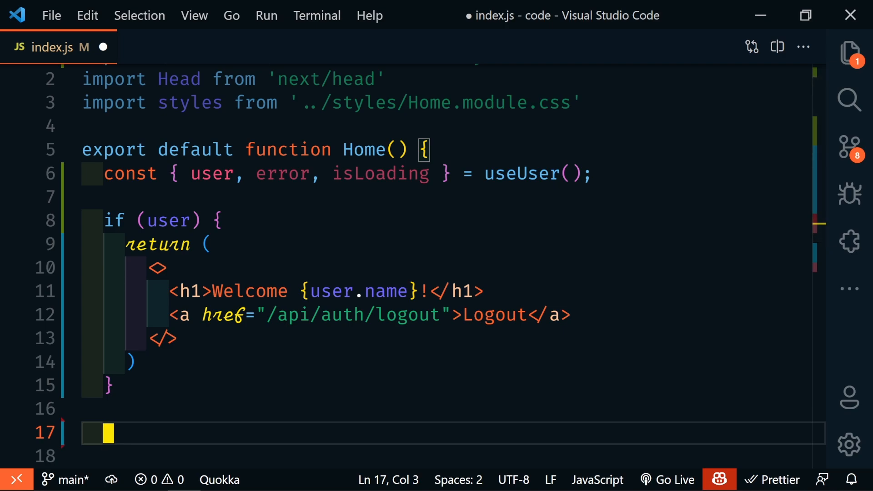
Otherwise return a Login anchor pointing to /api/auth/login
{"action": "type", "text": "return"}
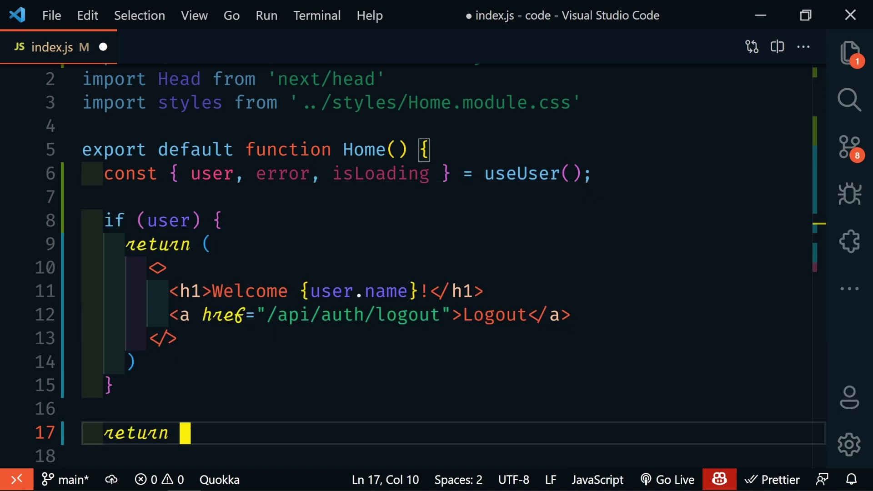
{"action": "type", "text": "<a href=\"\"></a>"}
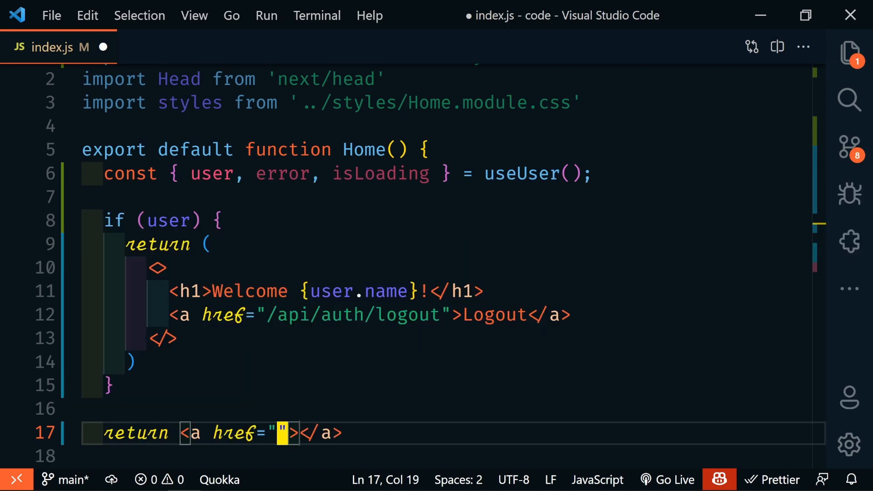
{"action": "type", "text": "/api/auth/lo"}
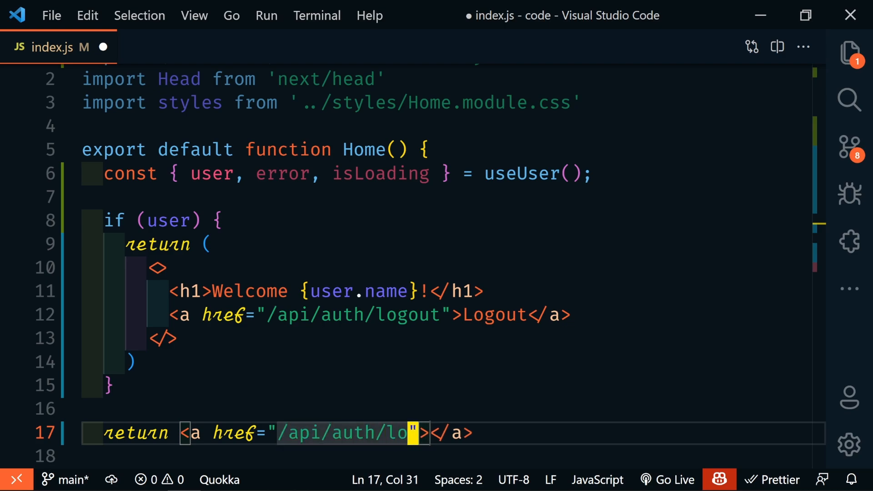
{"action": "type", "text": "gin\">Login"}
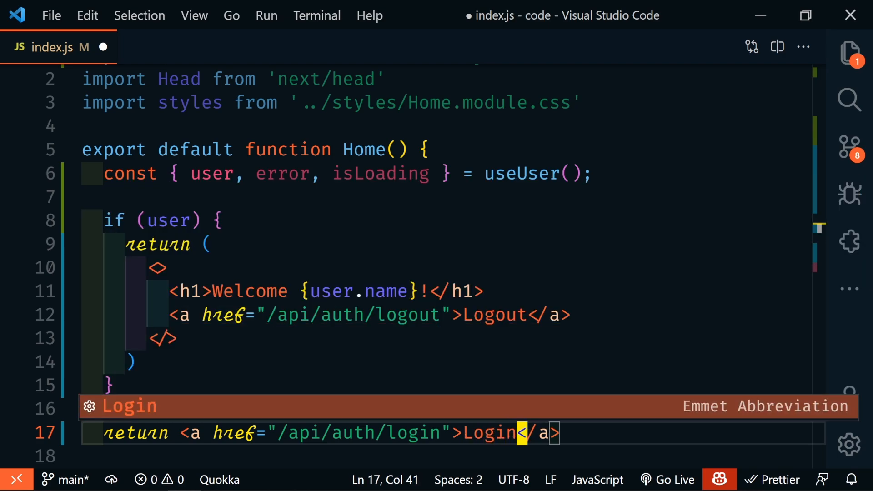
{"action": "key", "text": "Escape"}
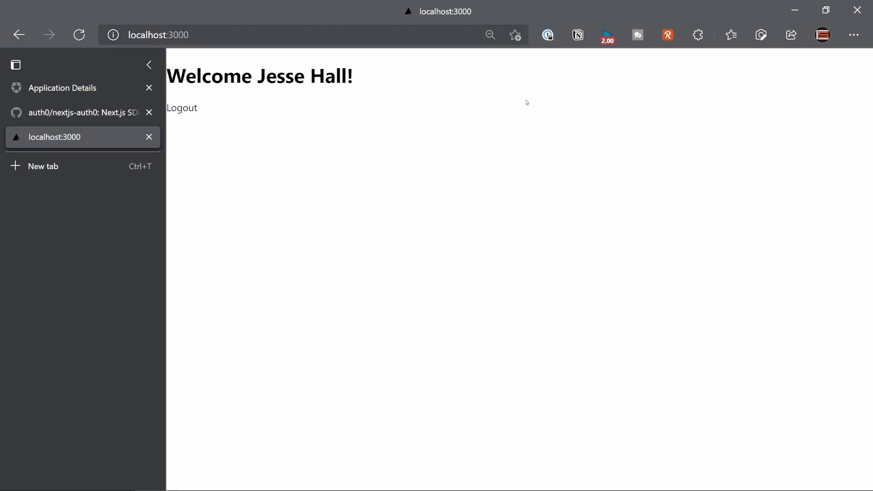
{"action": "mouse_move", "coordinate": [178, 111]}
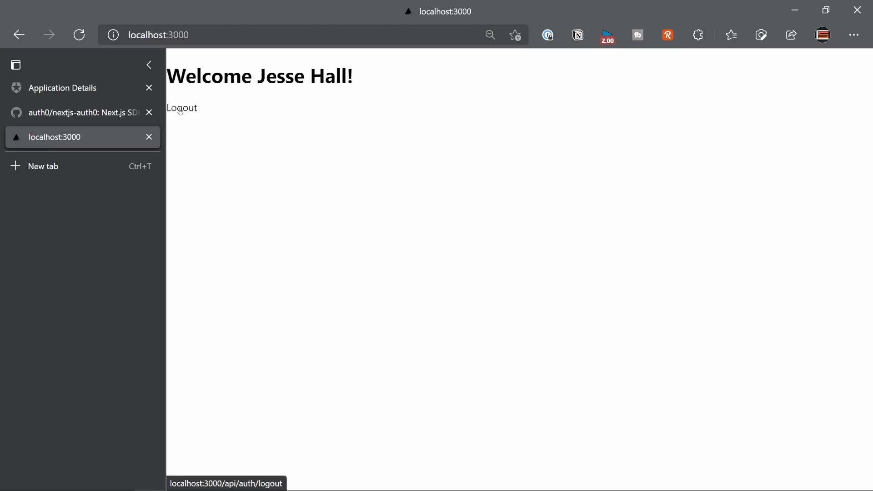
Log out of the demo, then log back in through Auth0 choosing the Google account
{"action": "left_click", "coordinate": [181, 109]}
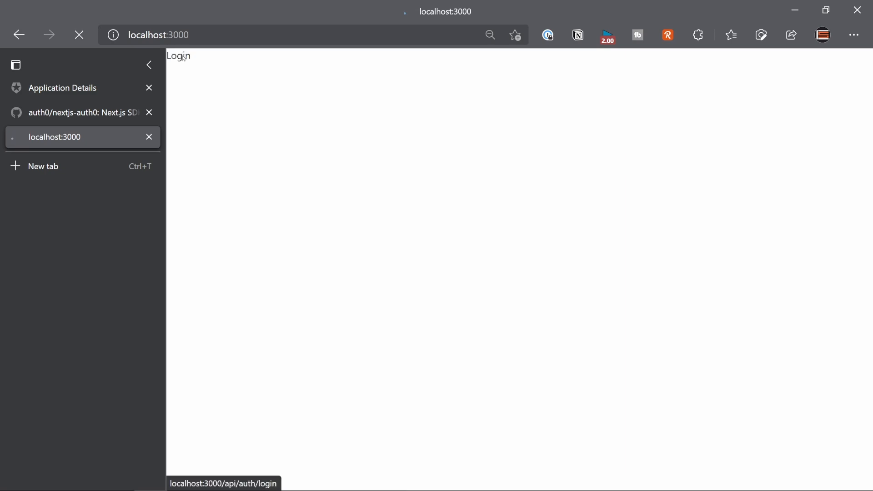
{"action": "left_click", "coordinate": [177, 56]}
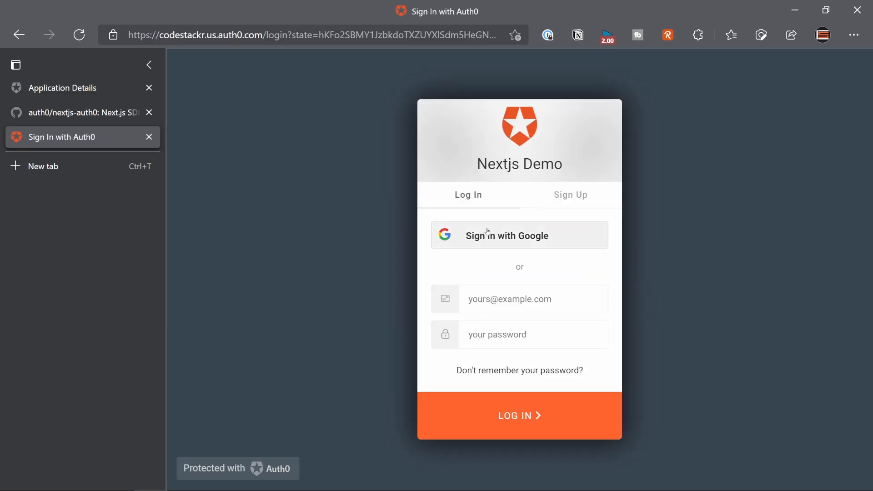
{"action": "left_click", "coordinate": [519, 235]}
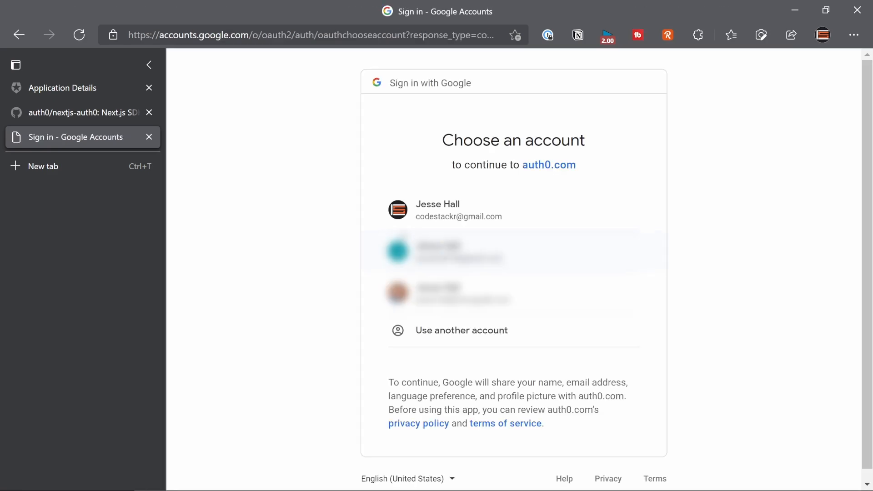
{"action": "left_click", "coordinate": [453, 210]}
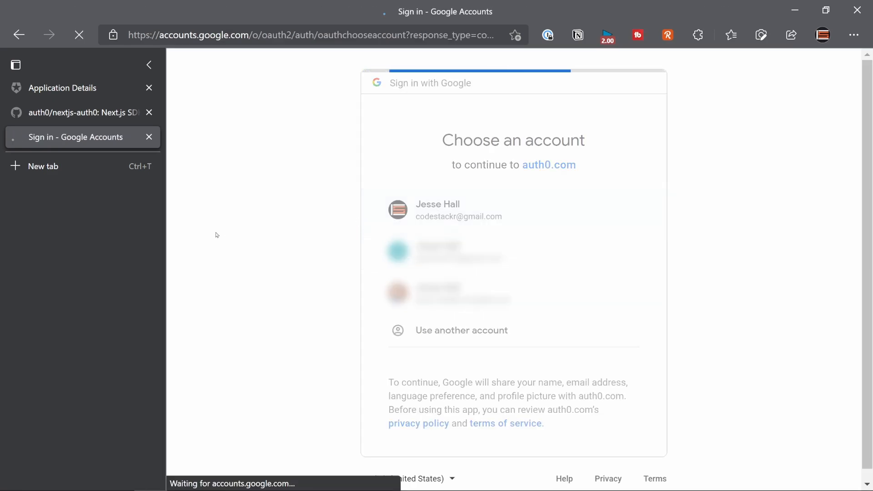
{"action": "left_click", "coordinate": [443, 210]}
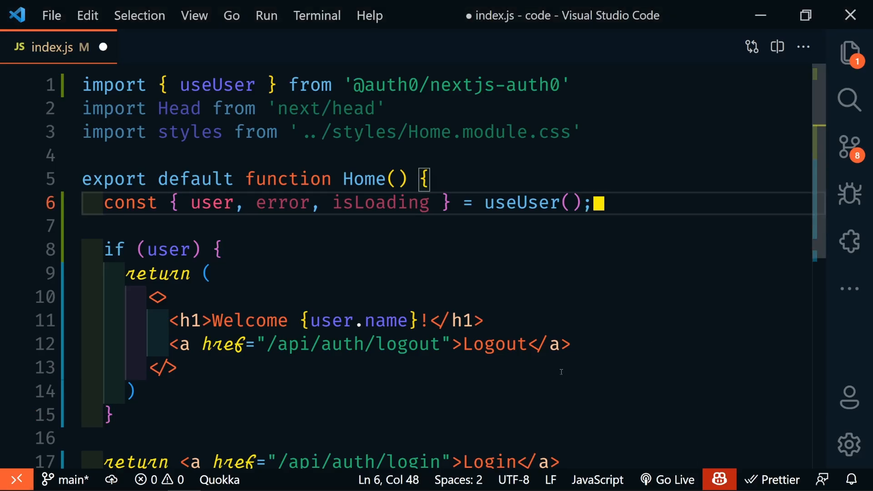
Add an isLoading early return rendering a div reading loading
{"action": "key", "text": "Enter"}
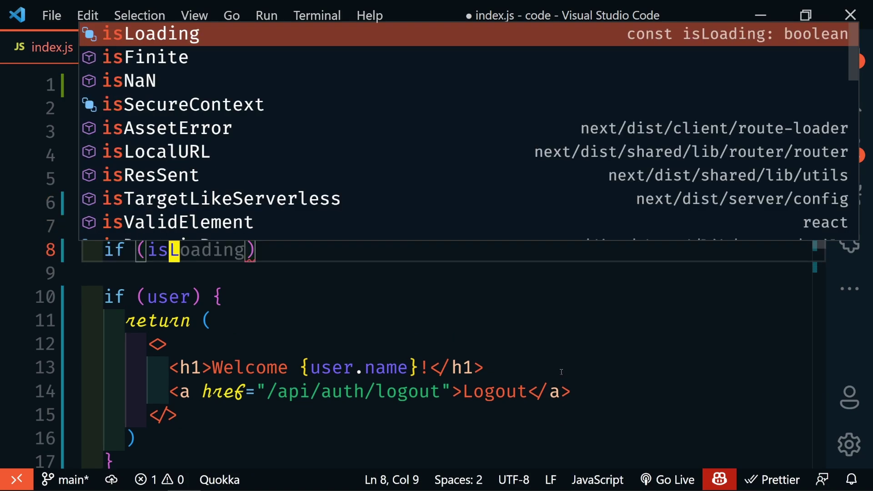
{"action": "key", "text": "Tab"}
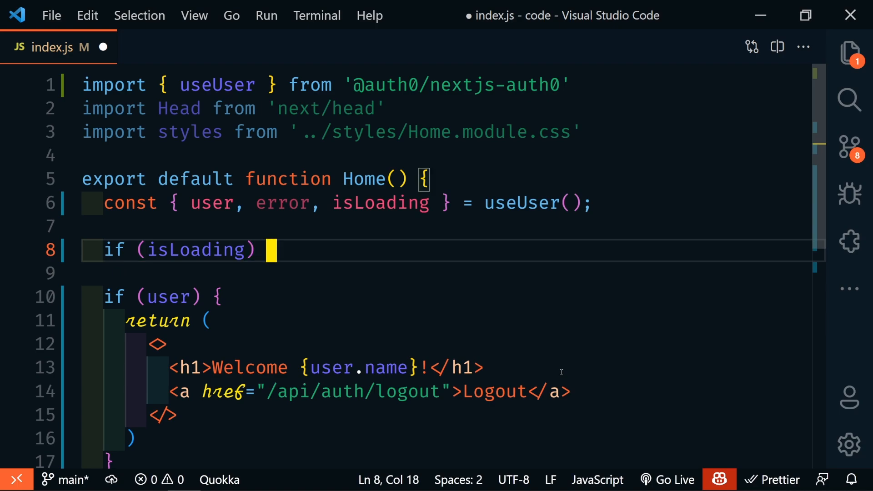
{"action": "type", "text": "return"}
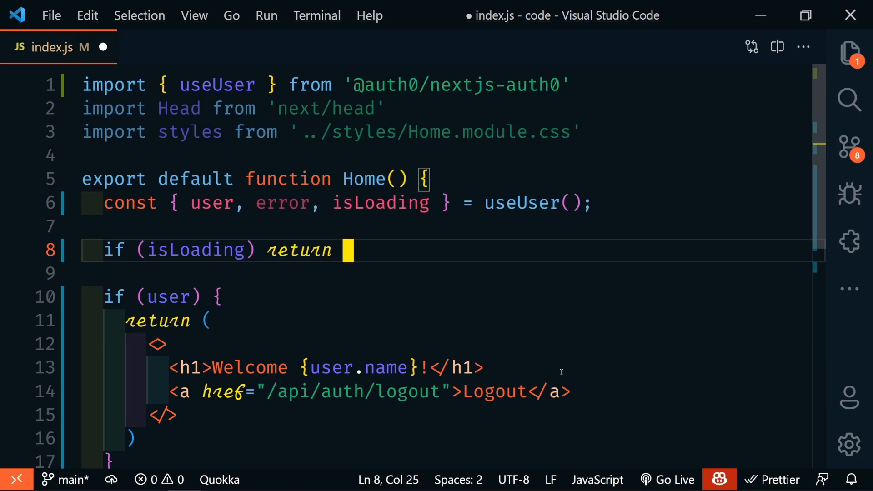
{"action": "type", "text": "div"}
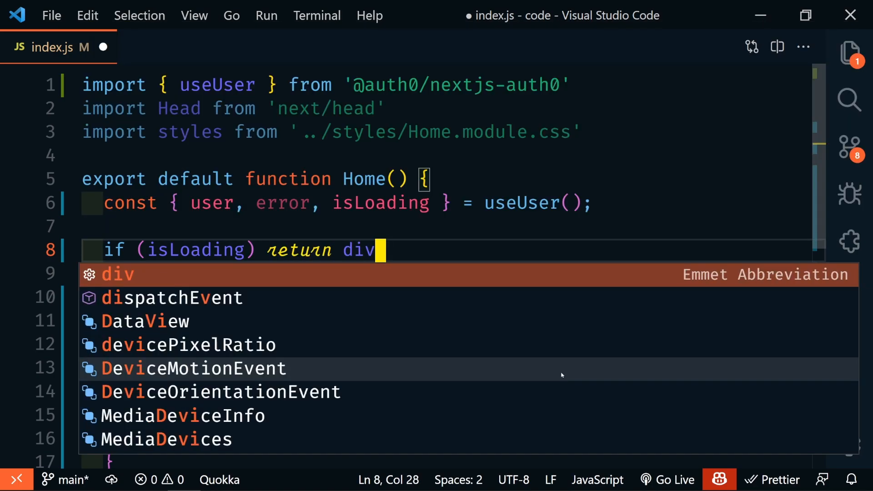
{"action": "key", "text": "Tab"}
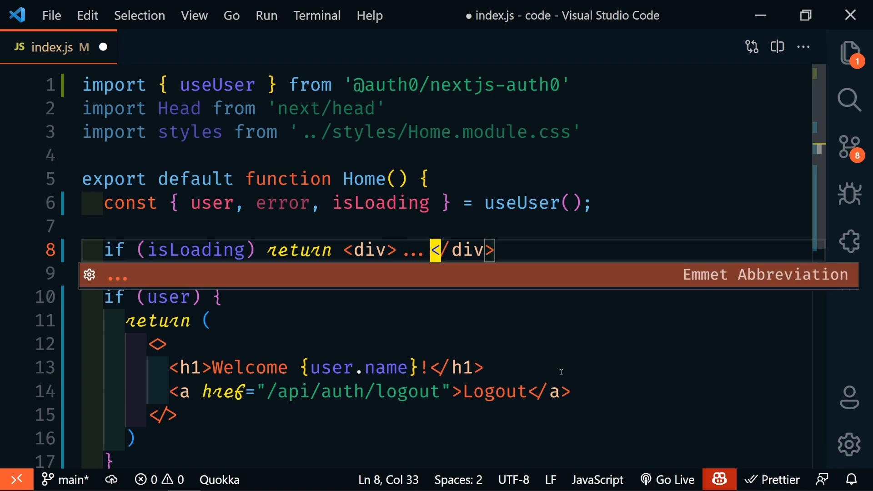
{"action": "type", "text": "loading"}
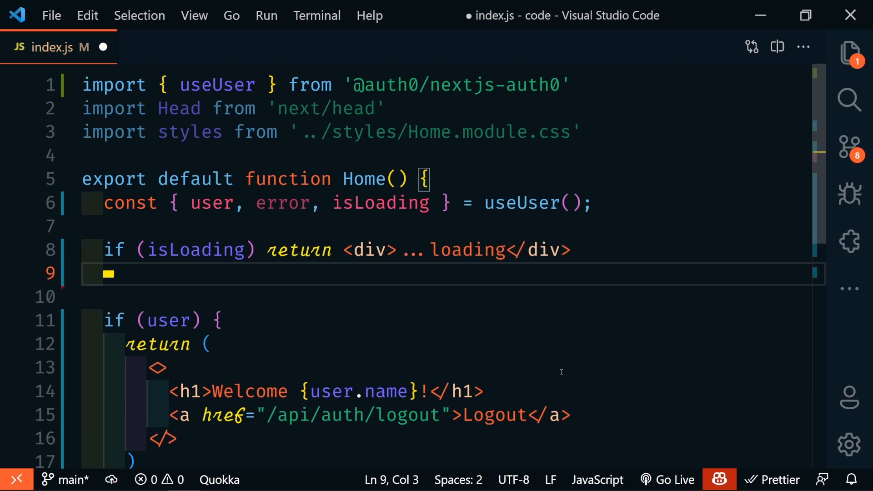
Add an if (error) return rendering a div with error.message
{"action": "type", "text": "if (error) return div"}
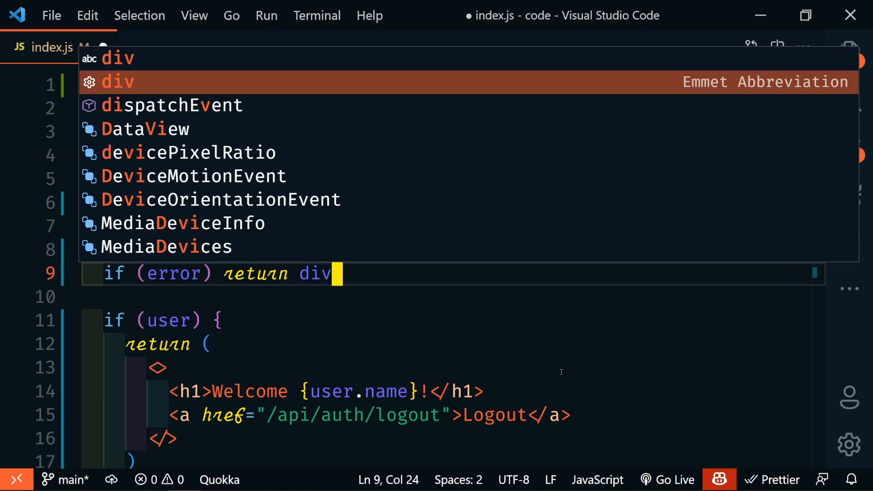
{"action": "key", "text": "Tab"}
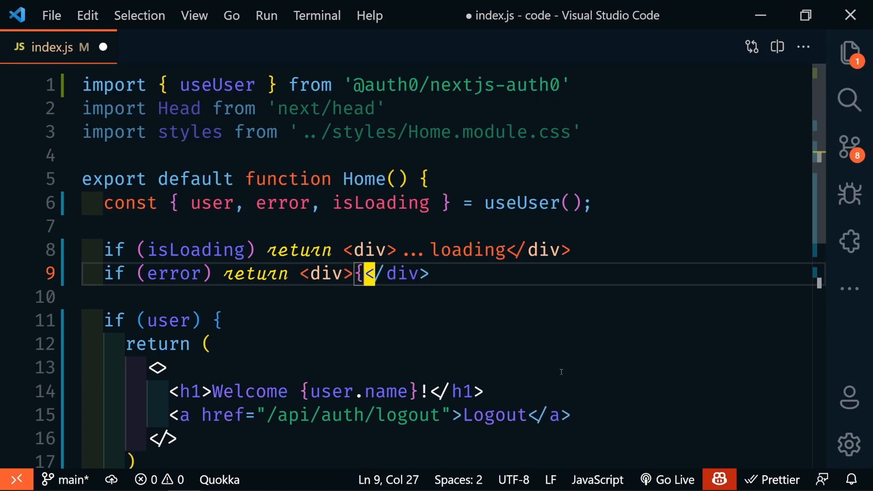
{"action": "type", "text": "error"}
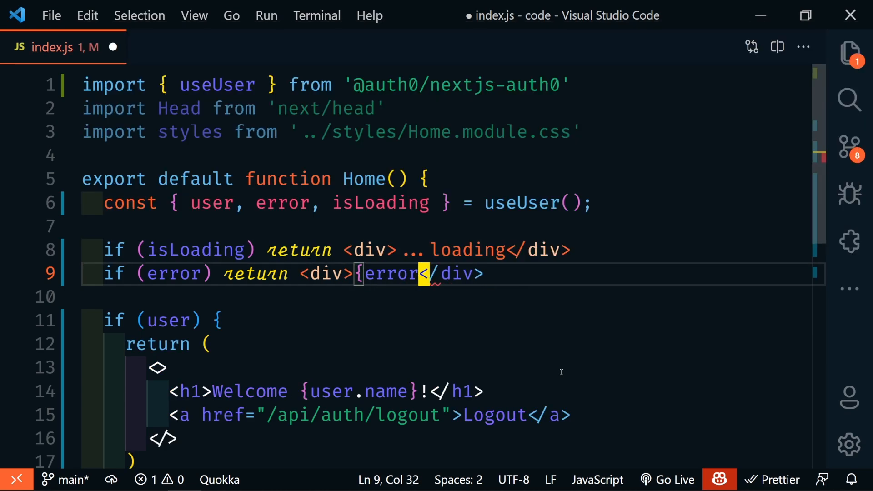
{"action": "type", "text": ".message"}
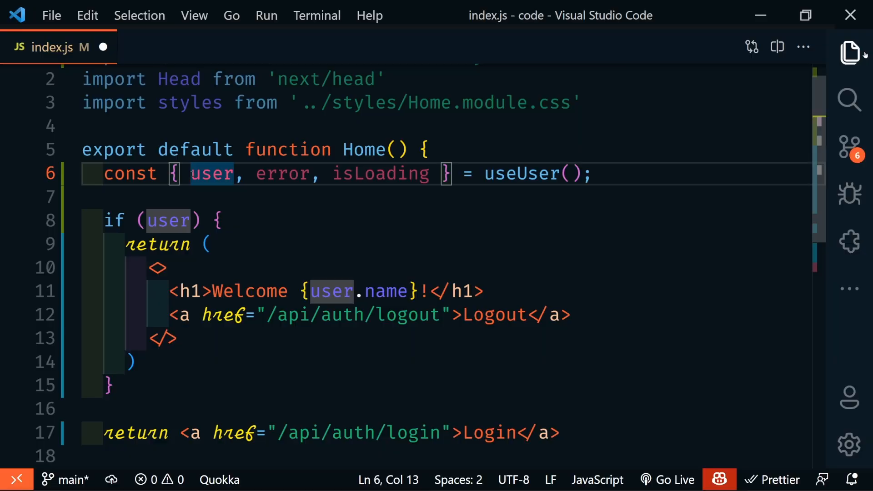
Create a new file pages/membersonly/index.js from the Explorer
{"action": "left_click", "coordinate": [849, 53]}
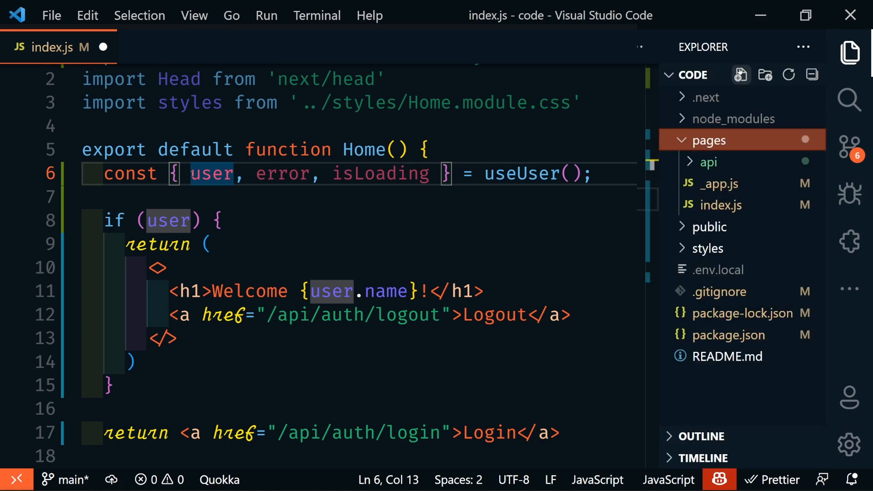
{"action": "left_click", "coordinate": [740, 75]}
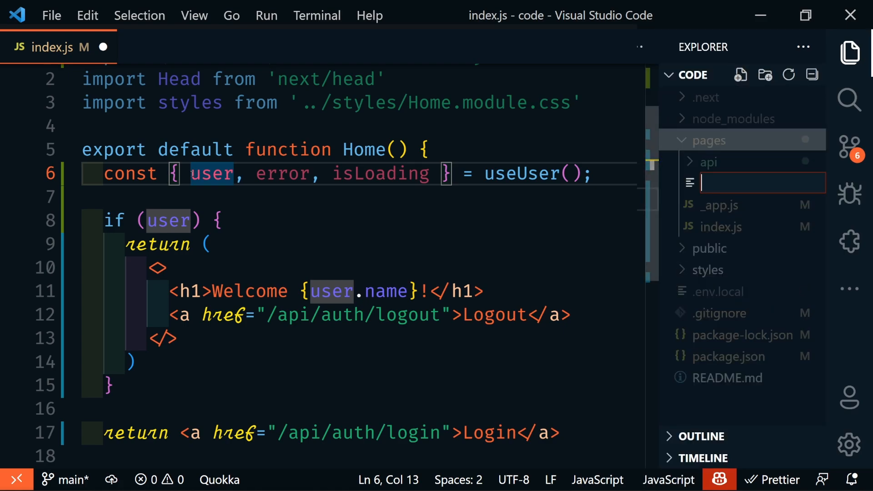
{"action": "type", "text": "members"}
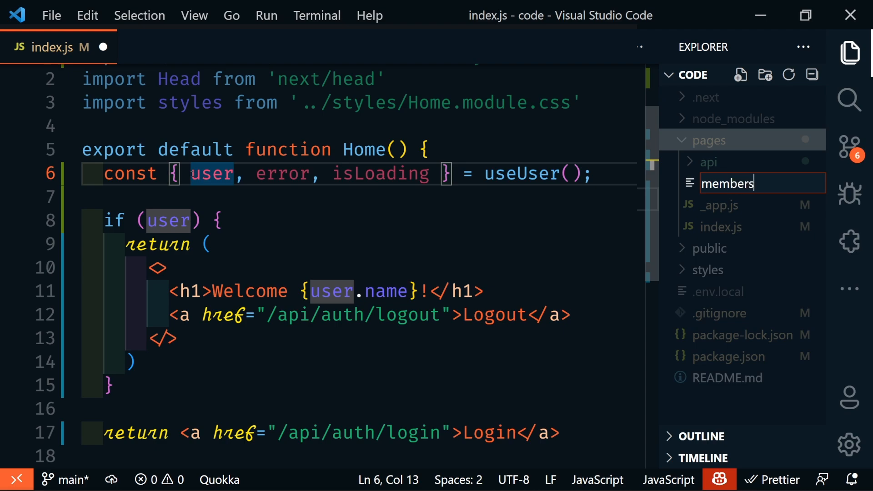
{"action": "type", "text": "only/ind"}
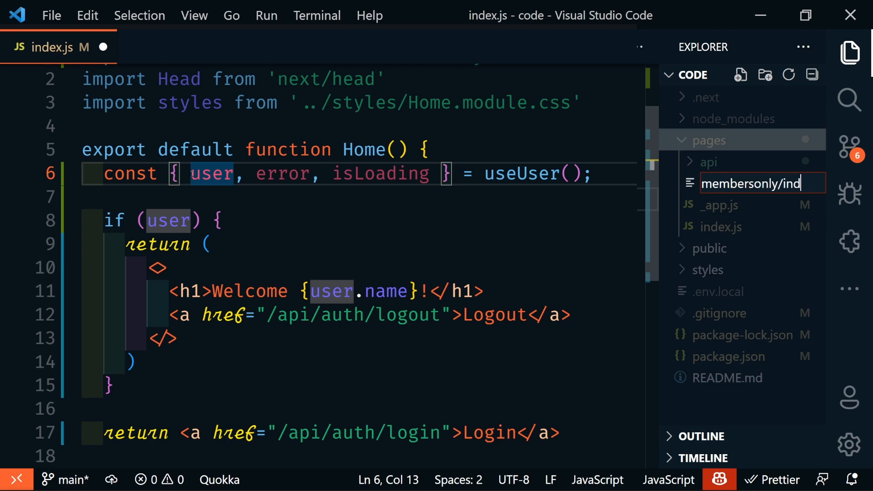
{"action": "key", "text": "Enter"}
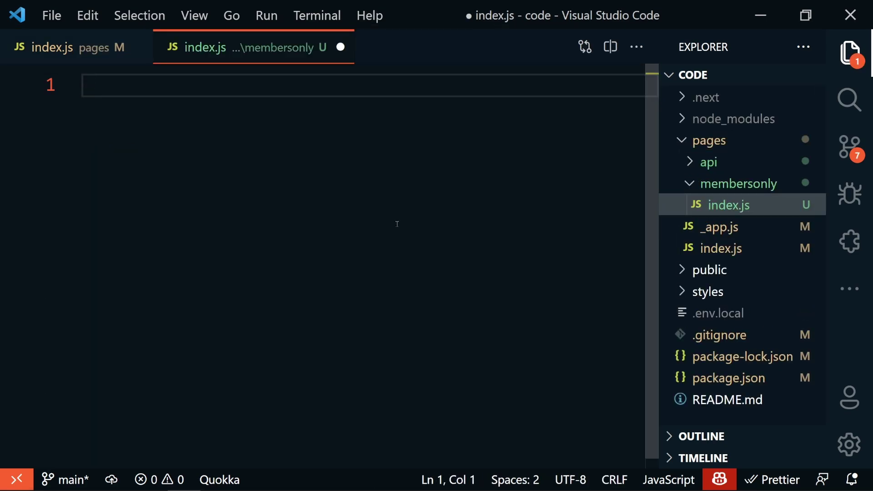
Insert the React arrow component snippet and rename the component to members
{"action": "type", "text": "ra"}
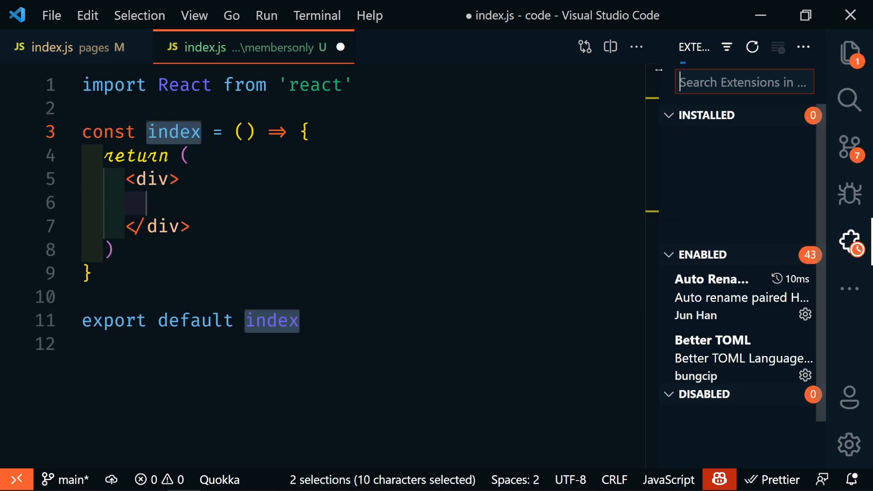
{"action": "type", "text": "reac"}
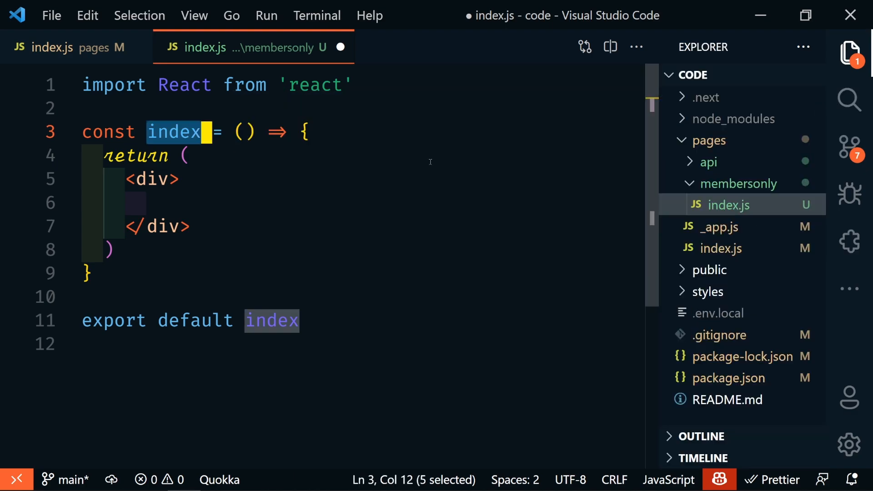
{"action": "key", "text": "F2"}
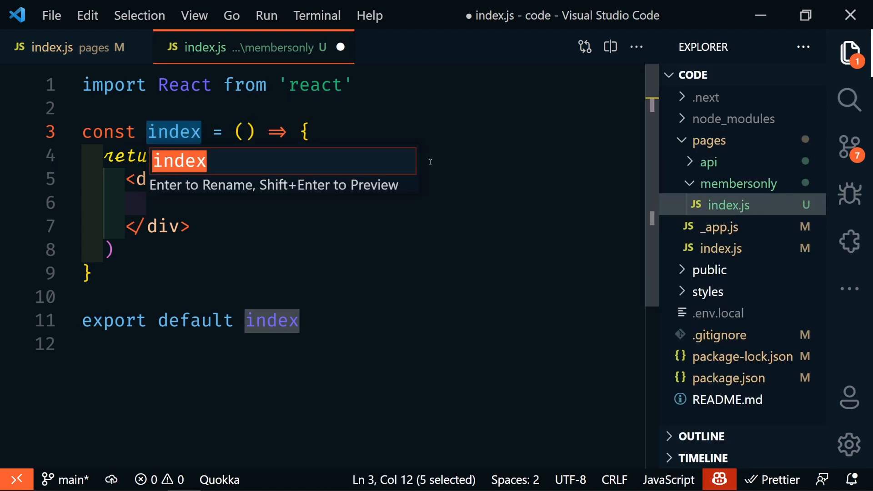
{"action": "type", "text": "mem"}
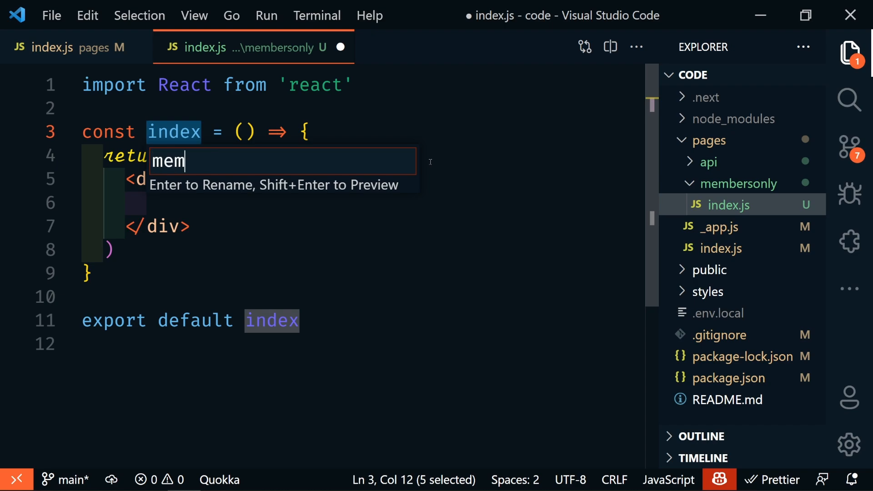
{"action": "key", "text": "Enter"}
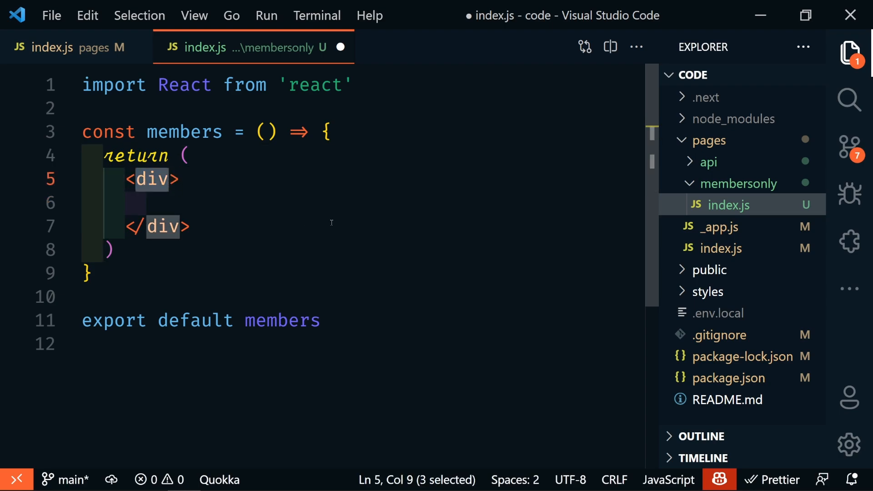
Make the component return an h1 reading MEMBERS ONLY!!!
{"action": "type", "text": "h1>"}
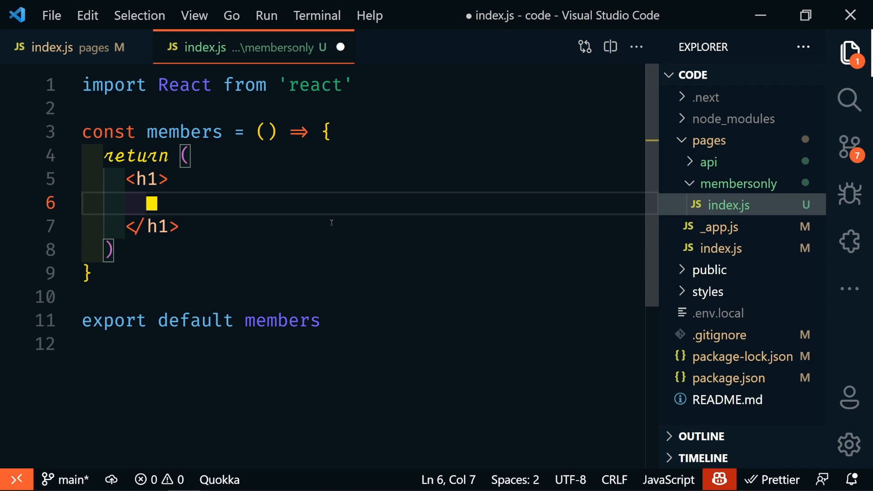
{"action": "type", "text": "MEMBERS"}
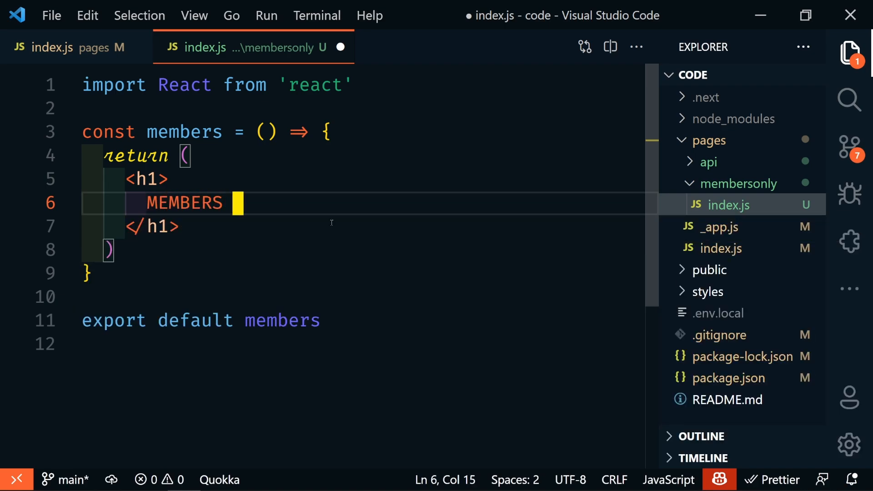
{"action": "type", "text": "ONLY!!!"}
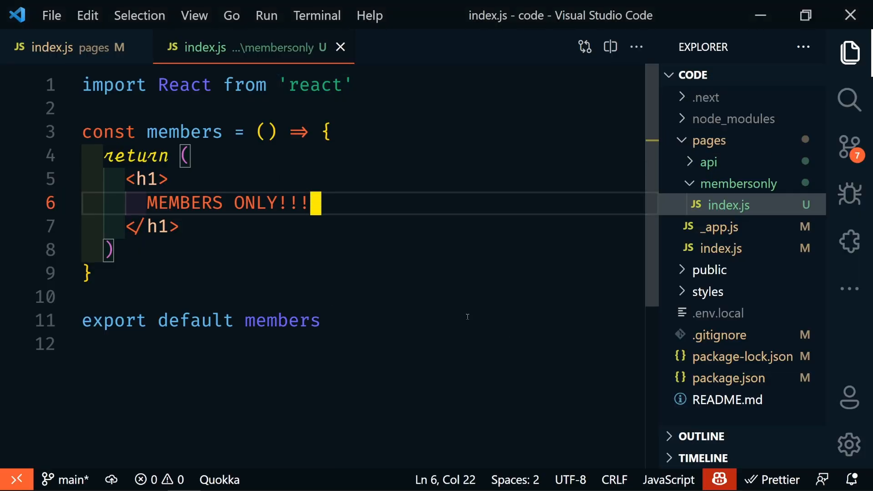
{"action": "type", "text": "import"}
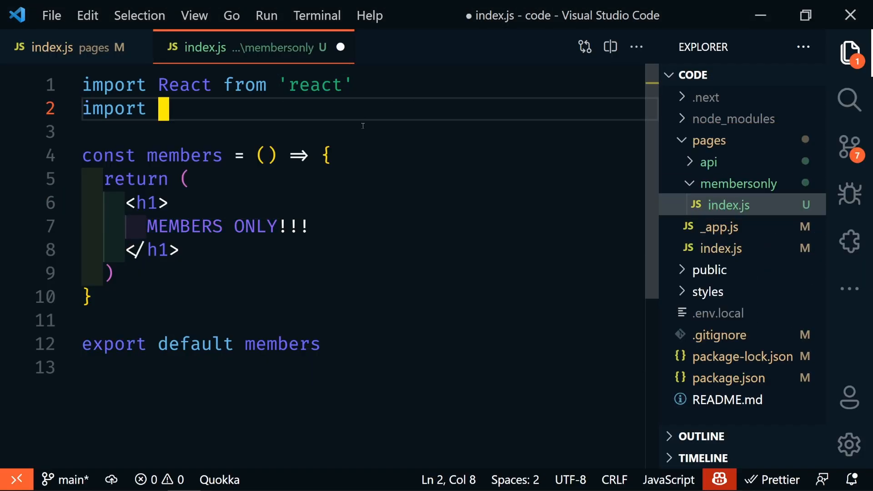
{"action": "type", "text": "{ withPageAuthRequired } from '@auth0/"}
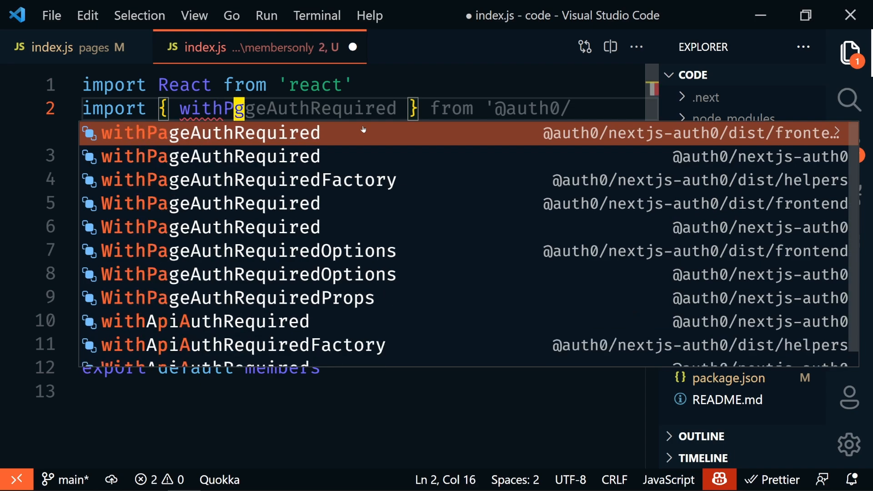
{"action": "type", "text": "e"}
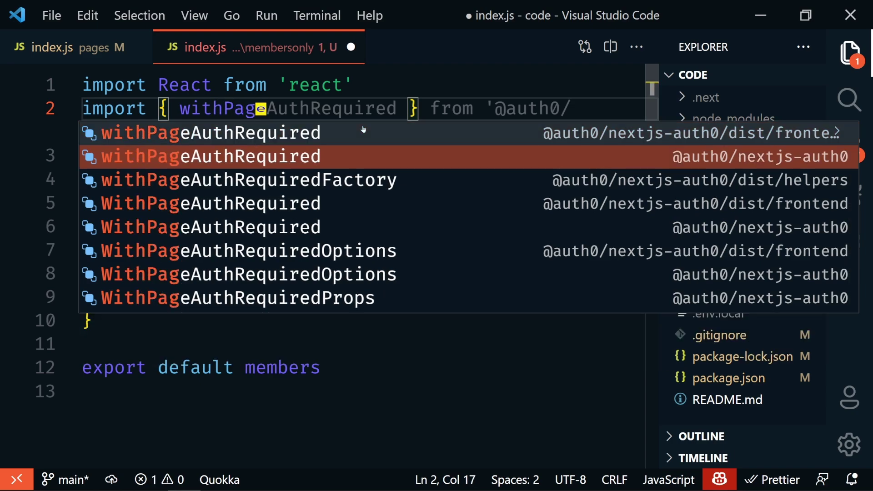
{"action": "left_click", "coordinate": [203, 156]}
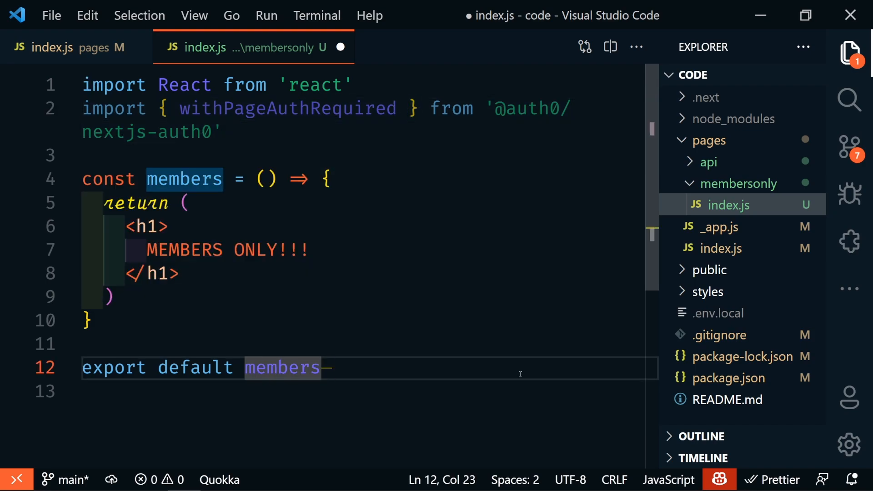
Export const getServerSideProps = withPageAuthRequired()
{"action": "key", "text": "Enter"}
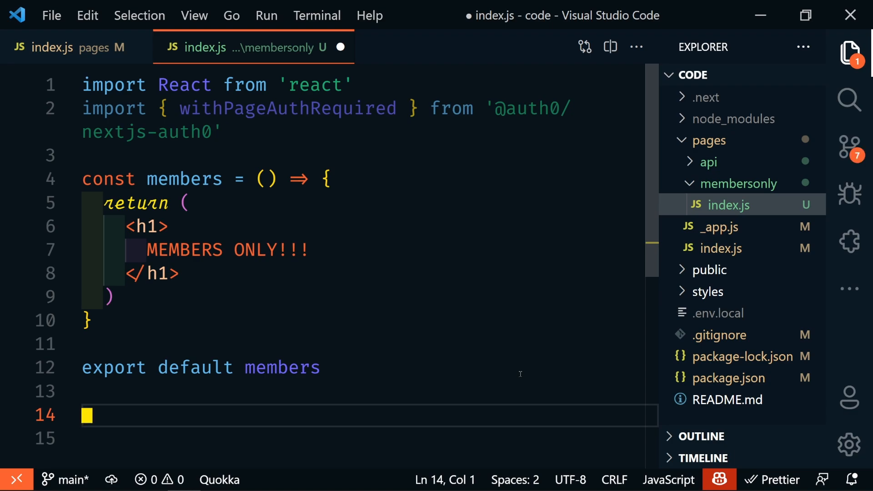
{"action": "type", "text": "export const g"}
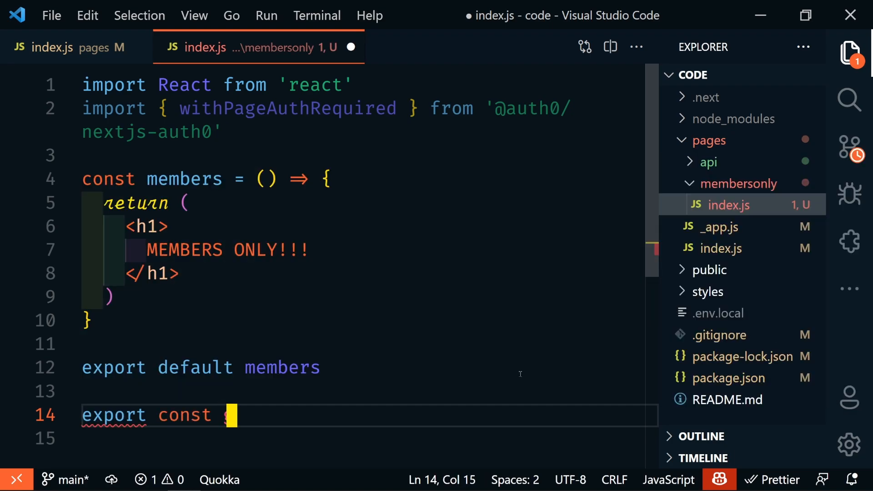
{"action": "type", "text": "ets"}
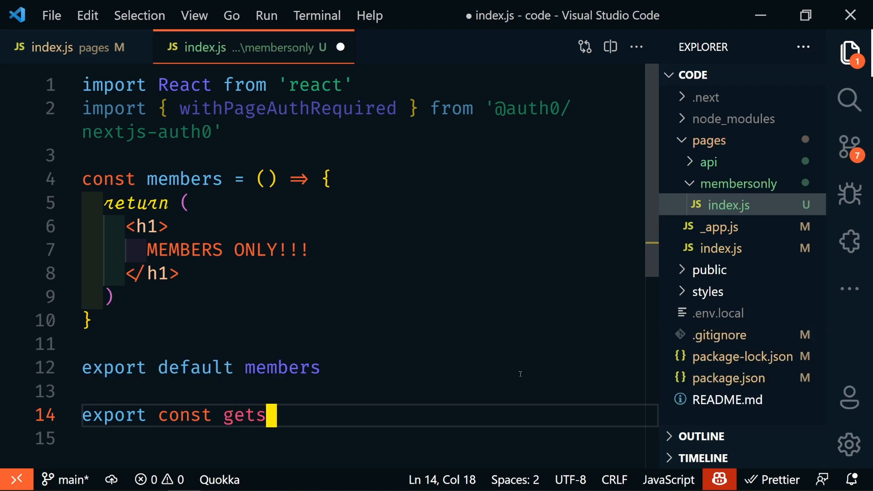
{"action": "type", "text": "withPageAuthRequired"}
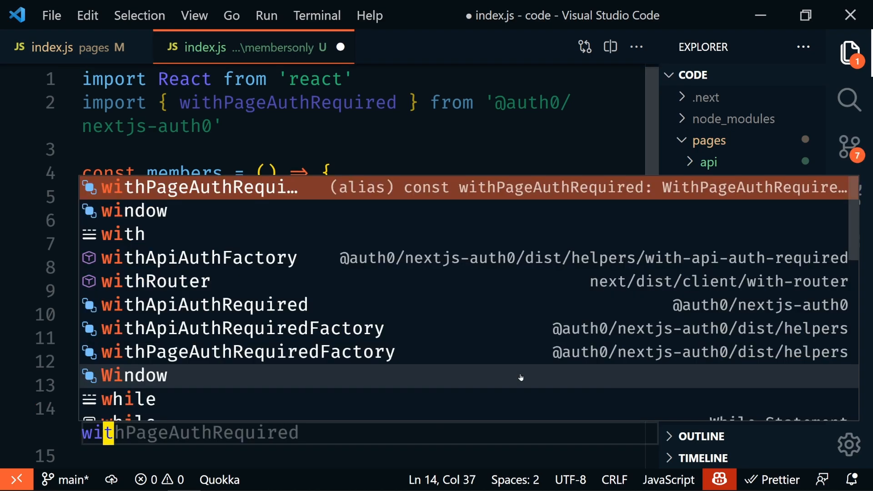
{"action": "type", "text": "P"}
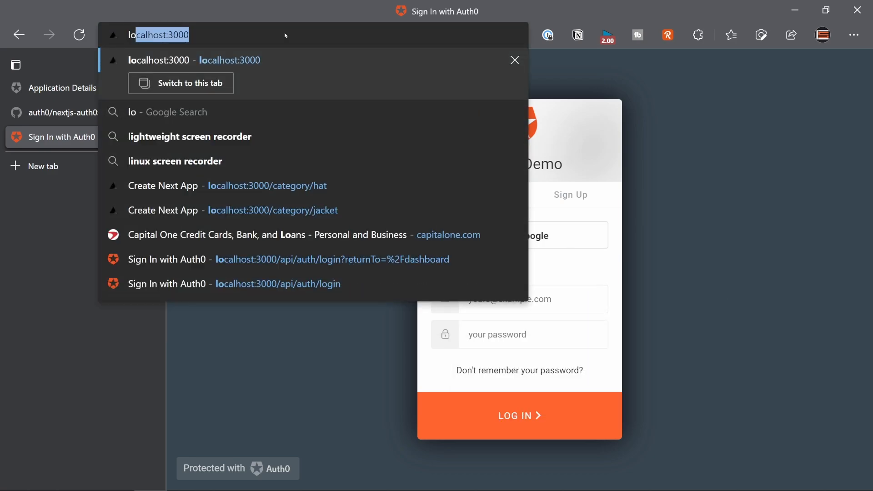
Load localhost:3000, then sign in with Google on the Auth0 page for Nextjs Demo
{"action": "key", "text": "Enter"}
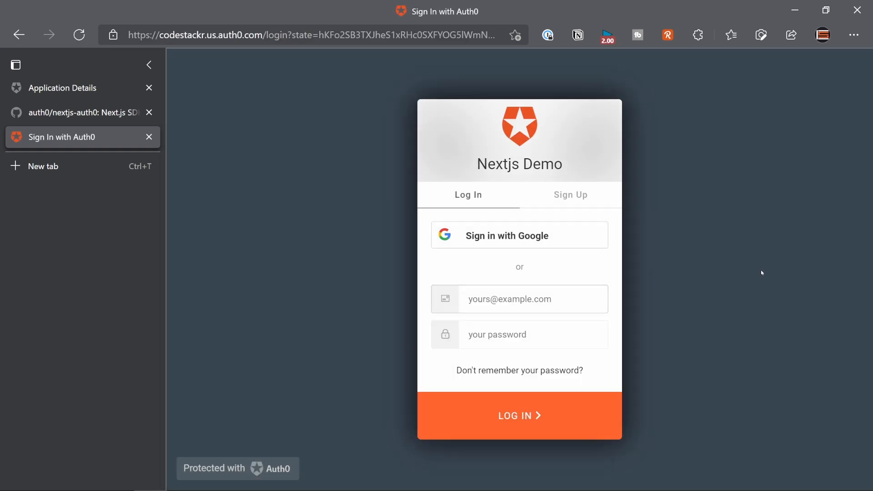
{"action": "mouse_move", "coordinate": [506, 235]}
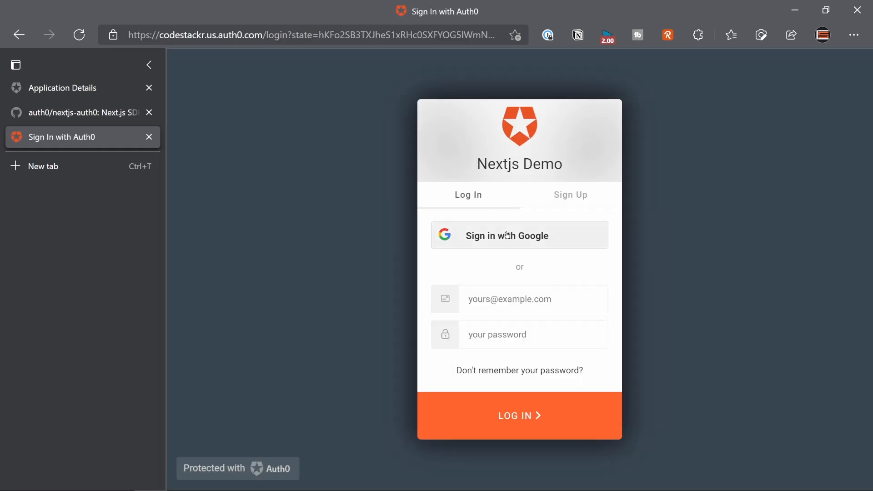
{"action": "left_click", "coordinate": [519, 235]}
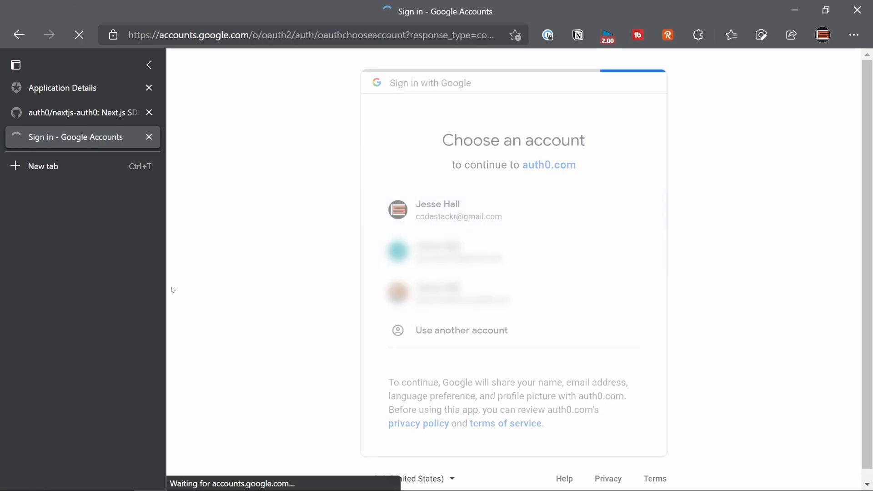
{"action": "left_click", "coordinate": [437, 210]}
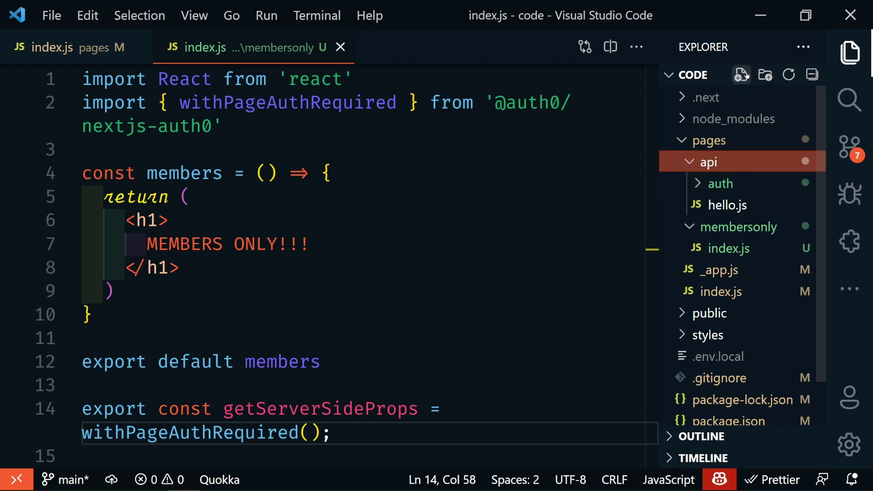
Create a new empty file named secret.js inside the pages/api folder
{"action": "left_click", "coordinate": [740, 74]}
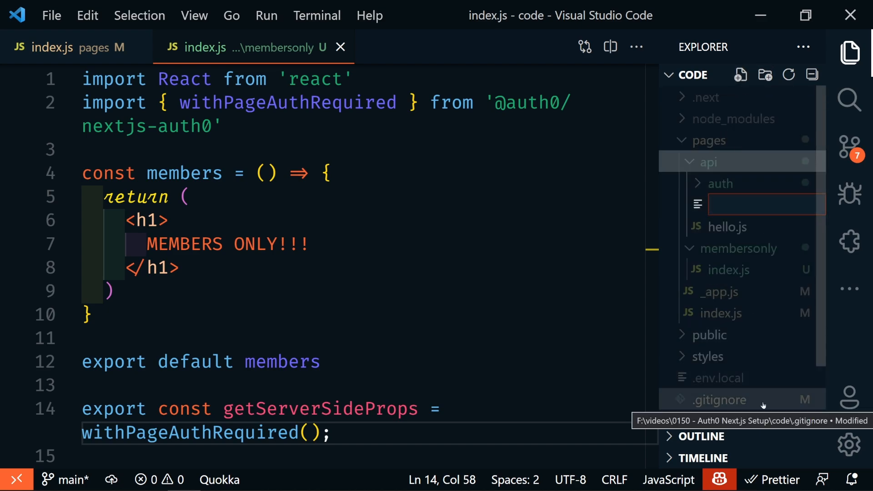
{"action": "type", "text": "sectr"}
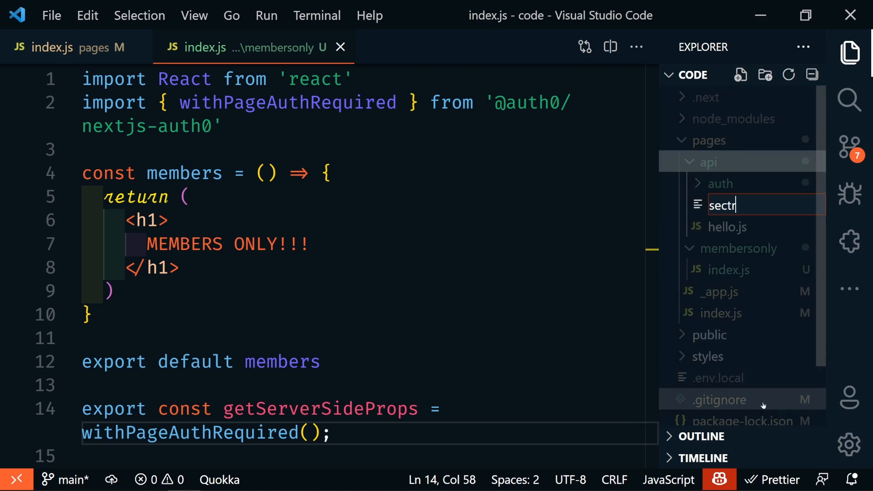
{"action": "key", "text": "Enter"}
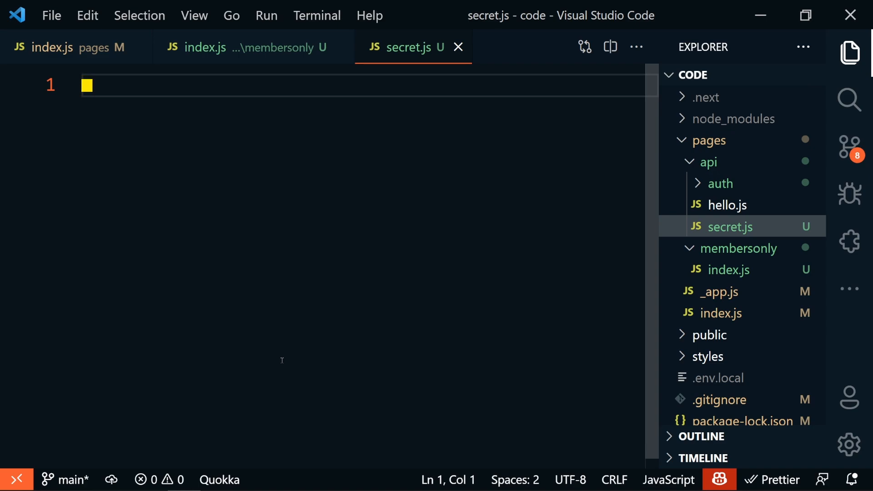
{"action": "type", "text": "impor"}
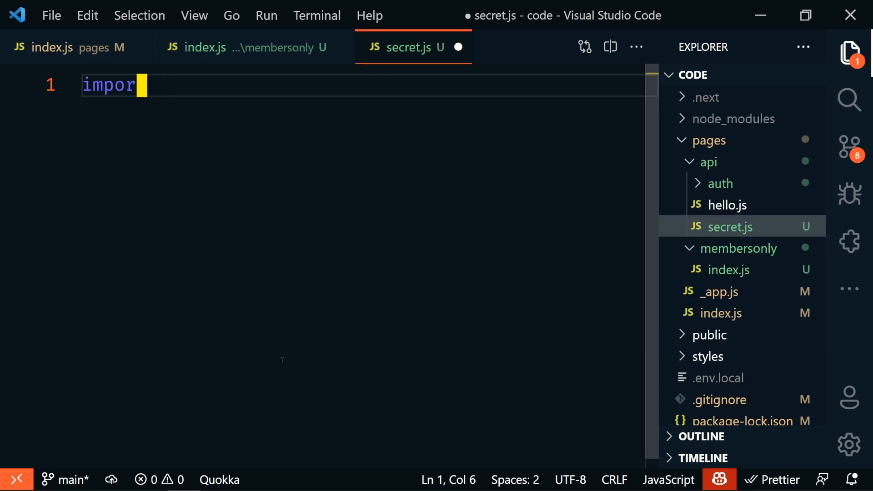
{"action": "type", "text": "{ withApiAuthRequired } from \"@auth0/nextjs-auth0\";"}
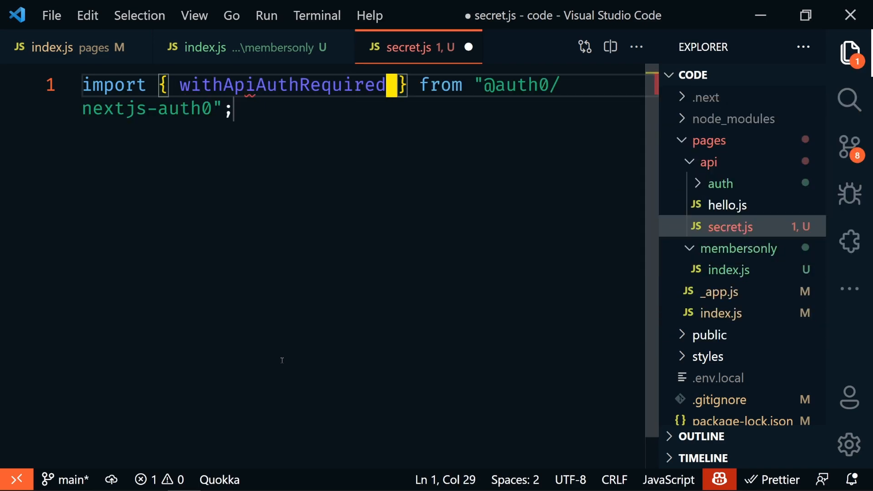
{"action": "key", "text": "Enter"}
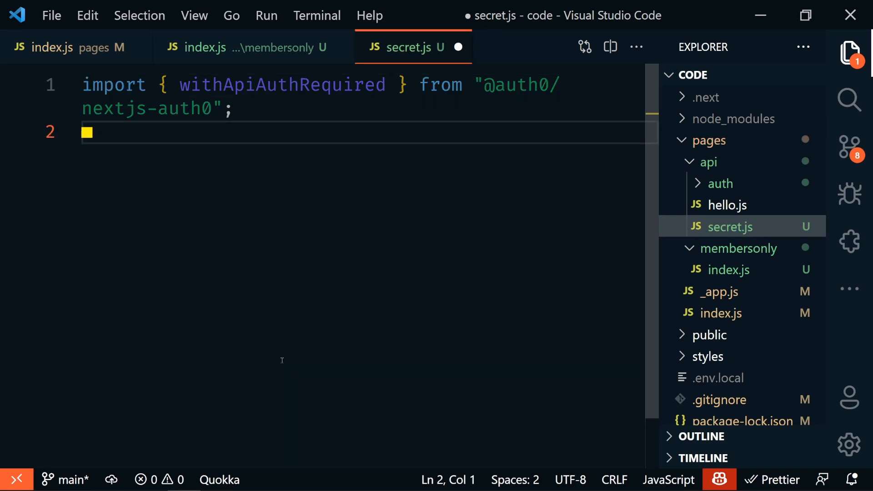
{"action": "key", "text": "Enter"}
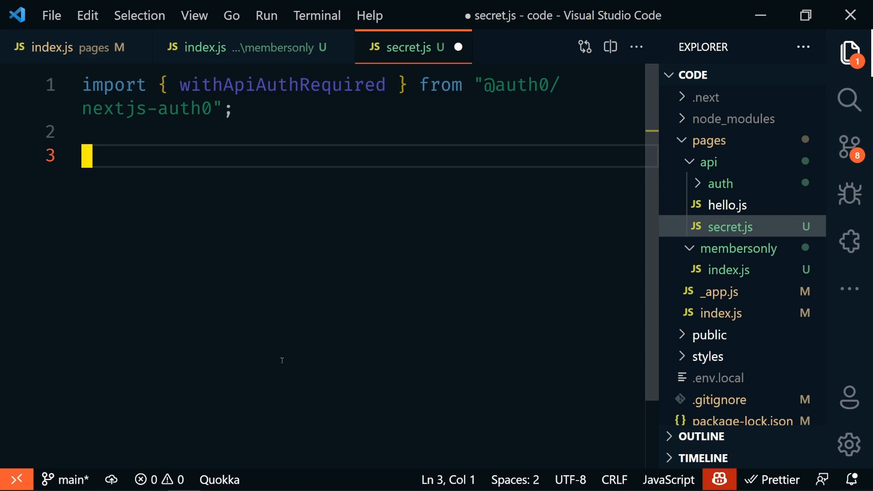
Export default withApiAuthRequired wrapping a SecretRoute(req, res) function with an empty body
{"action": "type", "text": "export"}
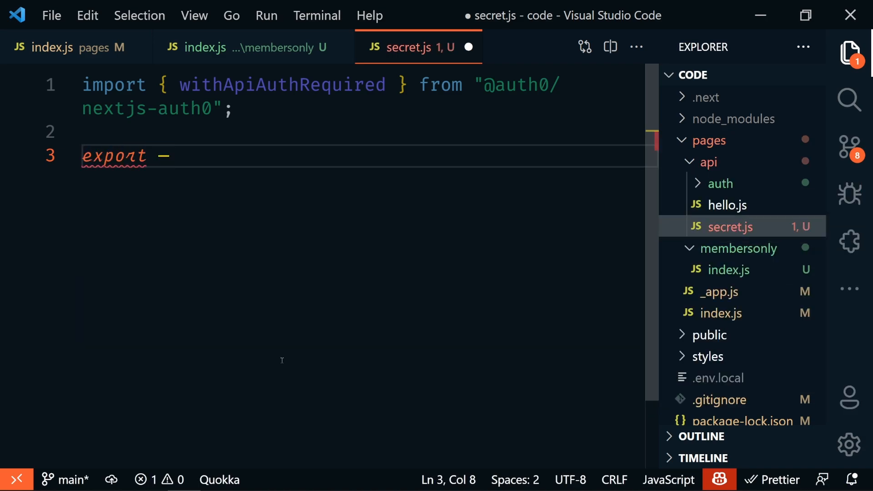
{"action": "type", "text": "default withap"}
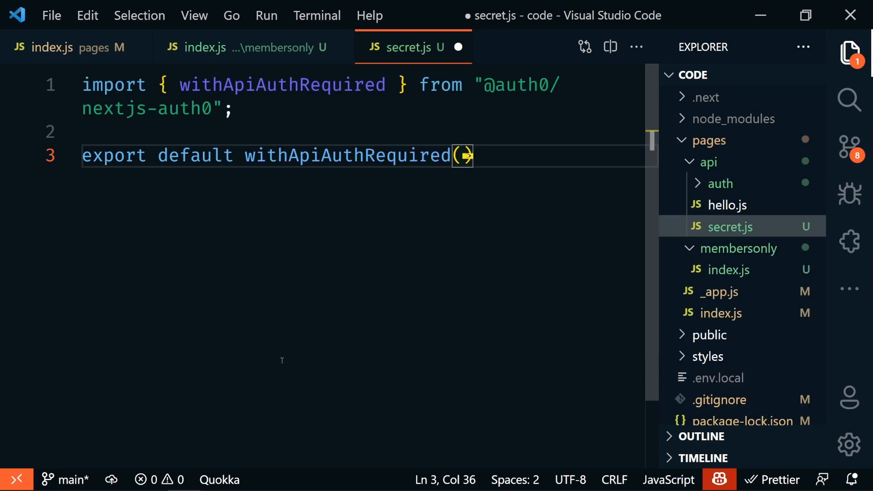
{"action": "type", "text": "function SecretRoute(req, res"}
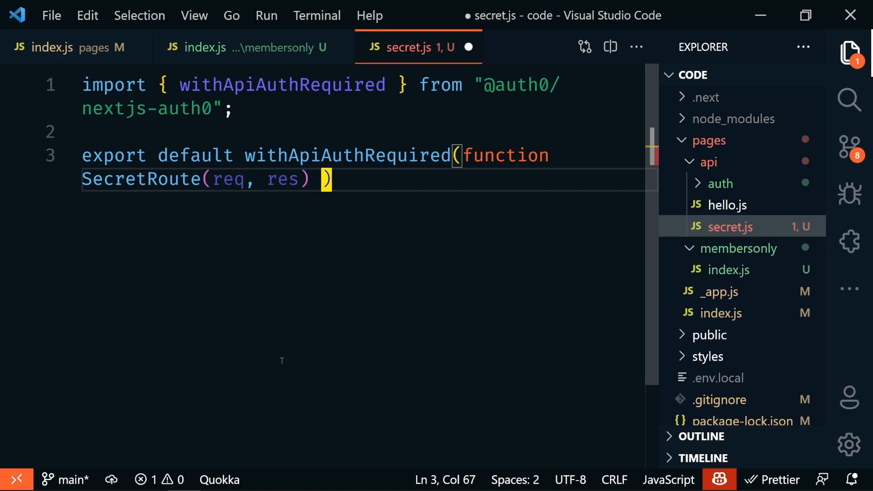
{"action": "type", "text": "{"}
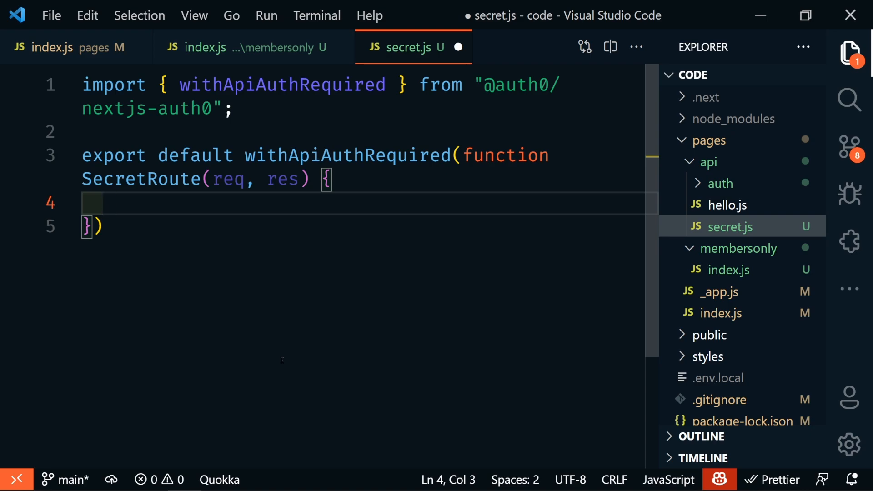
Add getSession to the import and get the session from req and res inside SecretRoute
{"action": "type", "text": ","}
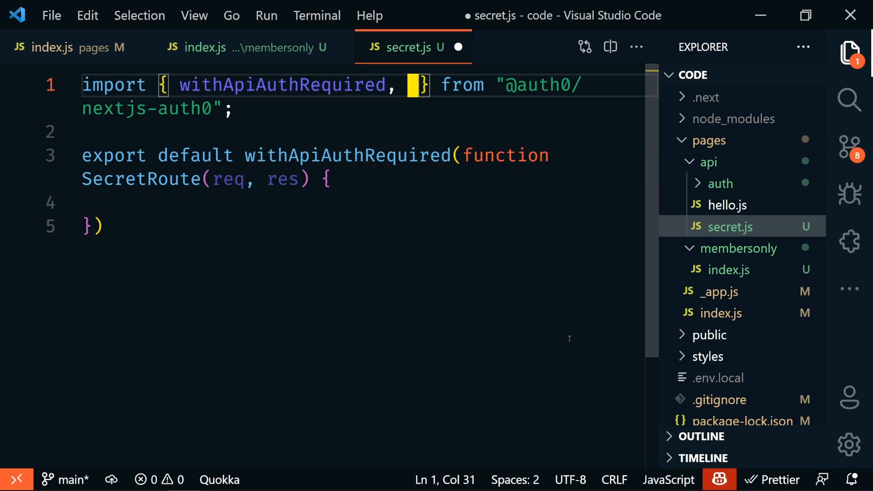
{"action": "type", "text": "getSession"}
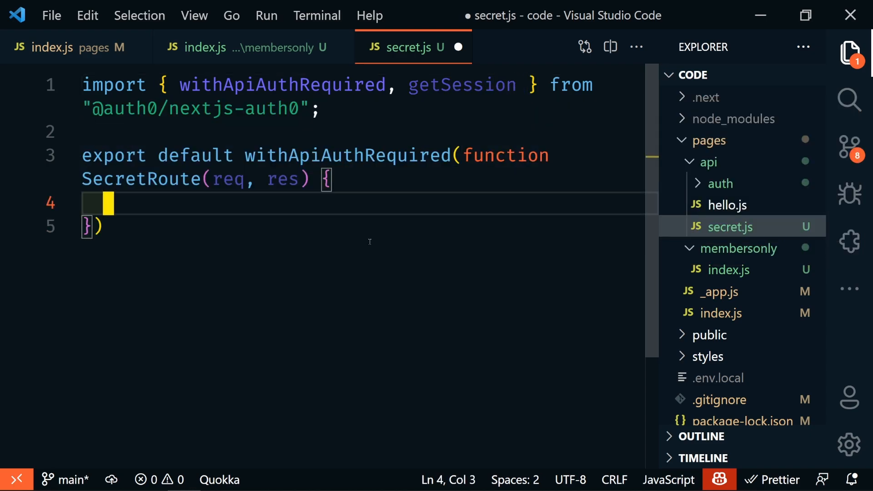
{"action": "type", "text": "const session = get"}
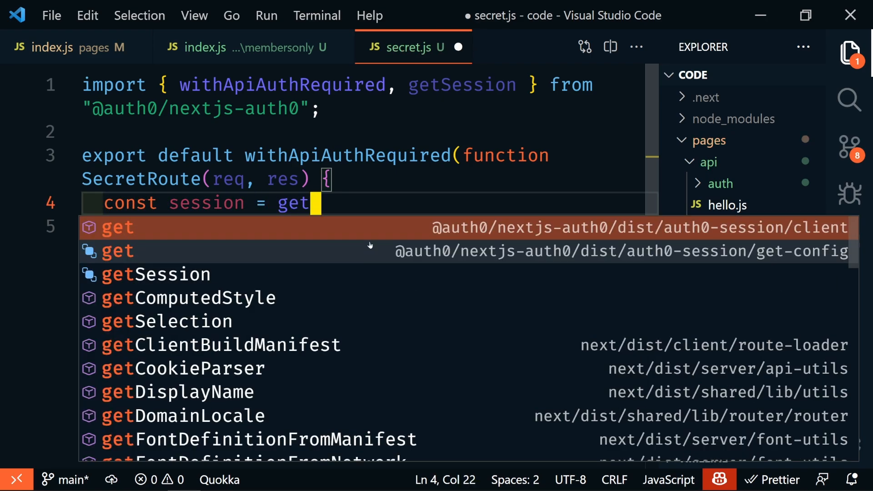
{"action": "left_click", "coordinate": [155, 275]}
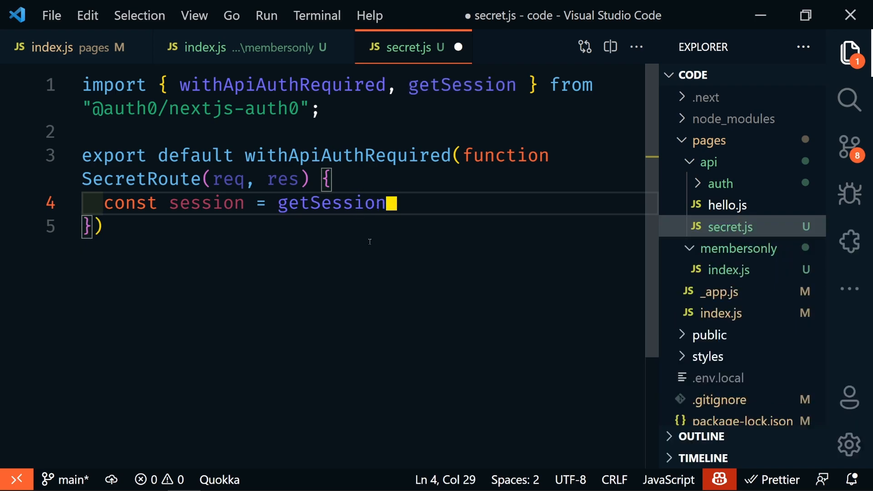
{"action": "type", "text": "(req, res"}
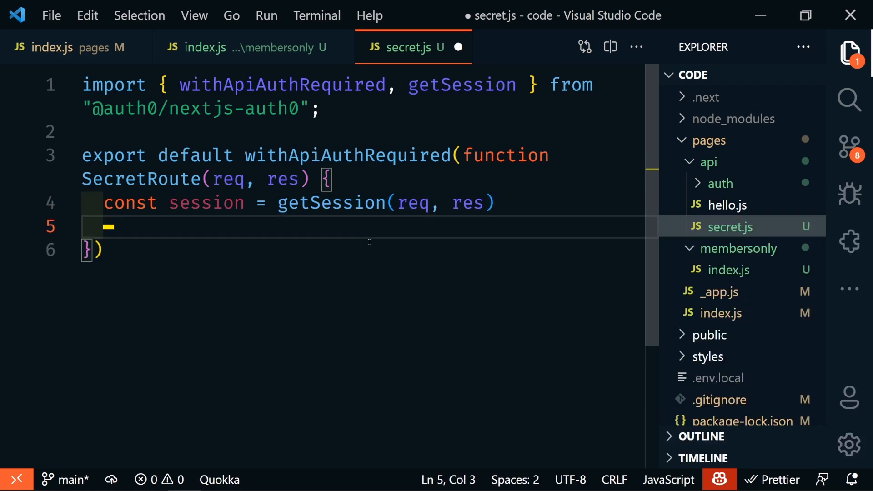
Read the user from the session with 'const user = session.user'
{"action": "type", "text": "const user = sess"}
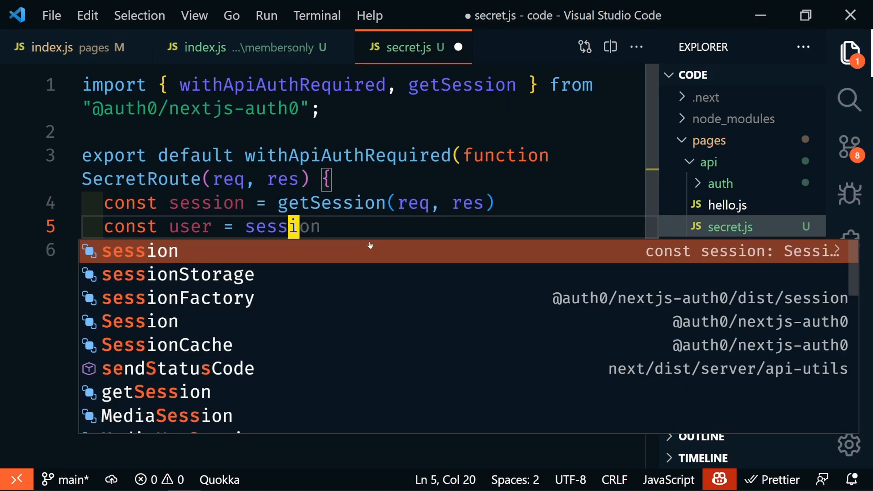
{"action": "type", "text": ".user"}
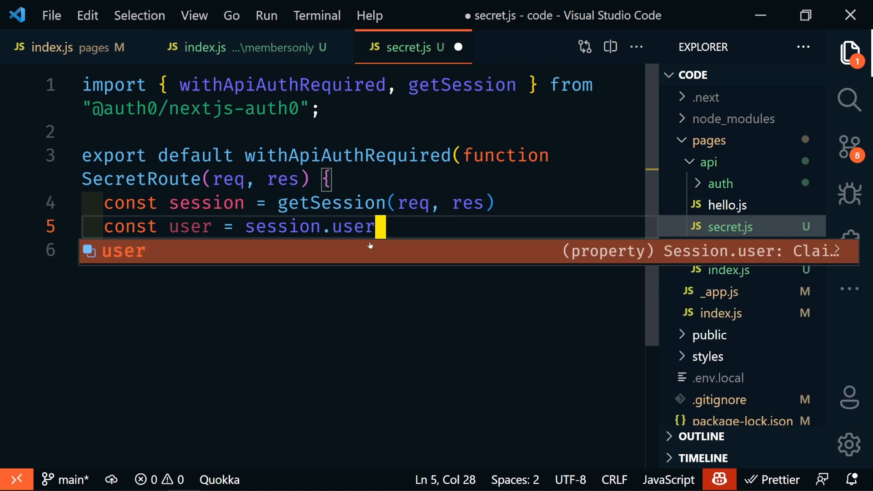